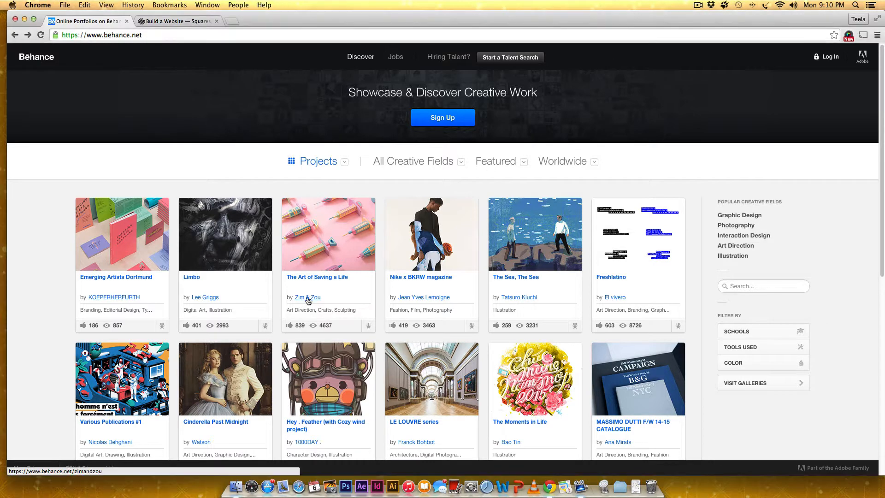
# Open the Zim & Zou Behance profile and browse their paper-craft project grid
pyautogui.click(307, 298)
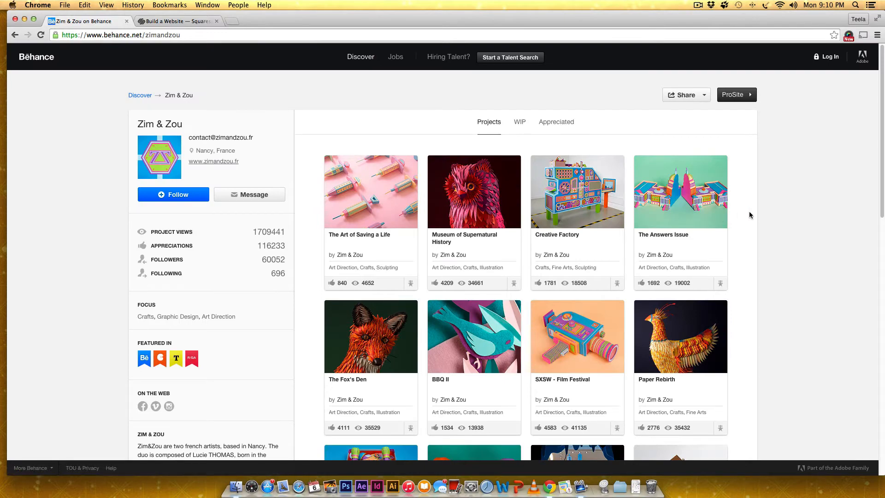
pyautogui.scroll(-3)
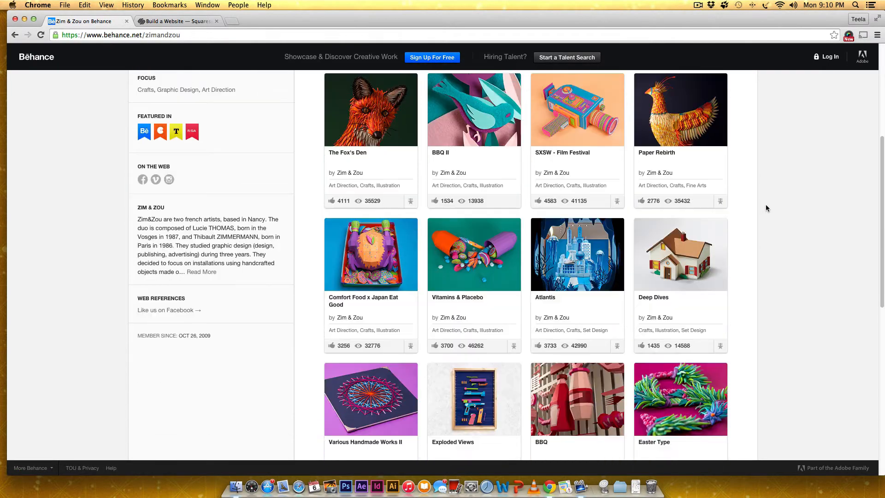
pyautogui.scroll(-3)
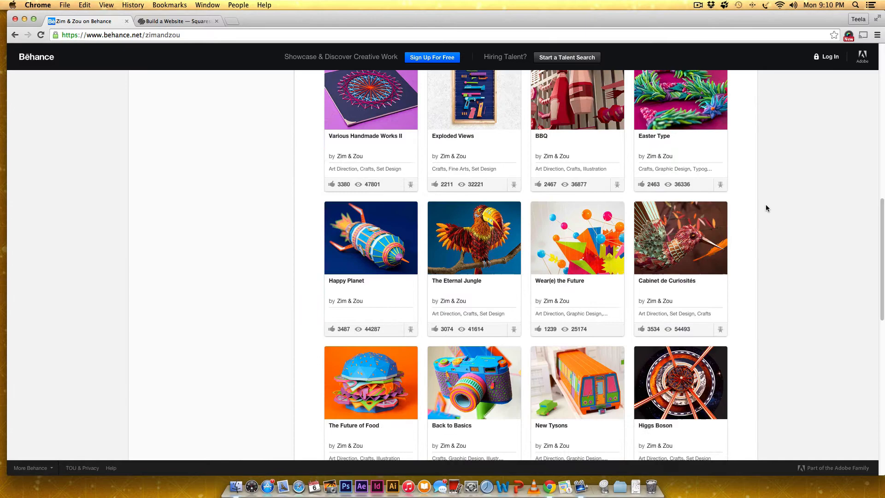
pyautogui.scroll(-3)
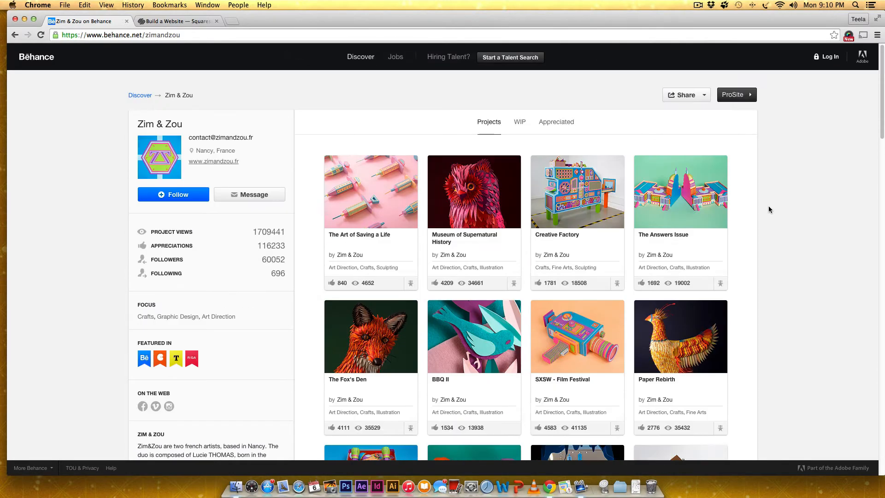
pyautogui.moveTo(187, 40)
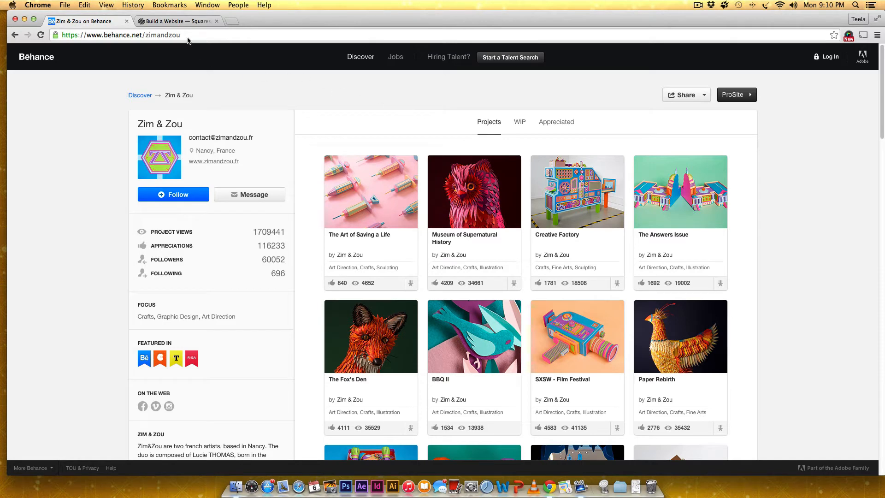
# Switch to the Squarespace tab showing the Build it Beautiful homepage
pyautogui.click(177, 21)
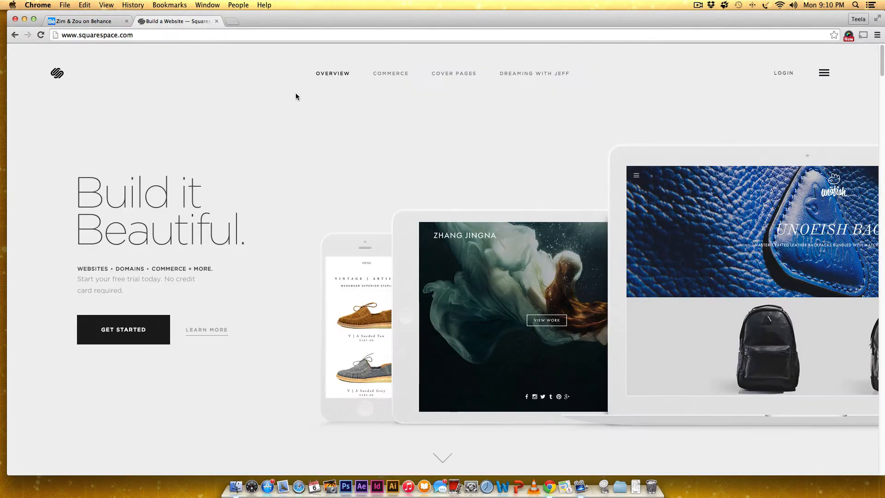
pyautogui.moveTo(299, 101)
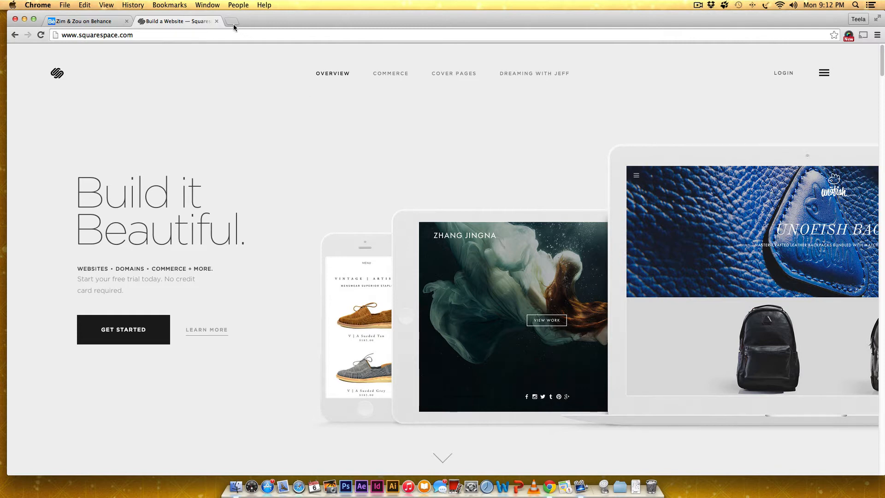
pyautogui.moveTo(234, 28)
pyautogui.write('the')
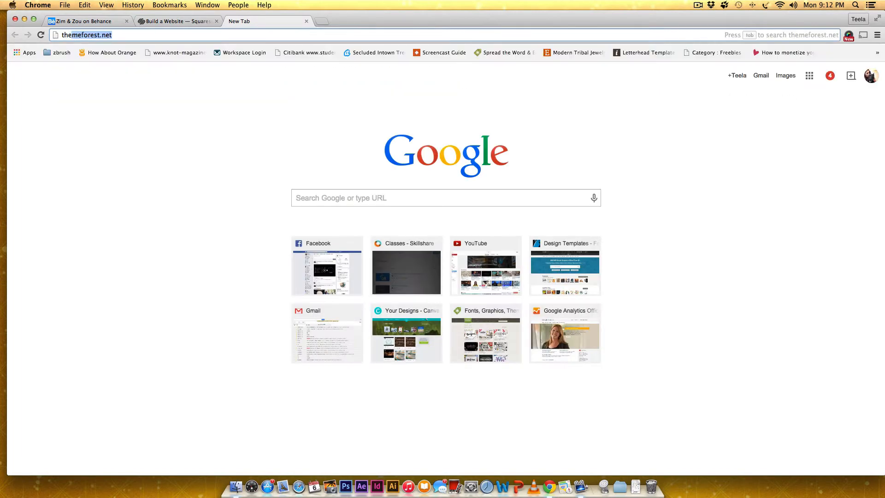
# Load themeforest.net and list the WordPress Blog / Magazine themes category
pyautogui.press('Return')
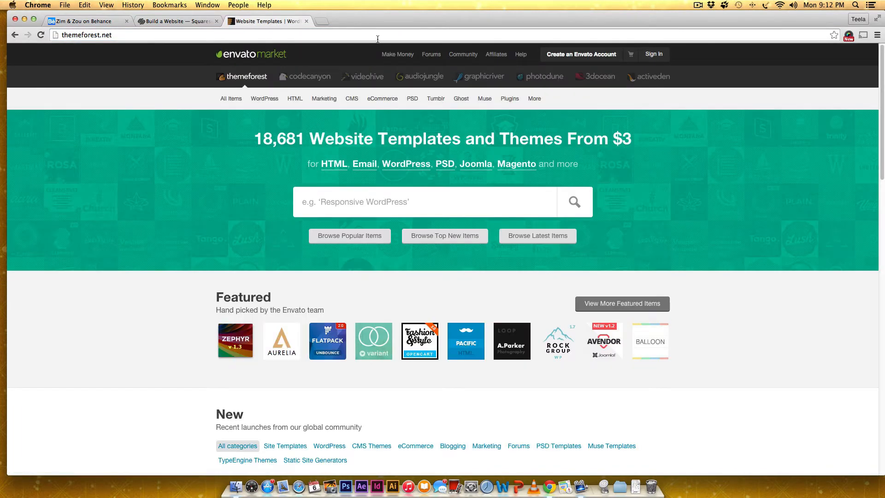
pyautogui.click(265, 98)
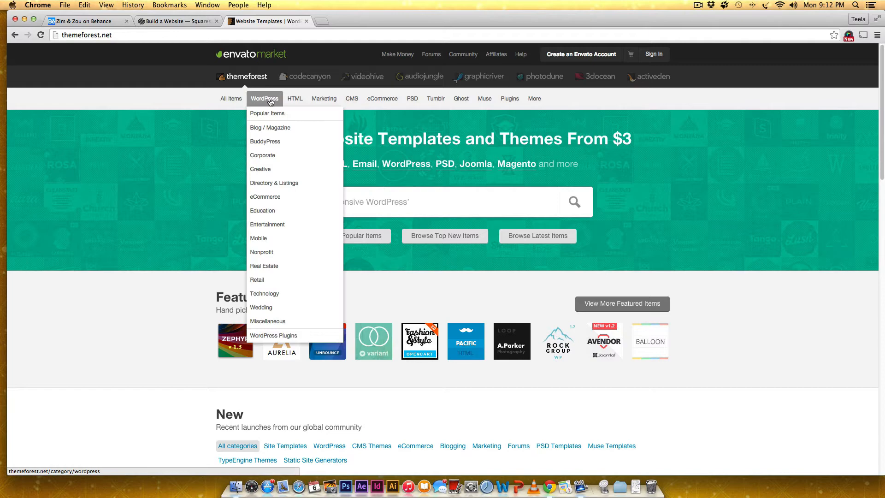
pyautogui.click(270, 127)
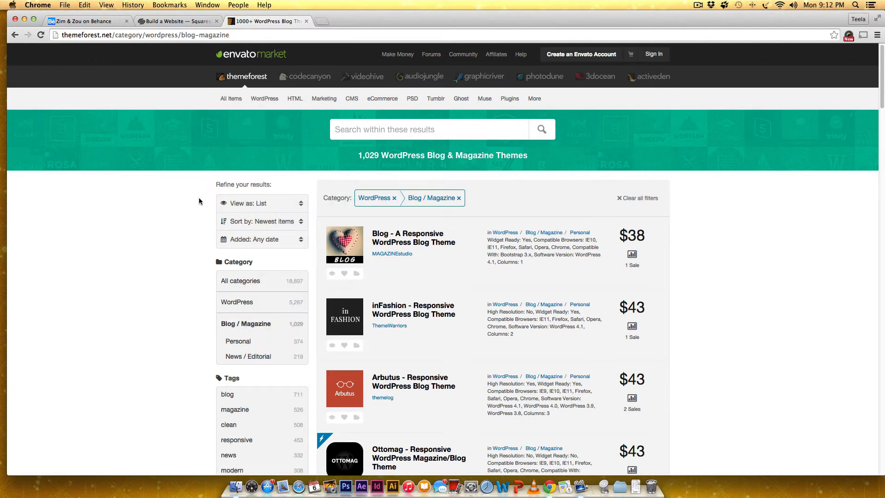
pyautogui.scroll(-3)
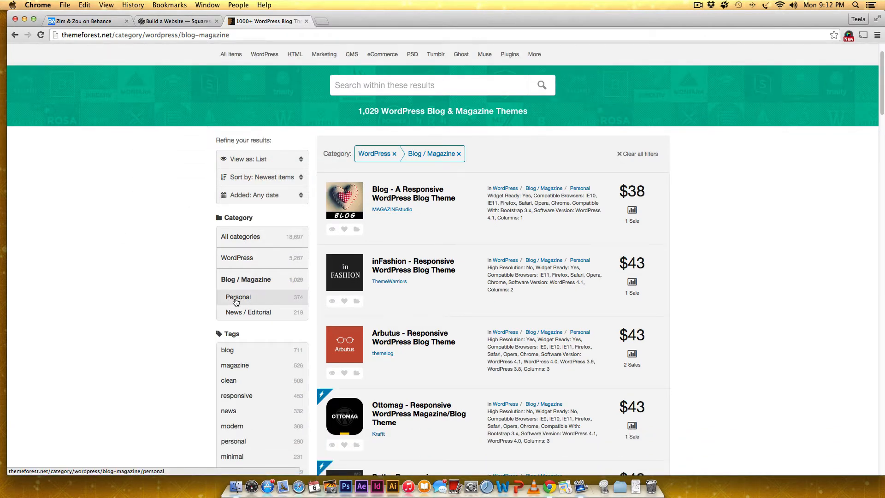
# Filter to the 374 Personal blog themes and browse the first results page to its pagination
pyautogui.click(238, 298)
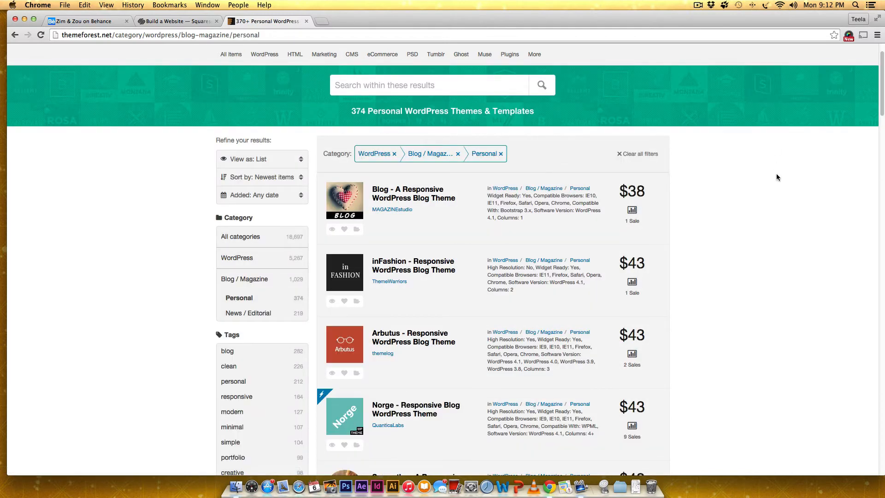
pyautogui.scroll(-3)
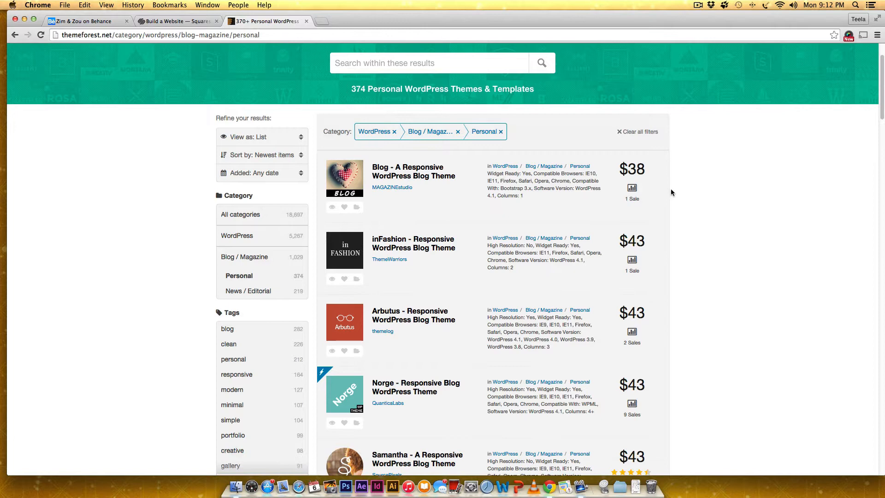
pyautogui.moveTo(398, 334)
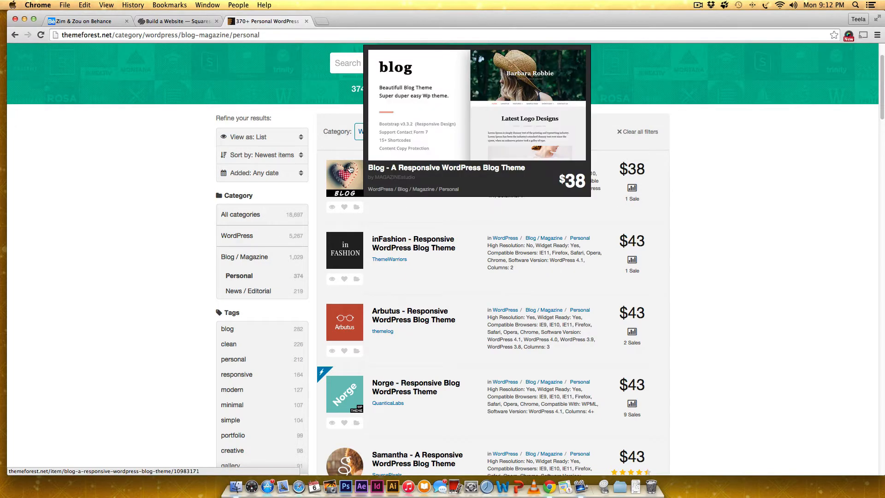
pyautogui.moveTo(692, 197)
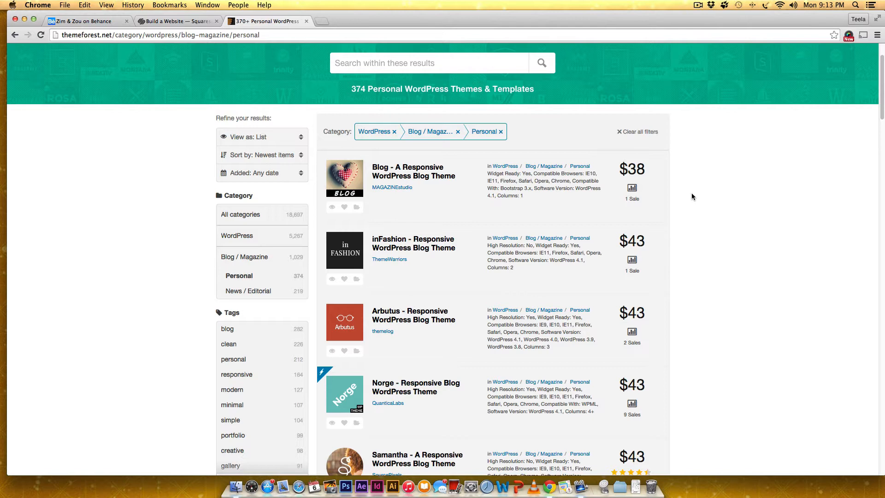
pyautogui.moveTo(627, 330)
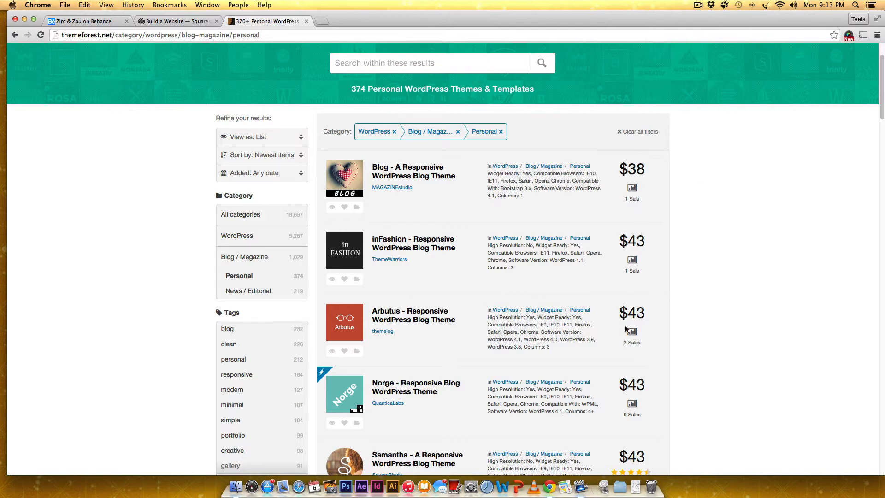
pyautogui.scroll(-3)
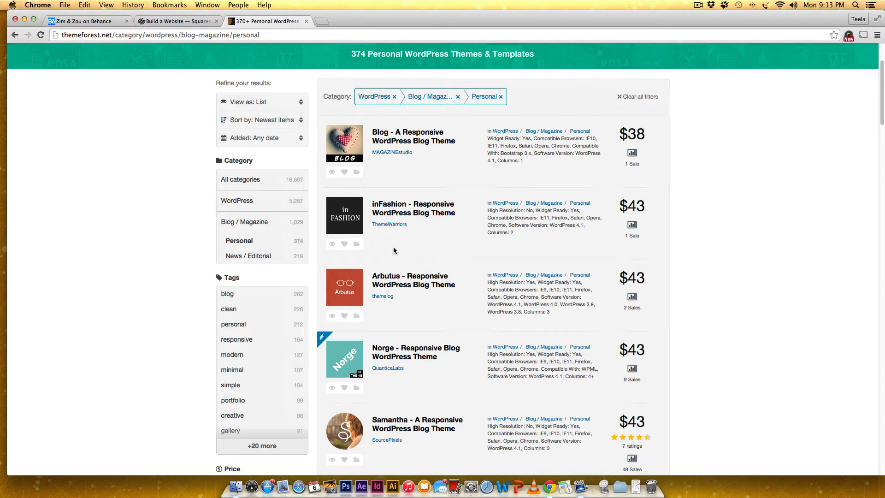
pyautogui.moveTo(391, 250)
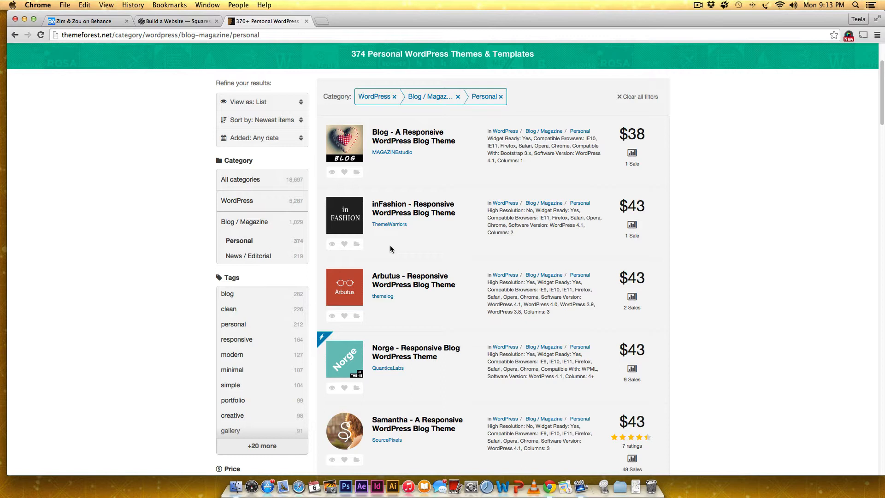
pyautogui.scroll(-3)
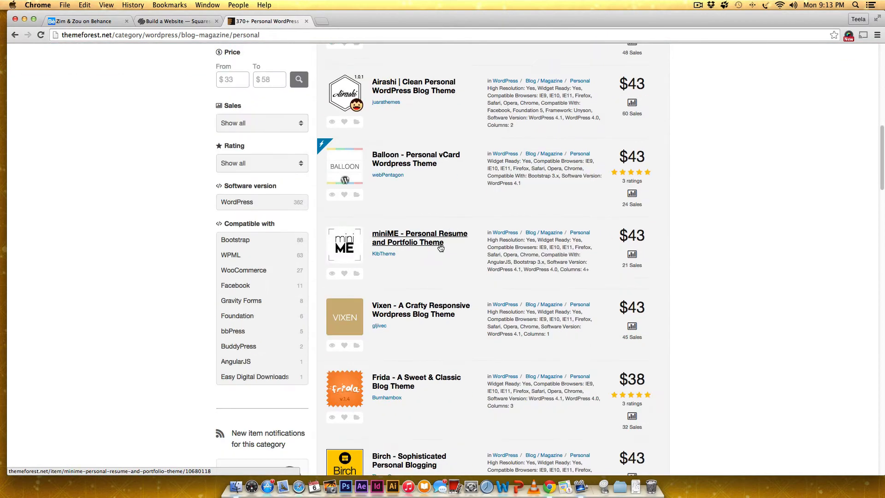
pyautogui.scroll(-3)
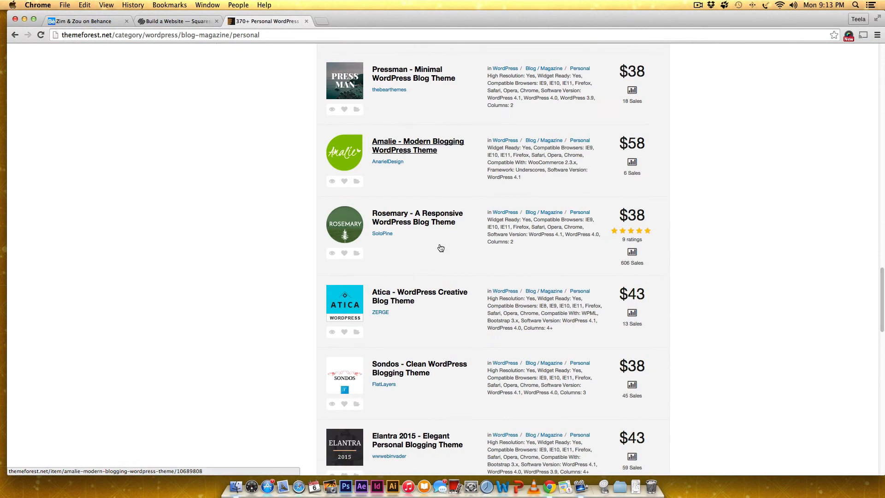
pyautogui.scroll(-3)
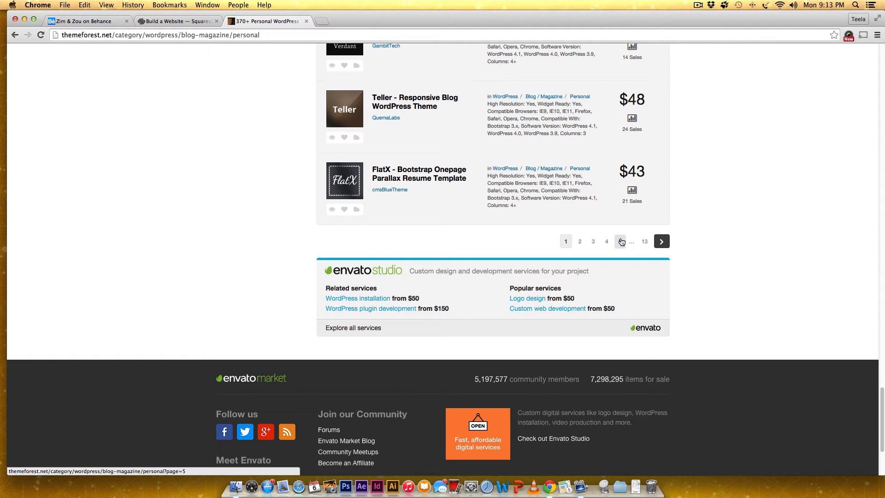
pyautogui.click(621, 241)
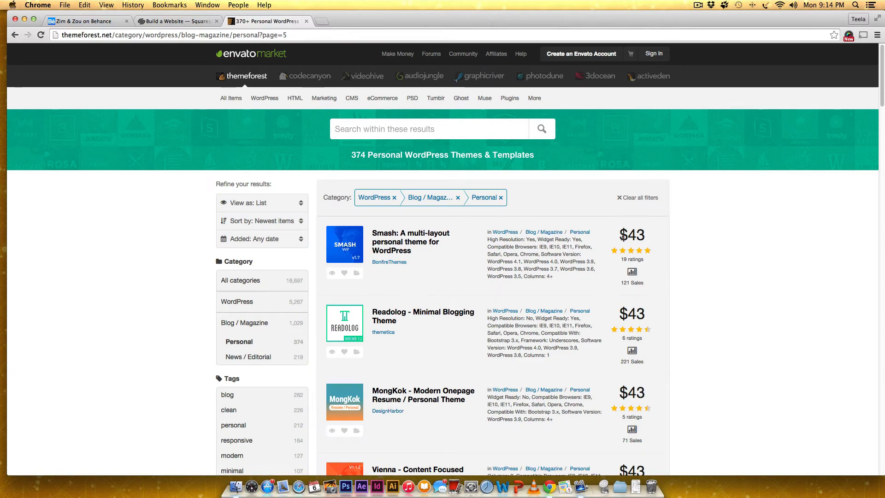
pyautogui.moveTo(695, 232)
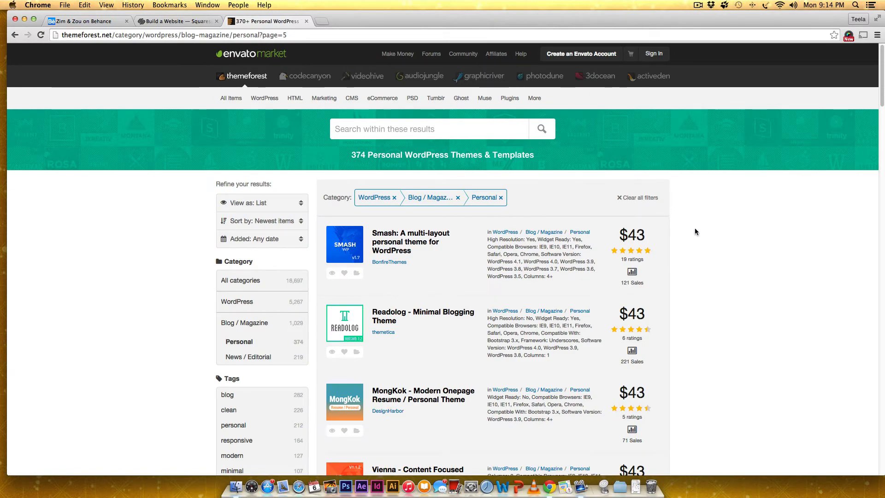
pyautogui.scroll(-3)
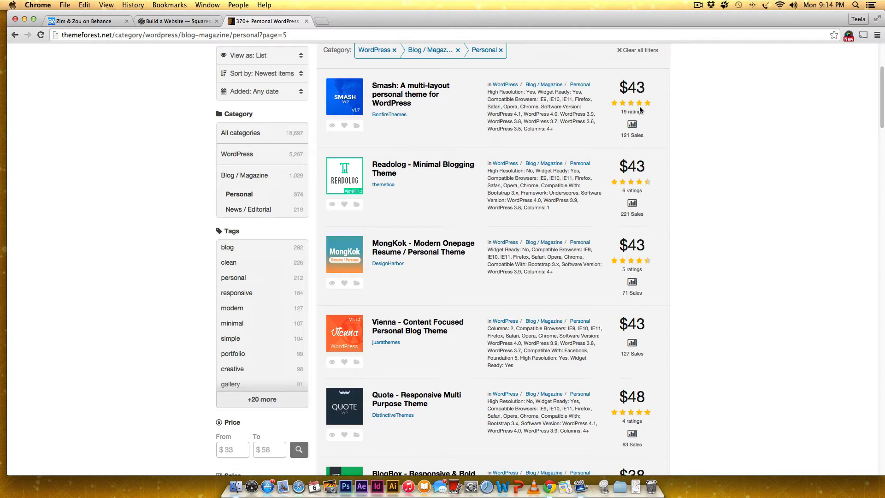
pyautogui.moveTo(620, 119)
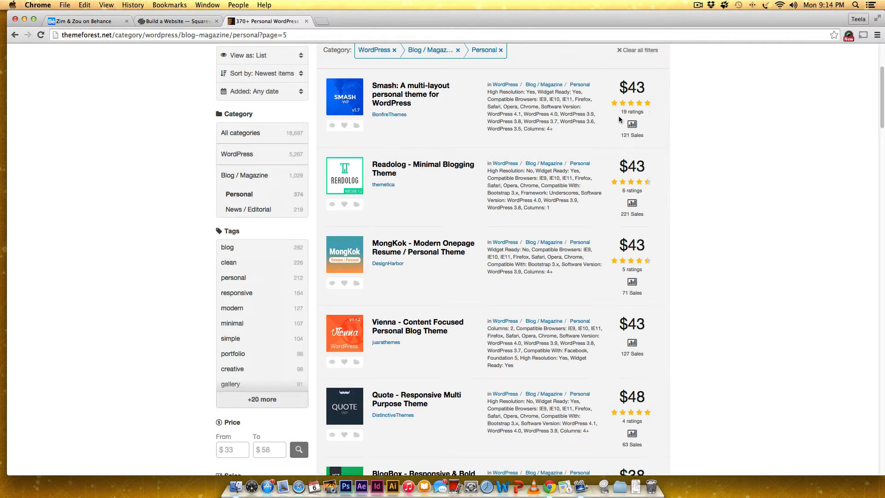
pyautogui.moveTo(664, 127)
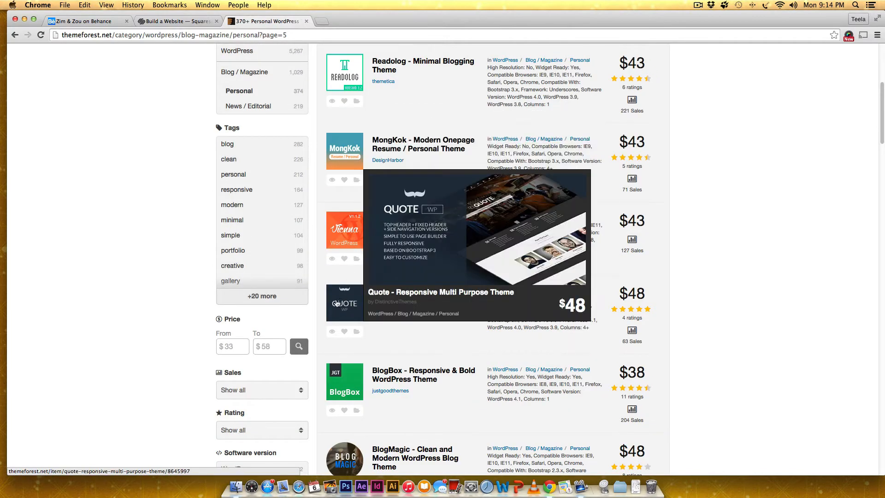
pyautogui.scroll(-3)
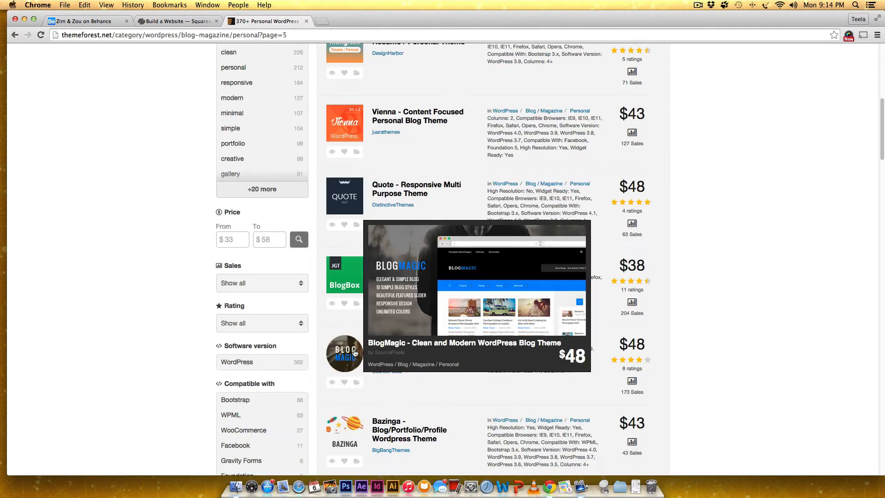
pyautogui.scroll(-3)
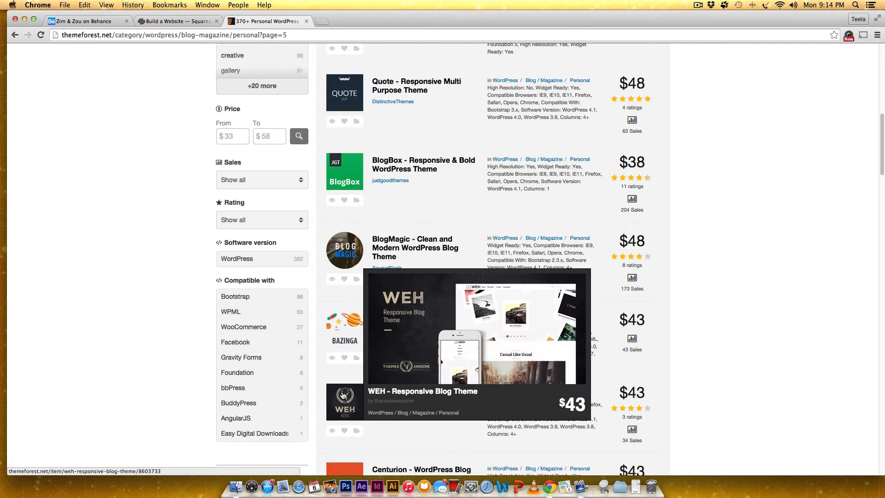
pyautogui.scroll(-3)
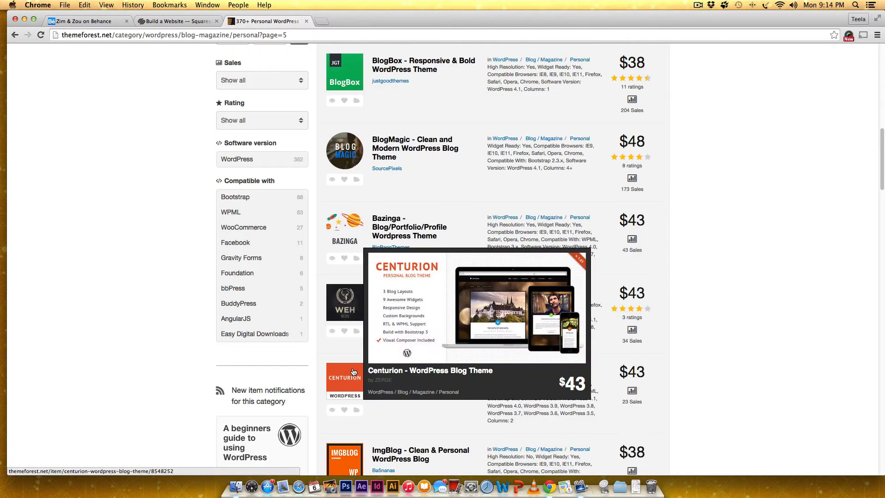
pyautogui.moveTo(348, 305)
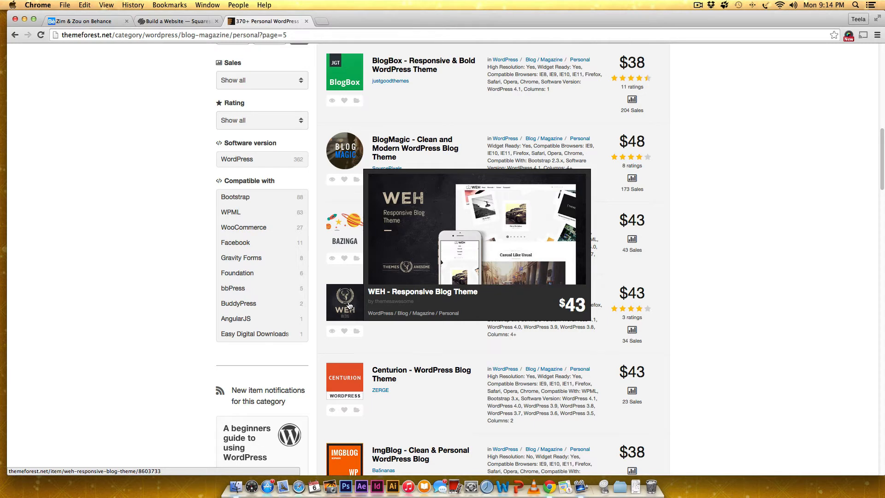
pyautogui.moveTo(609, 316)
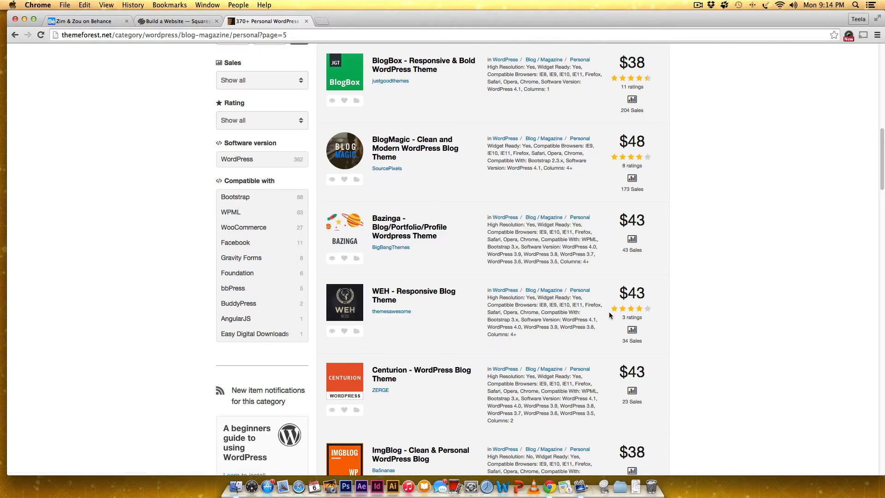
pyautogui.moveTo(670, 58)
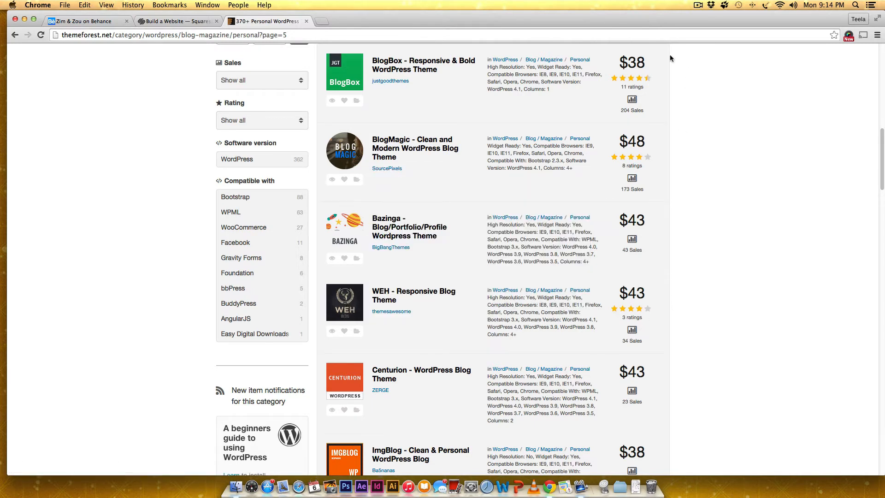
pyautogui.moveTo(570, 374)
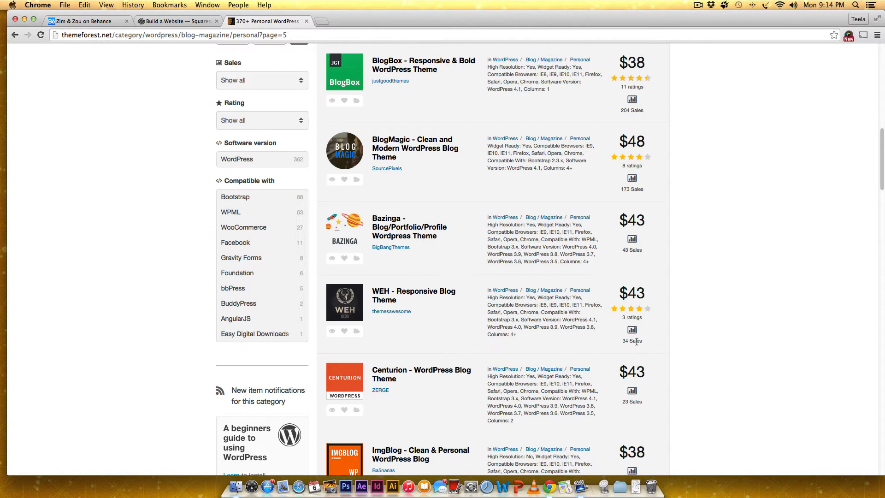
pyautogui.moveTo(634, 100)
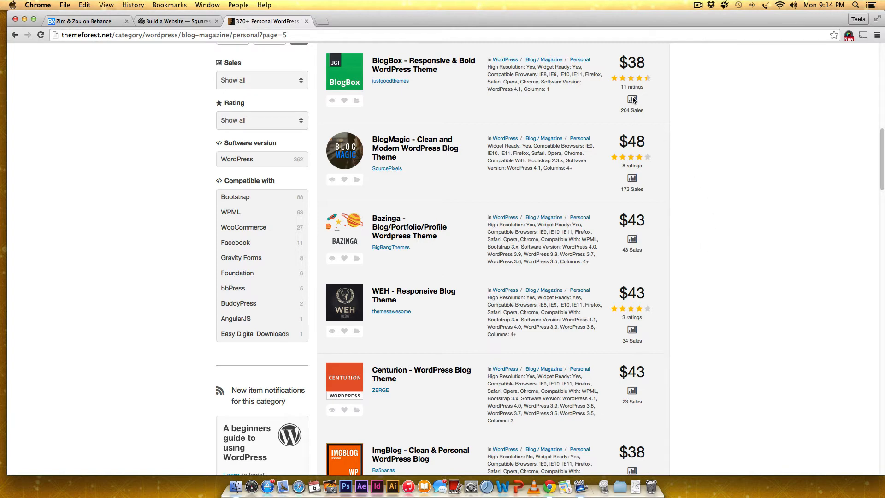
pyautogui.moveTo(690, 345)
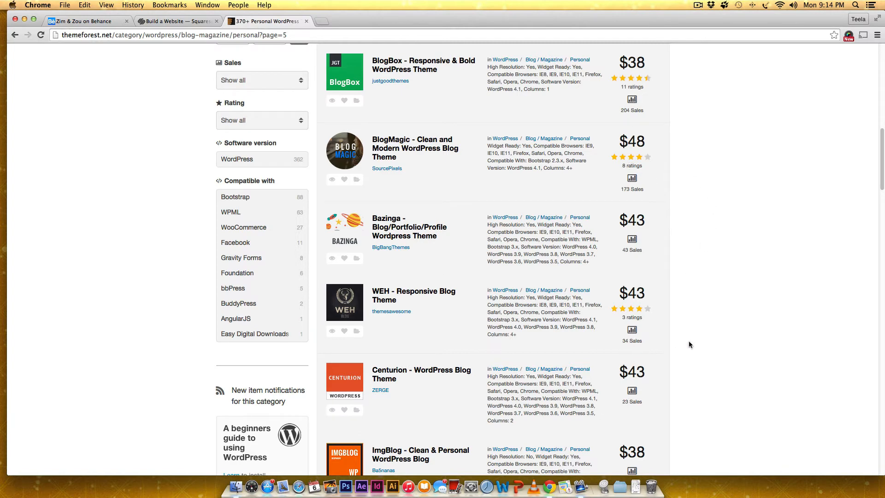
# Scroll to Hemlock in the results and open its theme page in a new tab
pyautogui.scroll(-3)
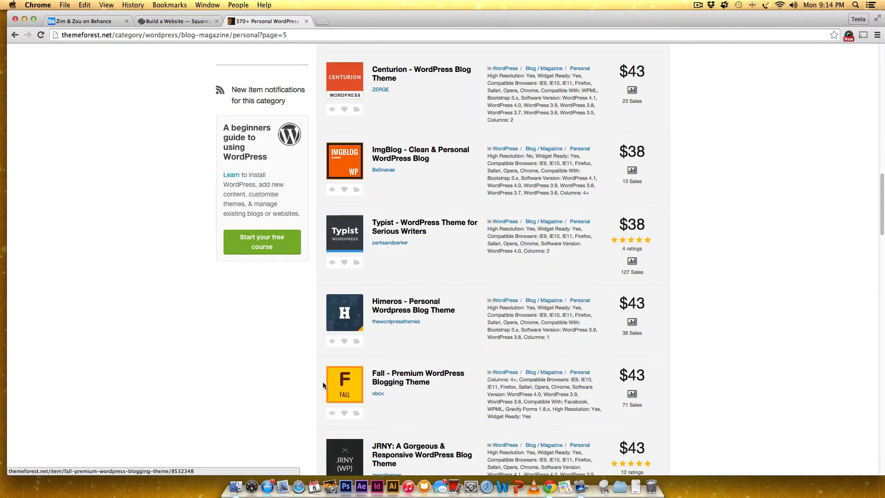
pyautogui.scroll(-3)
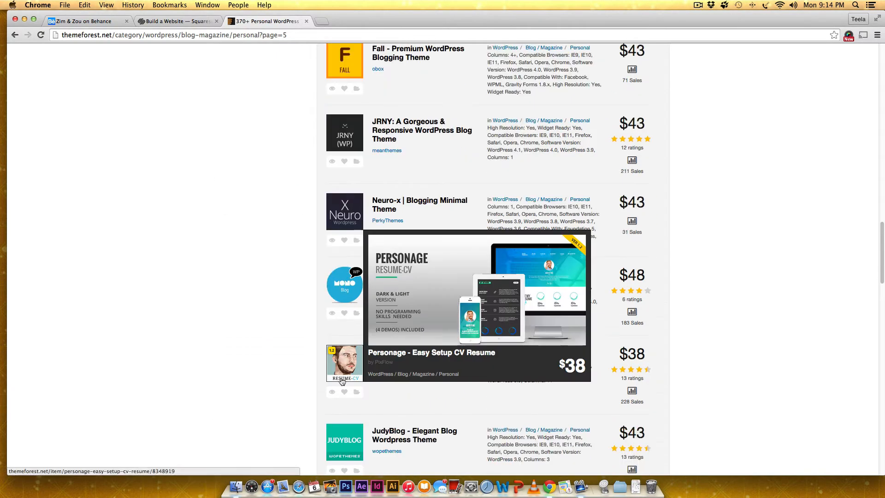
pyautogui.scroll(-3)
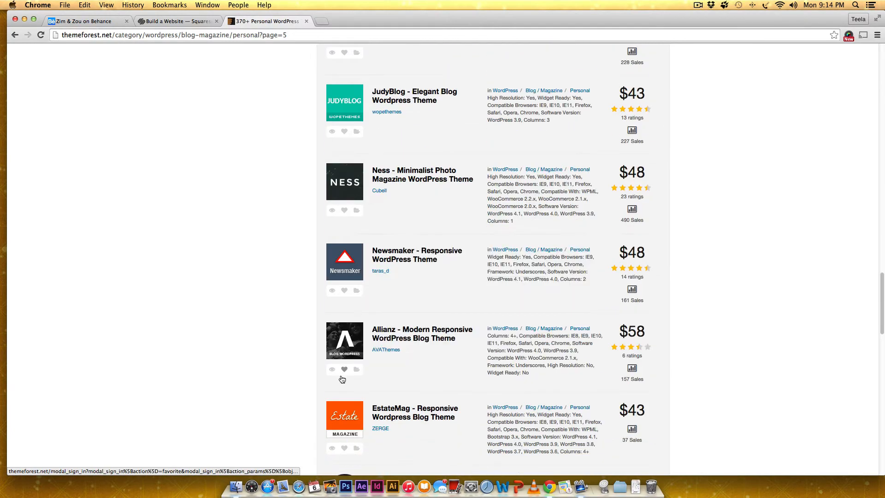
pyautogui.scroll(-3)
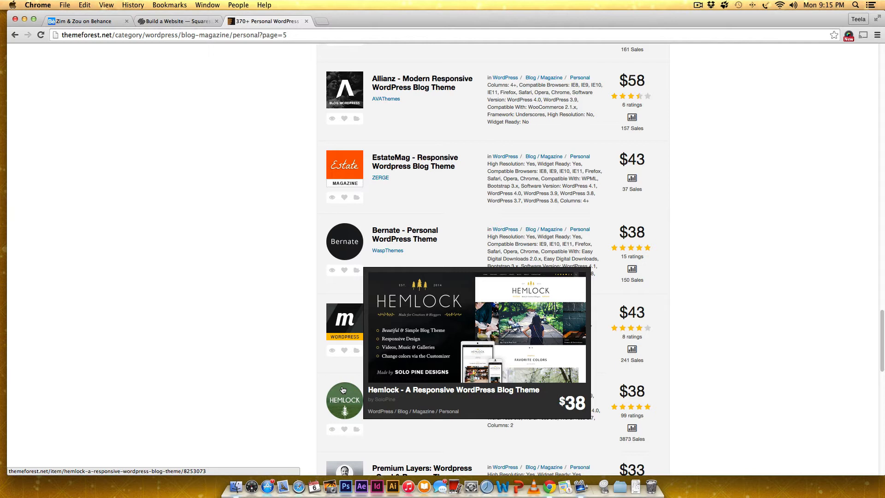
pyautogui.moveTo(534, 389)
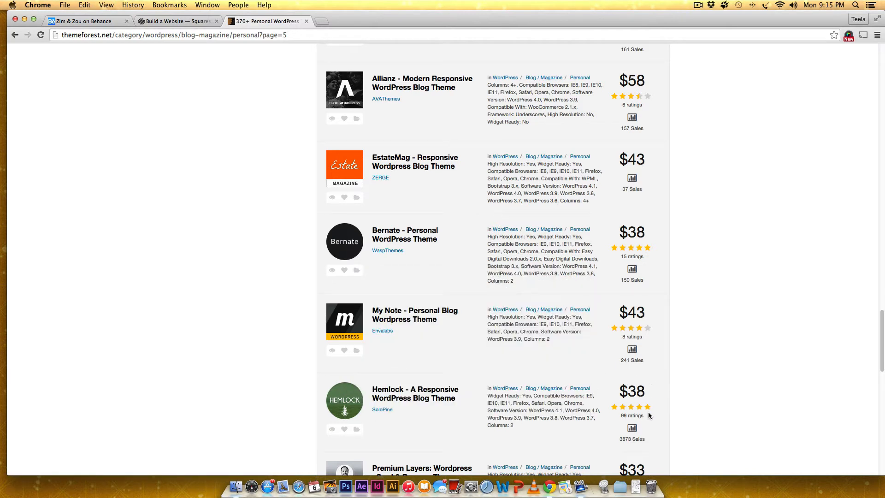
pyautogui.moveTo(613, 413)
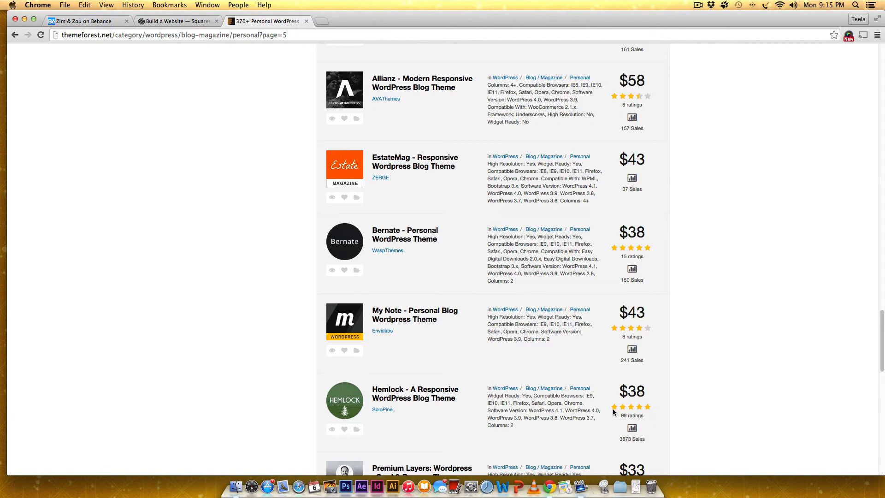
pyautogui.moveTo(656, 409)
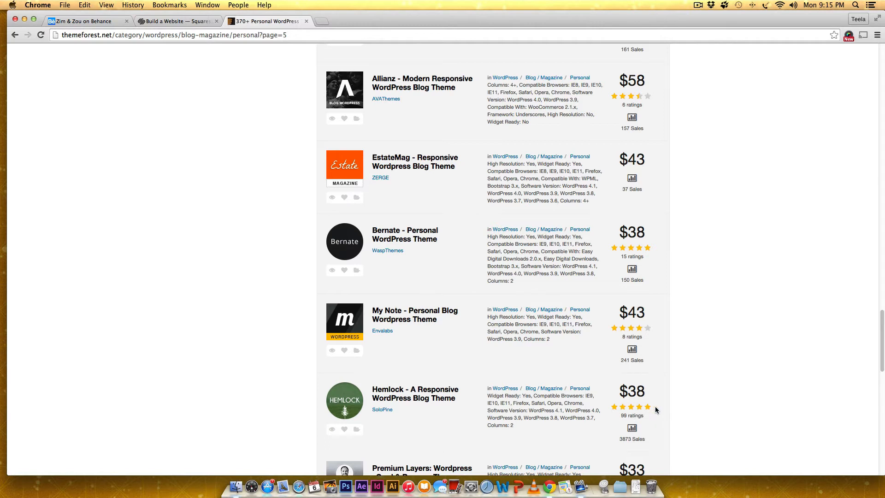
pyautogui.moveTo(651, 445)
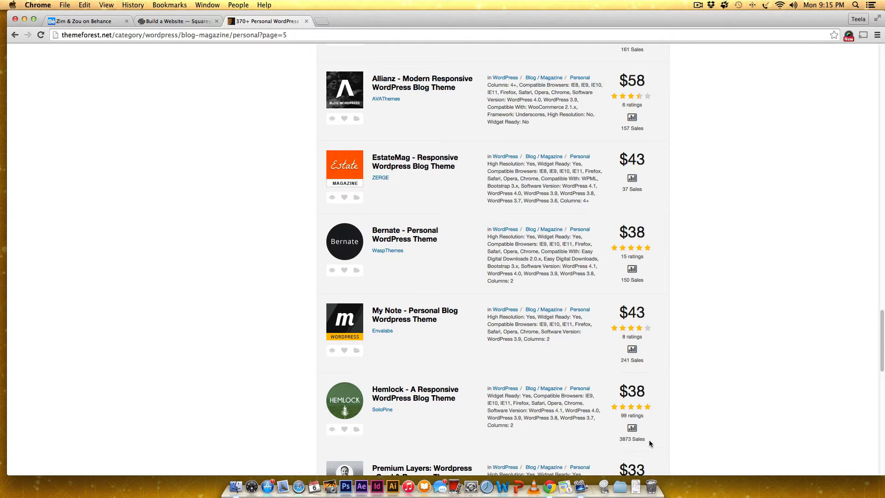
pyautogui.moveTo(645, 444)
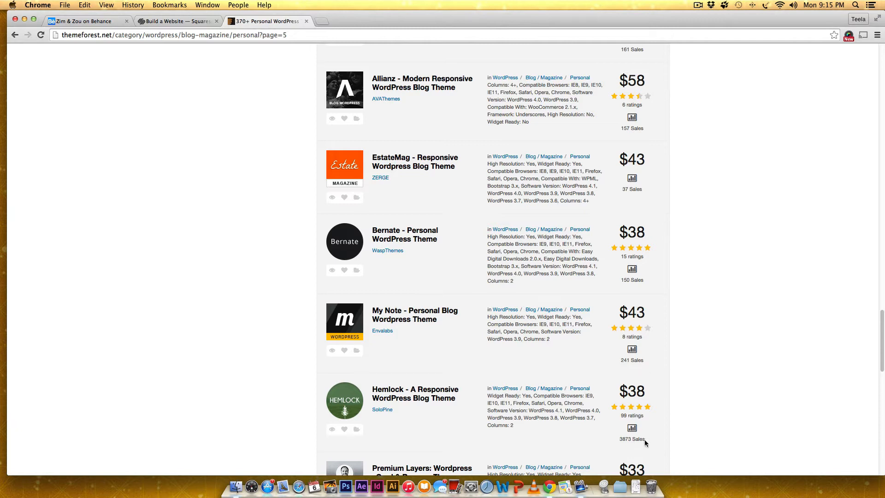
pyautogui.moveTo(481, 437)
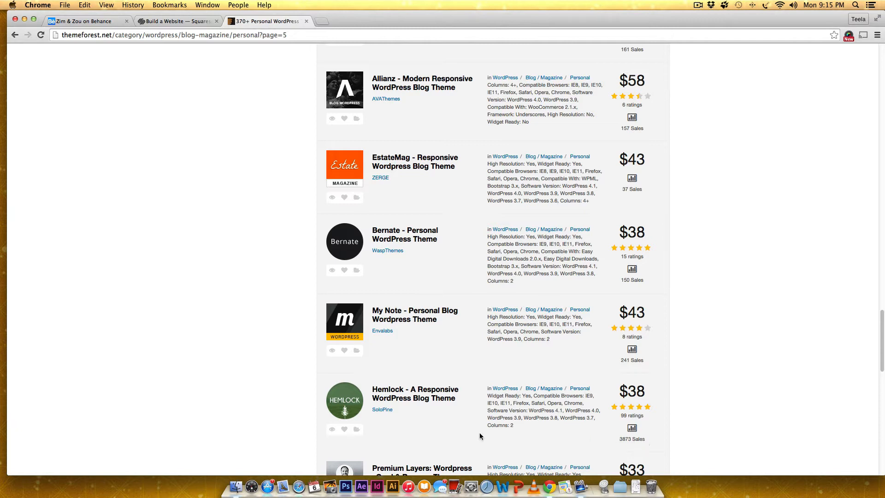
pyautogui.moveTo(344, 402)
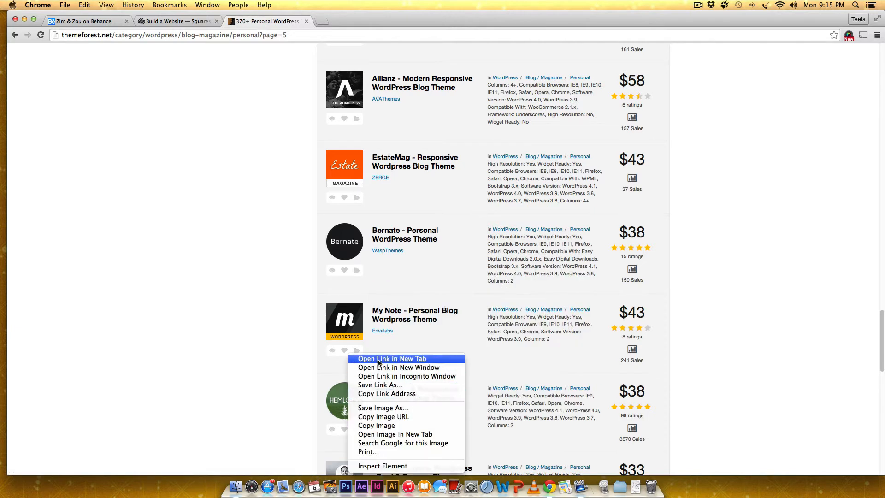
pyautogui.click(391, 359)
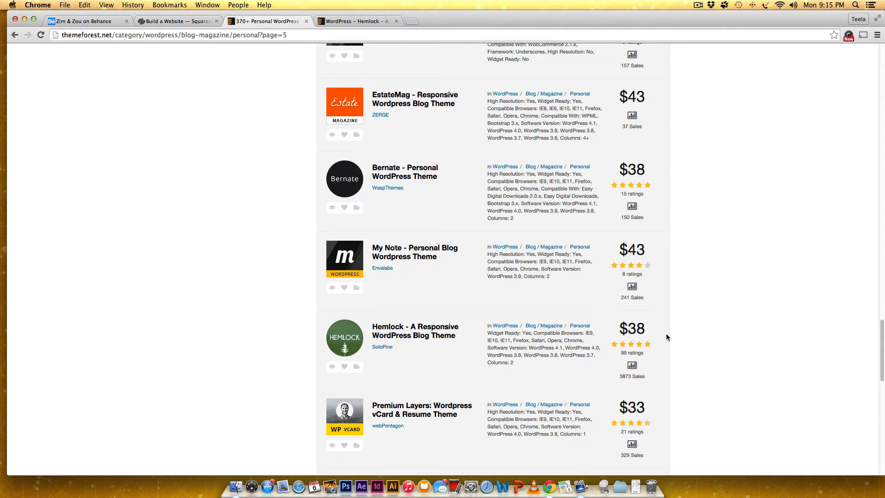
pyautogui.scroll(-3)
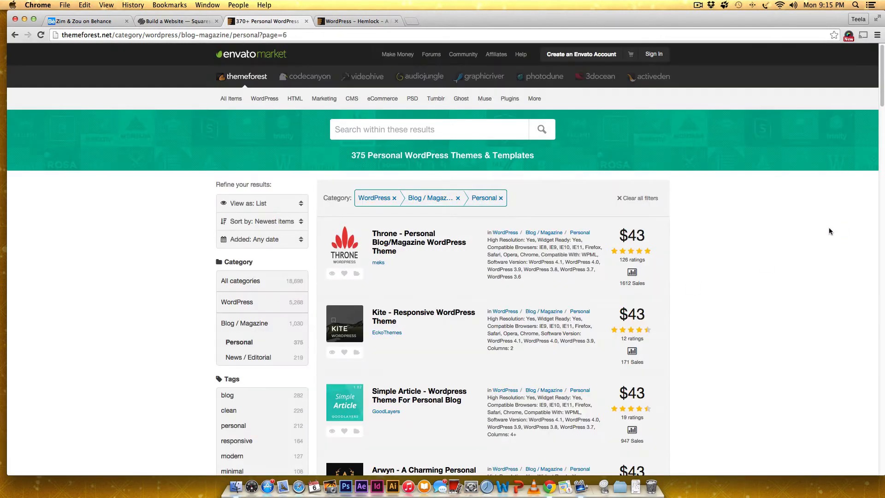
# Open the Simple Article theme page in a new tab, then view the Hemlock tab
pyautogui.scroll(-3)
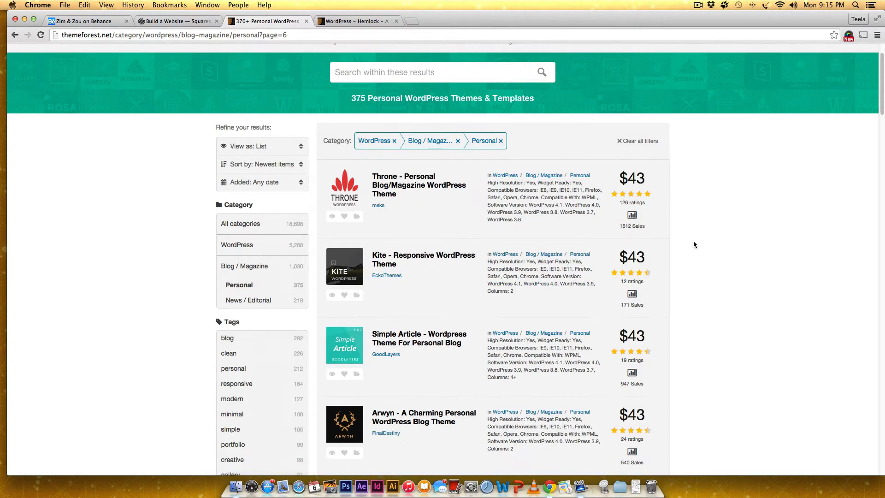
pyautogui.scroll(-3)
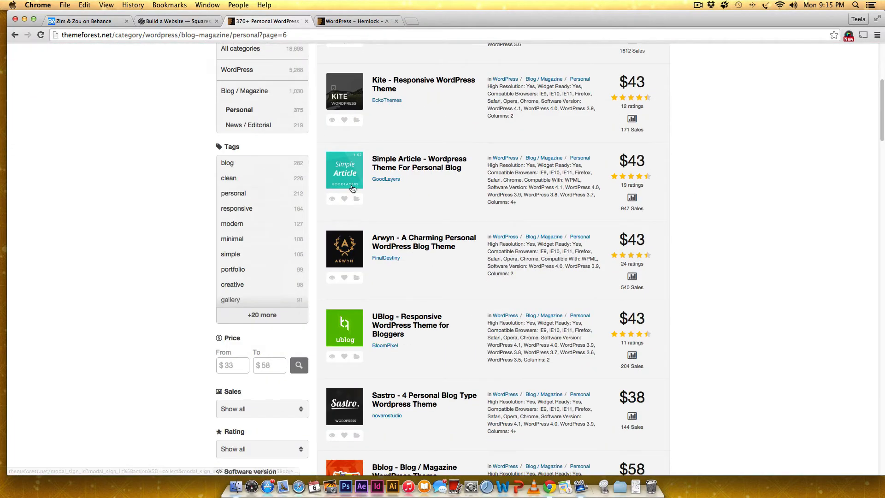
pyautogui.rightClick(344, 171)
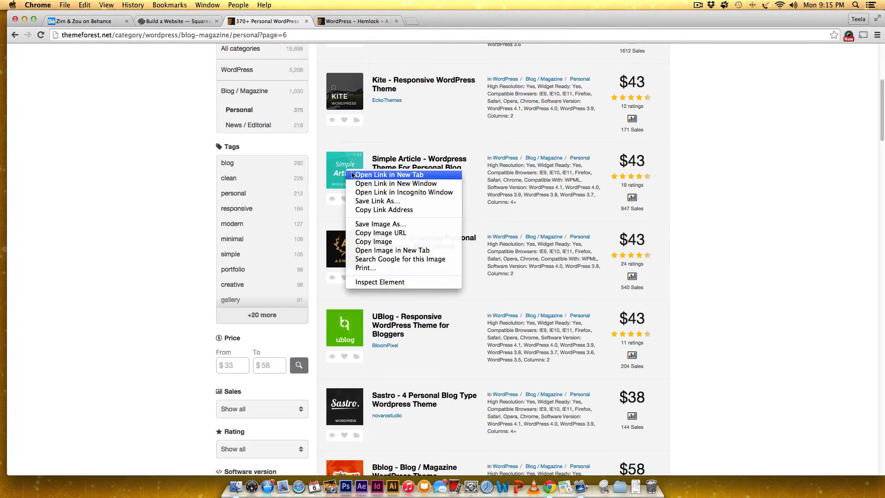
pyautogui.click(386, 174)
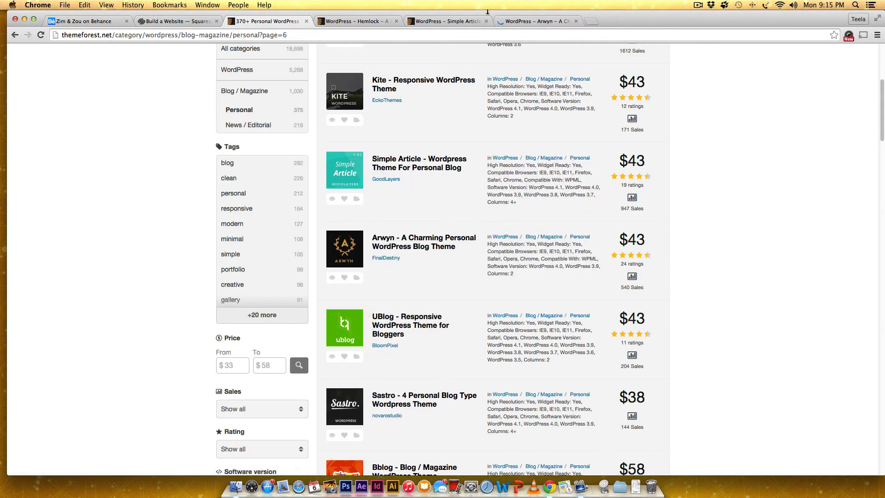
pyautogui.click(355, 21)
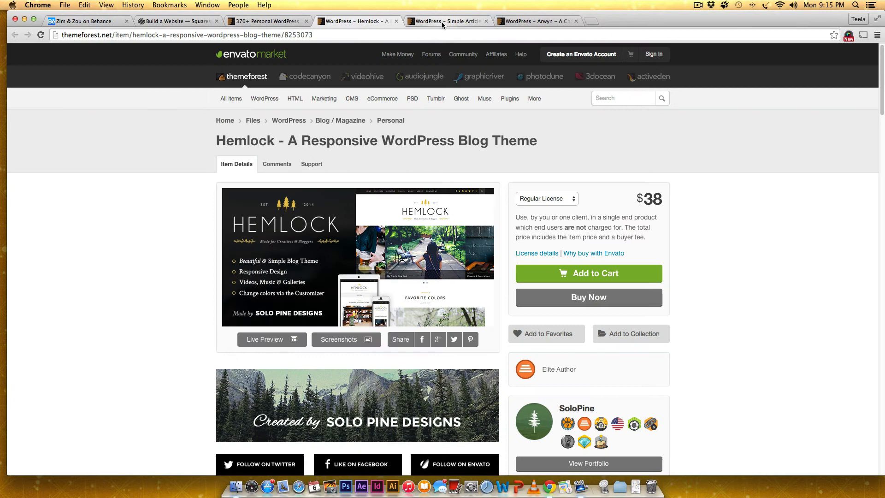
pyautogui.click(537, 22)
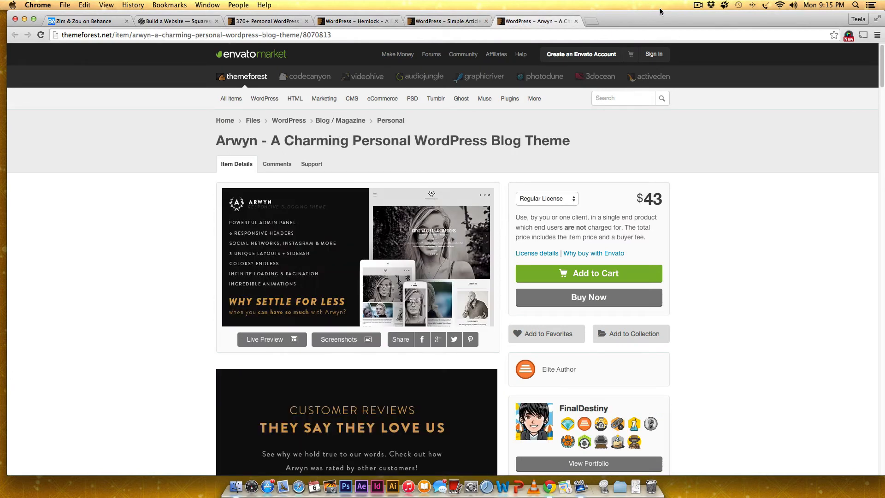
pyautogui.moveTo(744, 231)
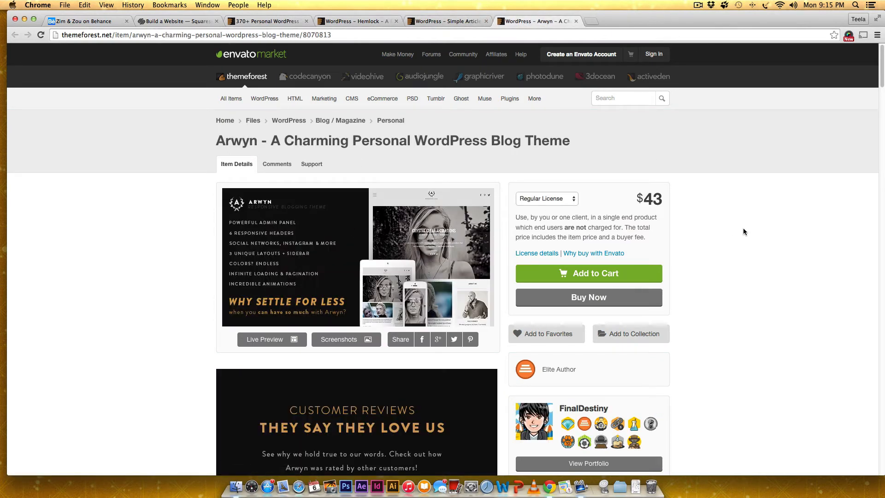
pyautogui.scroll(-3)
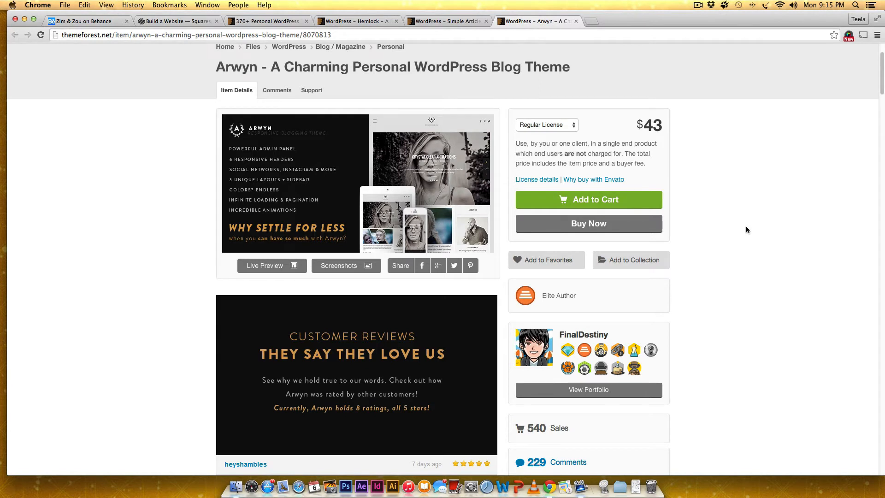
pyautogui.scroll(-3)
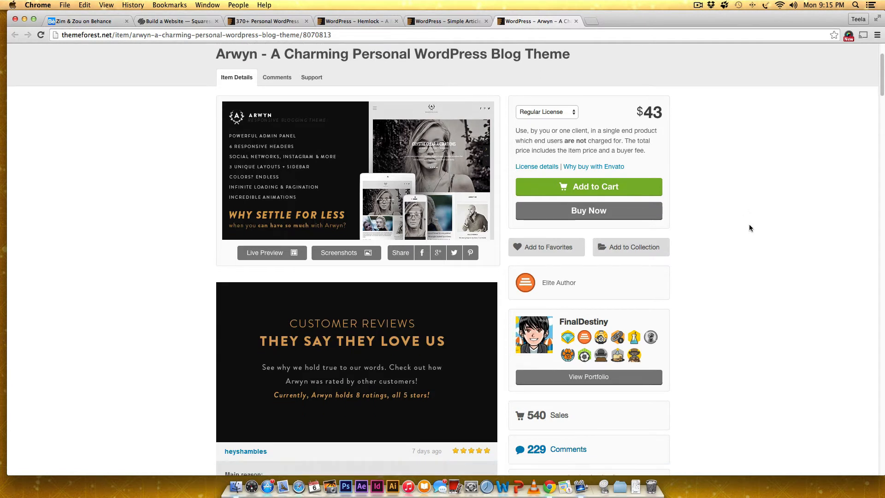
pyautogui.scroll(-3)
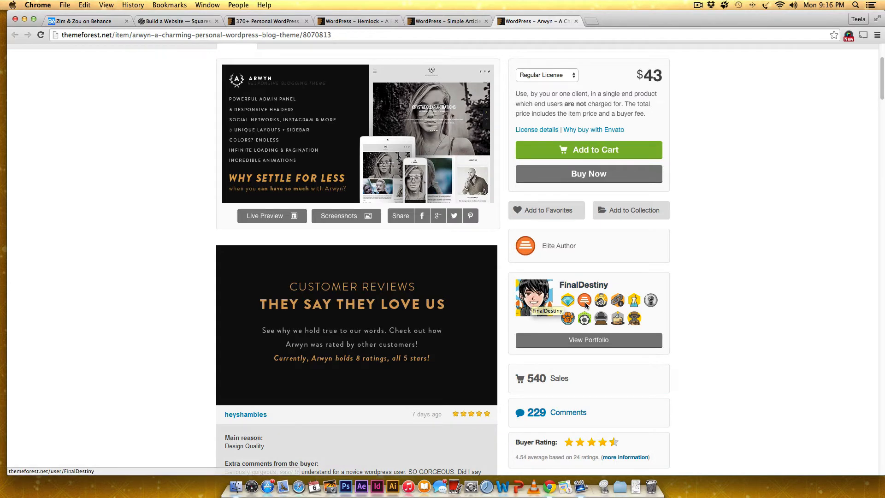
pyautogui.moveTo(585, 319)
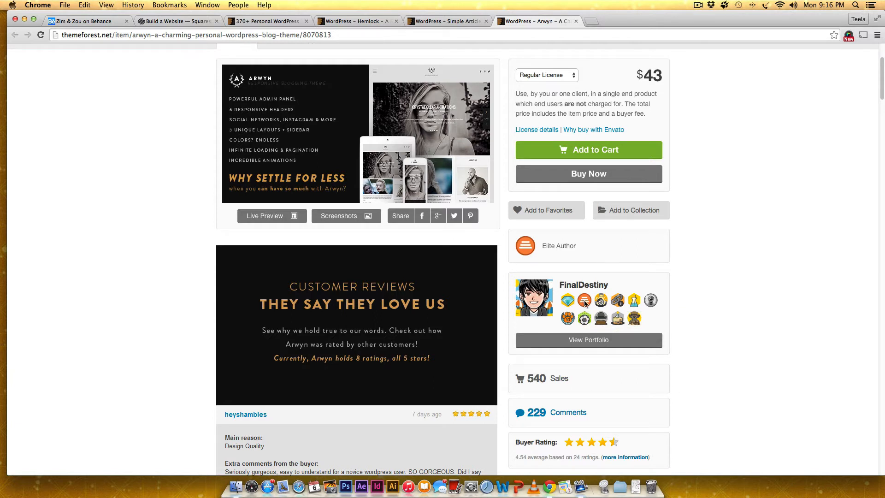
pyautogui.moveTo(585, 301)
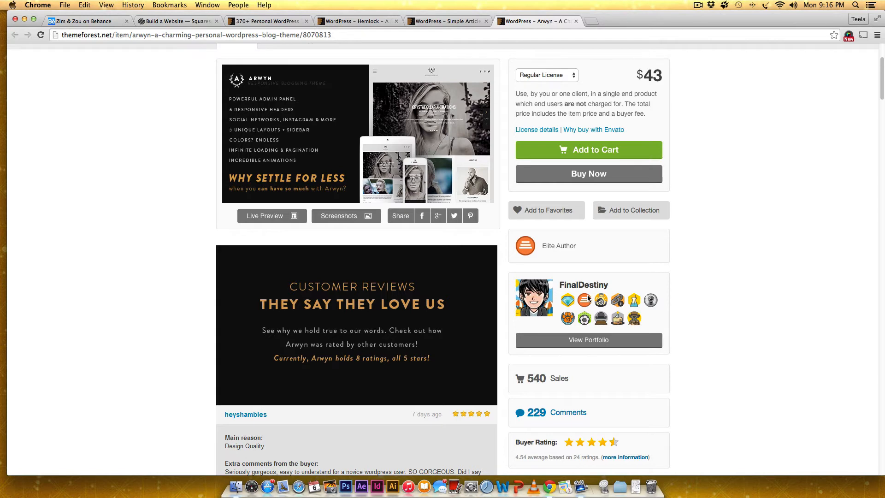
pyautogui.moveTo(568, 324)
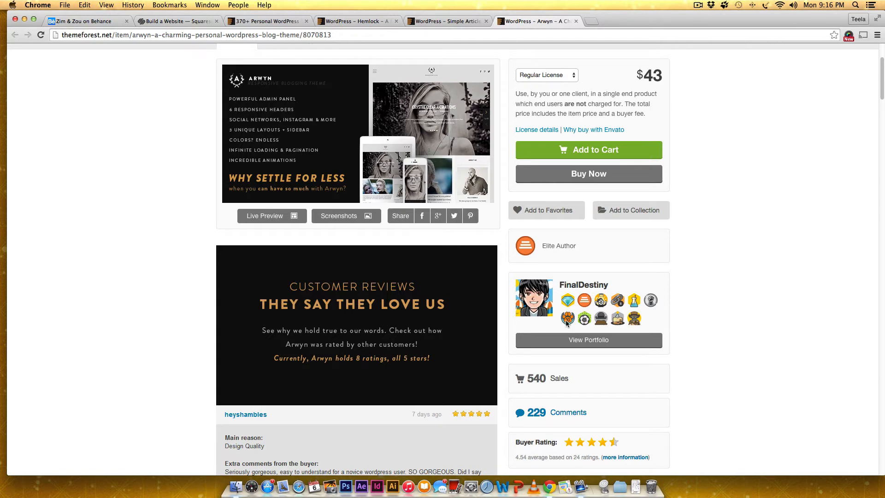
pyautogui.moveTo(568, 320)
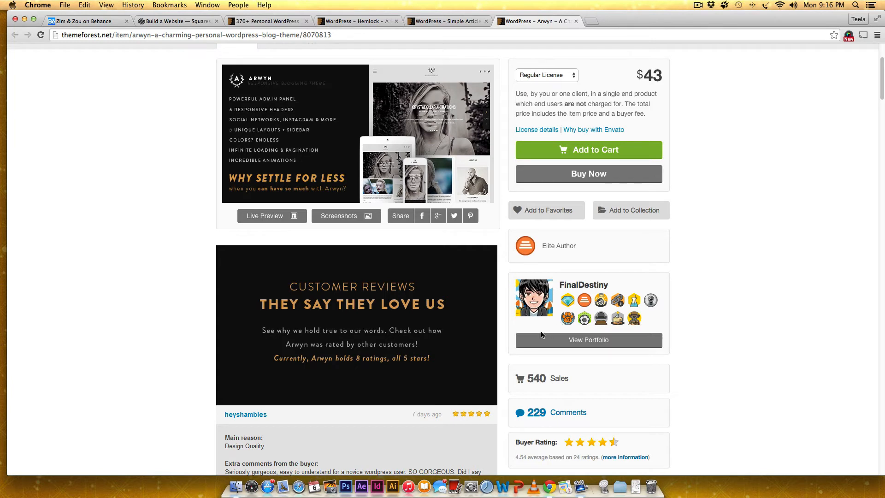
pyautogui.moveTo(494, 266)
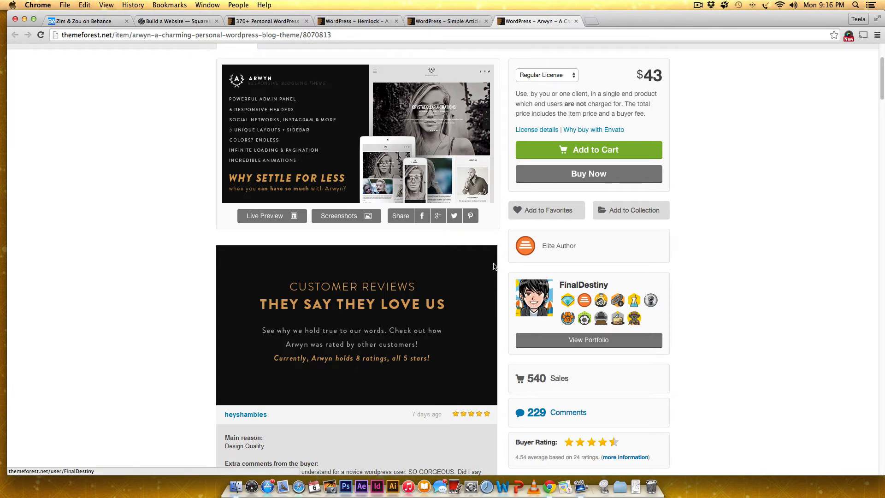
pyautogui.moveTo(518, 311)
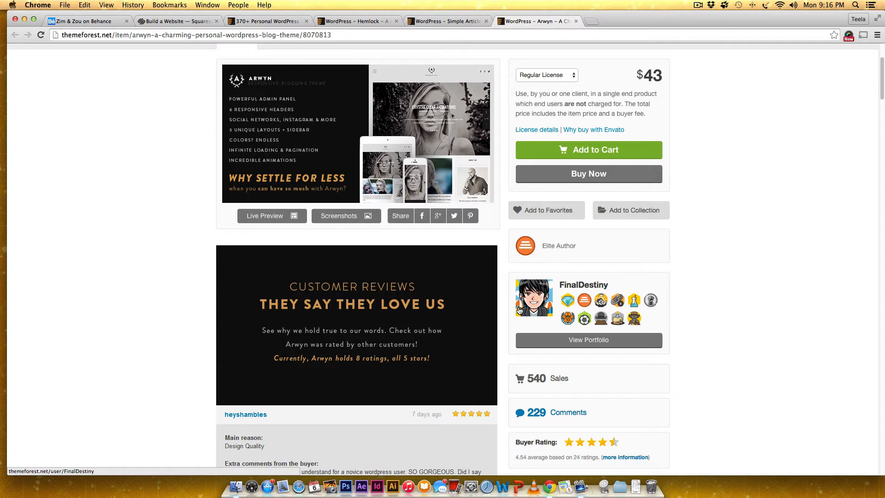
pyautogui.moveTo(517, 286)
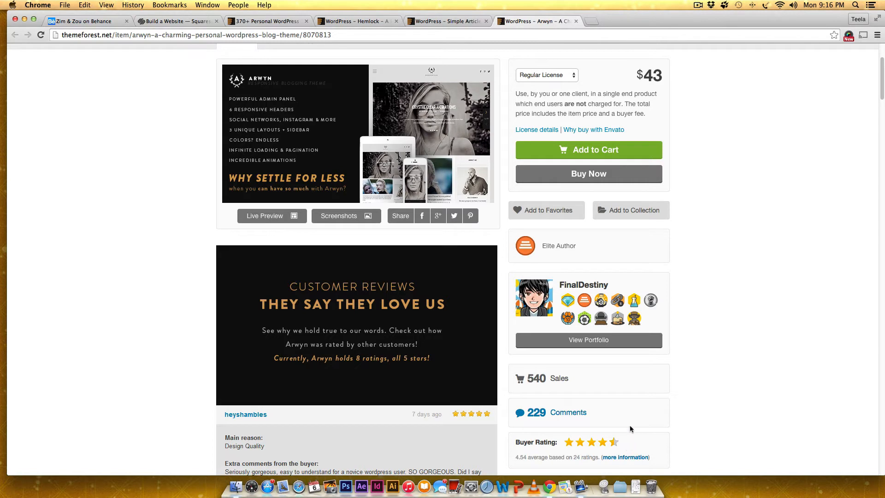
pyautogui.scroll(-3)
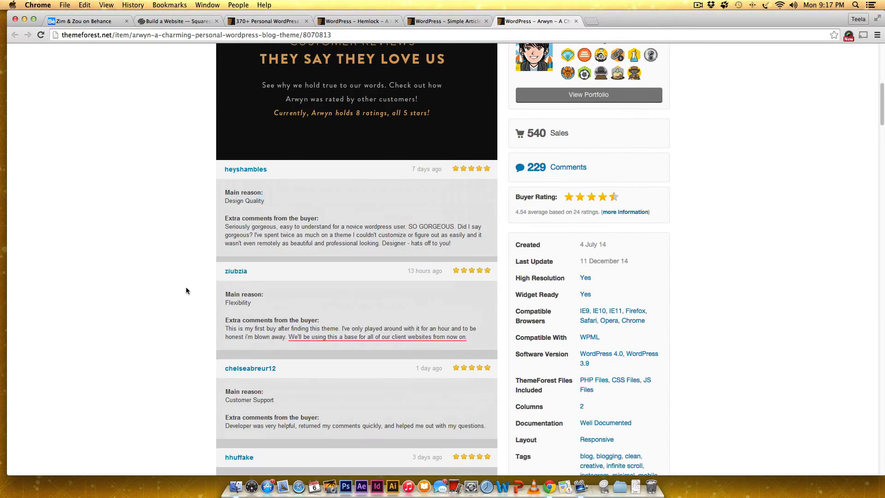
pyautogui.moveTo(316, 326)
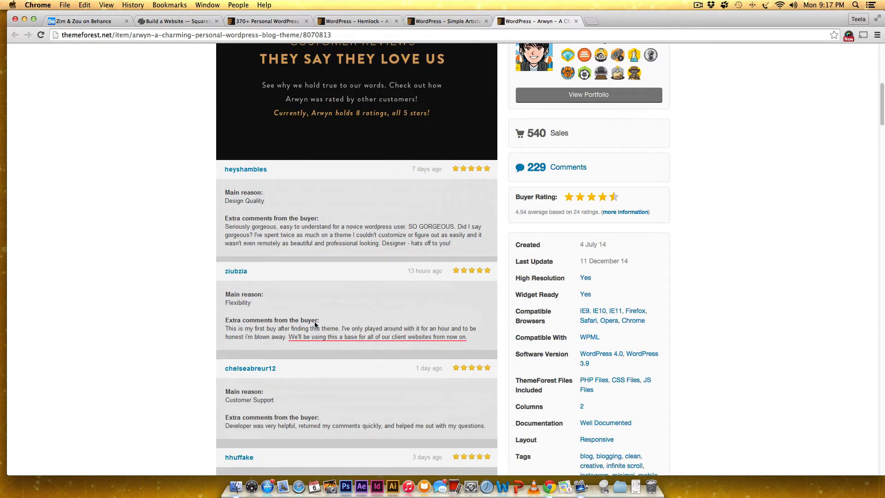
pyautogui.scroll(-3)
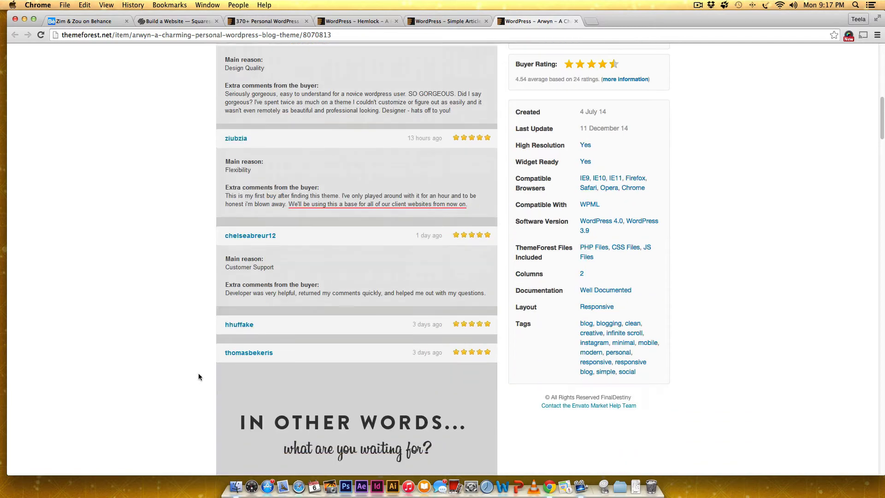
pyautogui.scroll(-3)
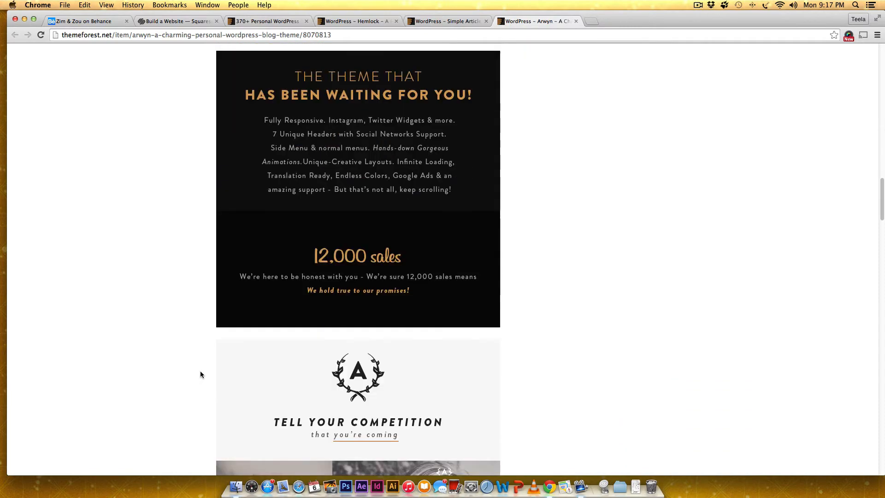
pyautogui.scroll(-3)
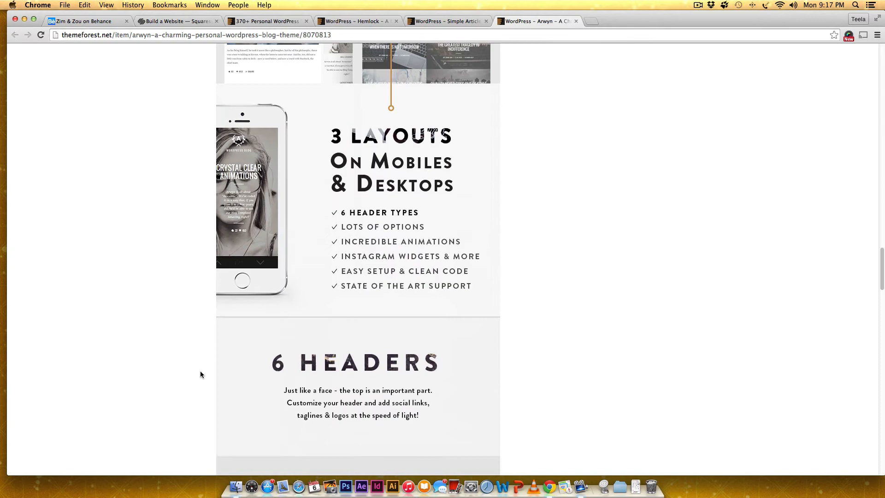
pyautogui.scroll(-3)
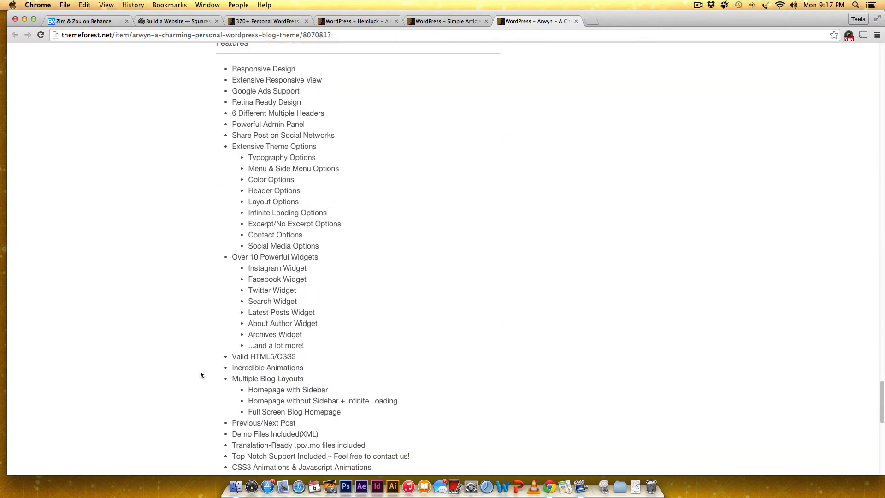
pyautogui.scroll(-3)
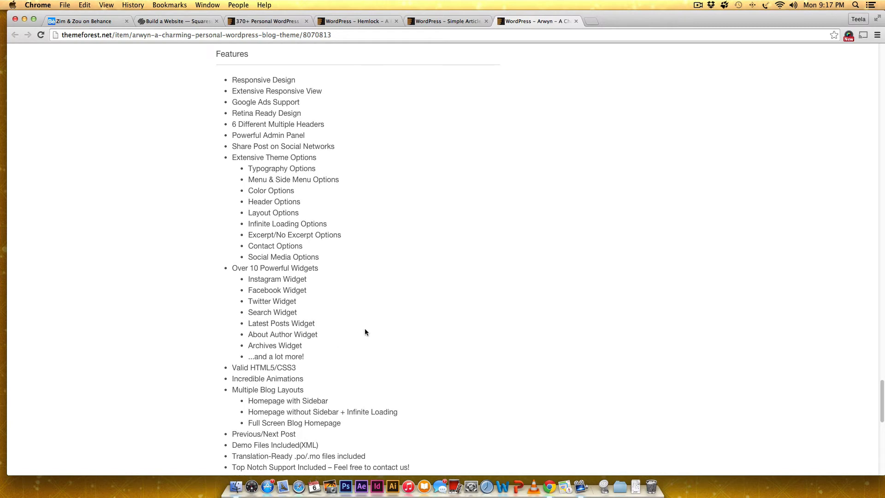
pyautogui.scroll(-3)
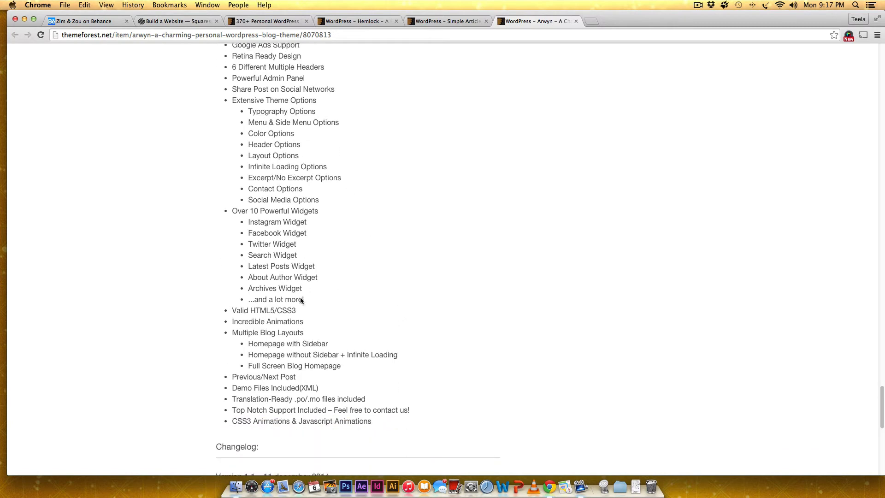
pyautogui.scroll(-3)
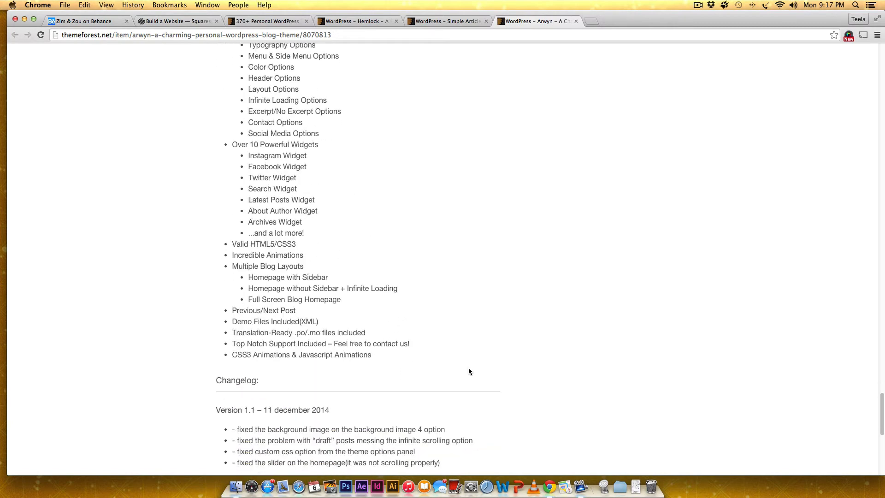
pyautogui.scroll(-3)
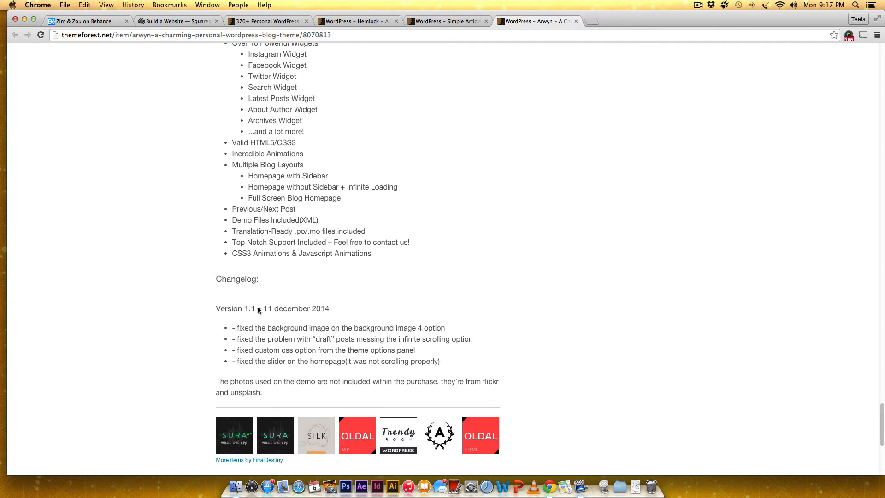
pyautogui.moveTo(301, 373)
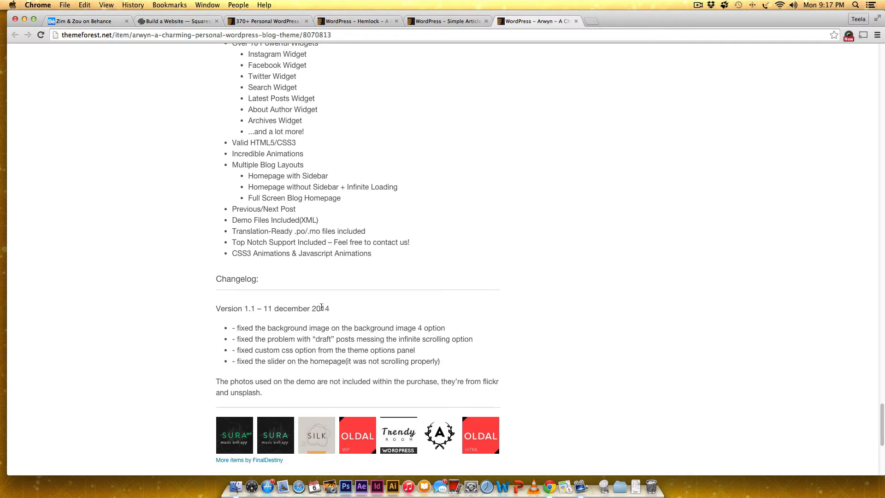
pyautogui.moveTo(257, 304)
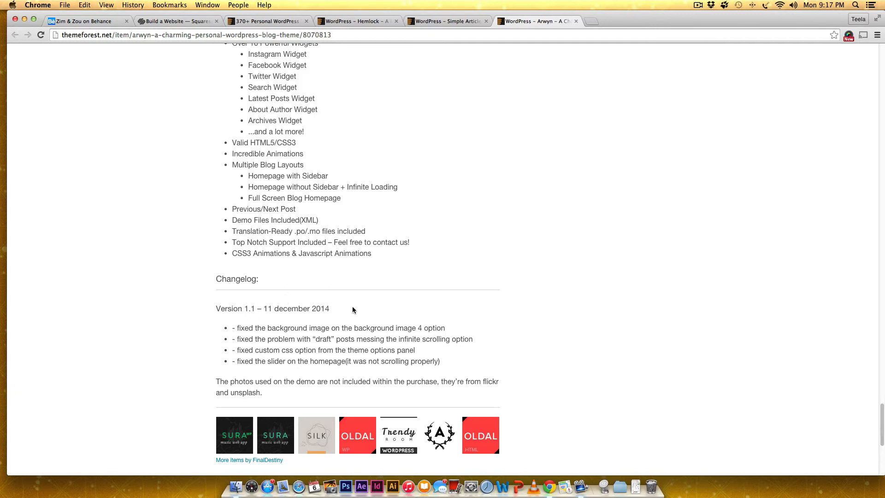
pyautogui.moveTo(457, 289)
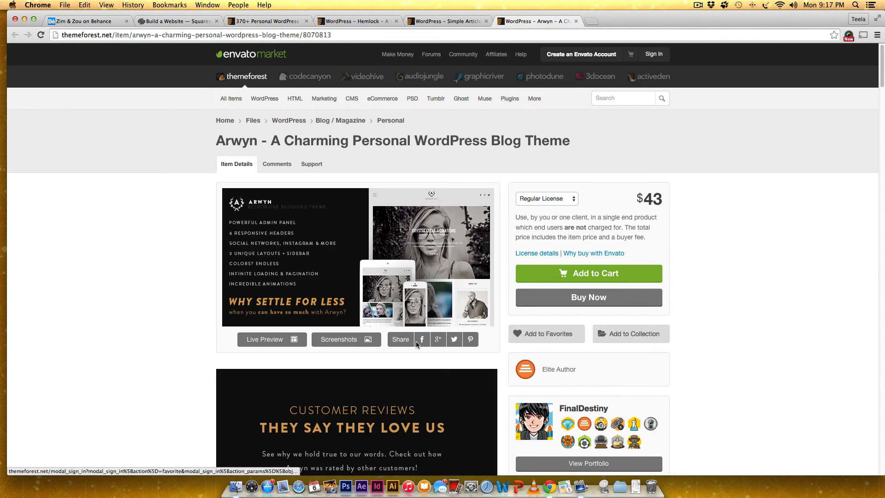
# Launch the Arwyn live demo without its frame and flip through the featured-post slider
pyautogui.click(264, 340)
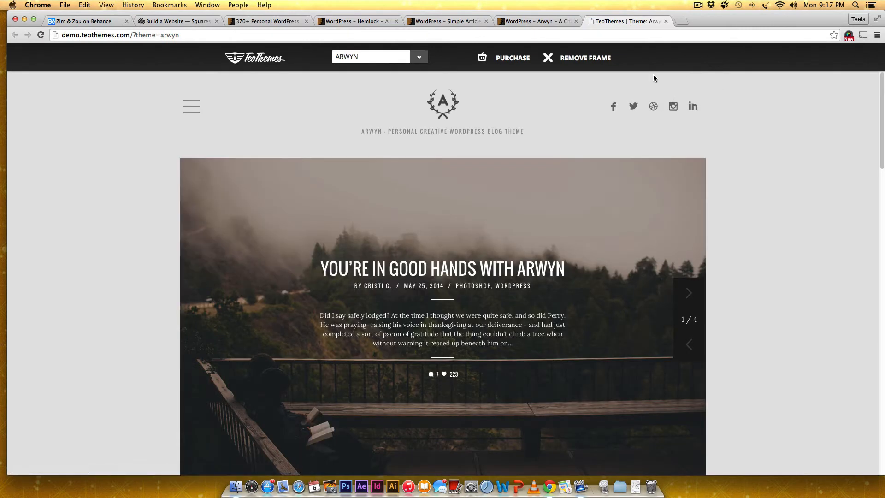
pyautogui.click(585, 57)
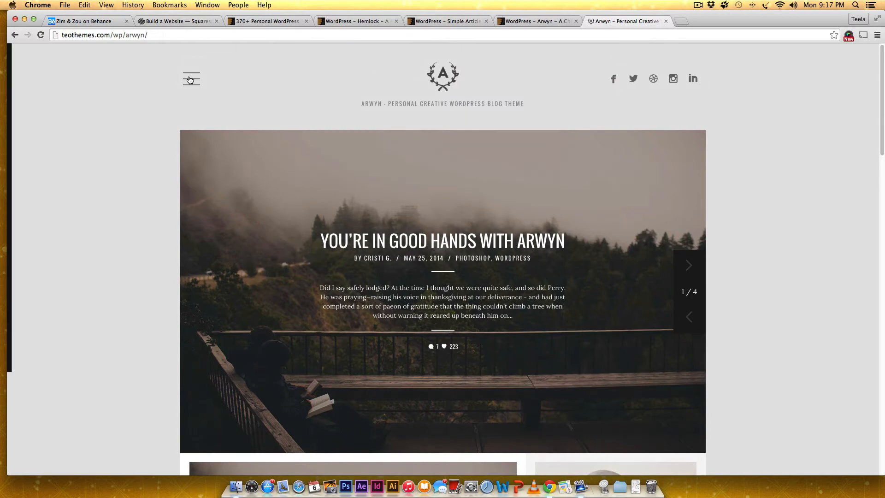
pyautogui.click(190, 79)
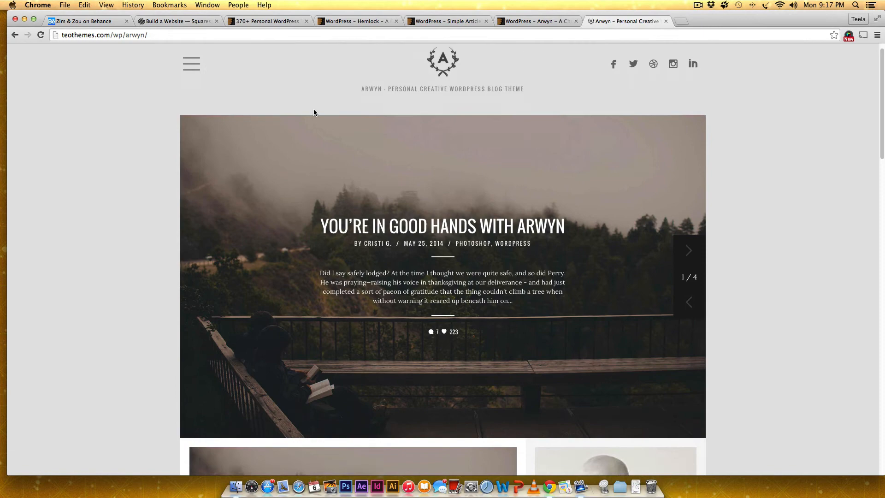
pyautogui.scroll(-3)
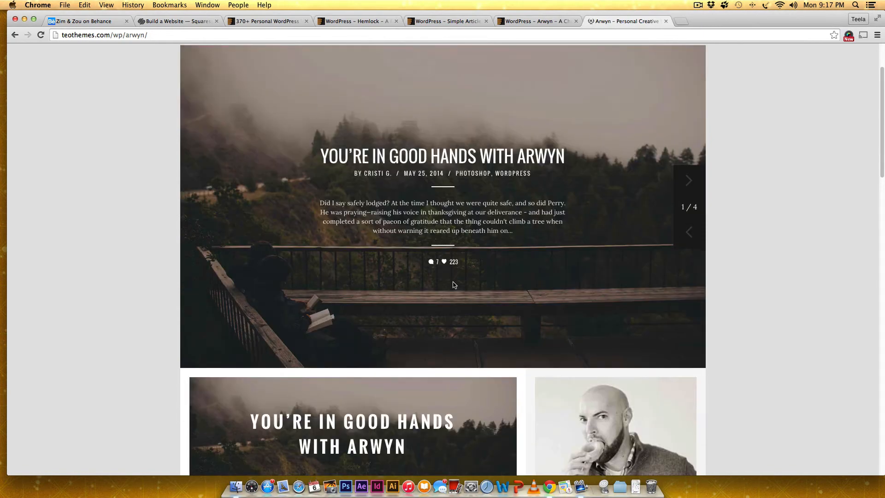
pyautogui.click(689, 180)
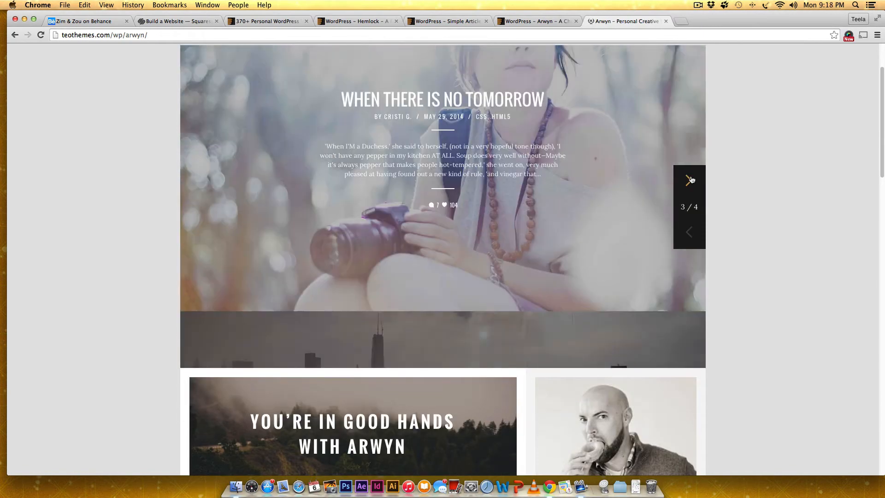
pyautogui.click(689, 180)
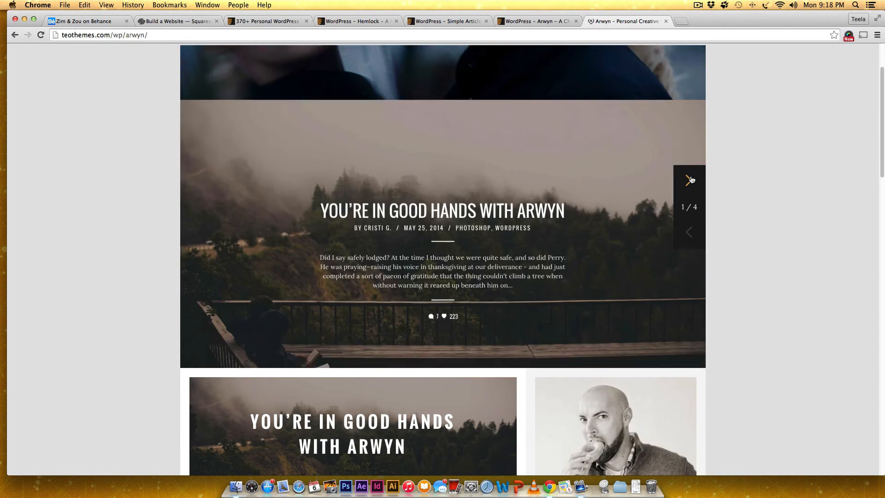
pyautogui.click(690, 180)
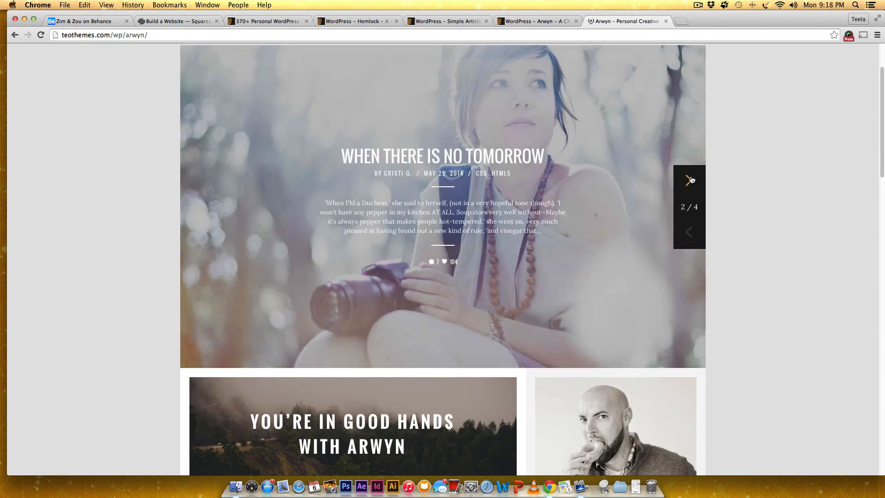
pyautogui.click(689, 180)
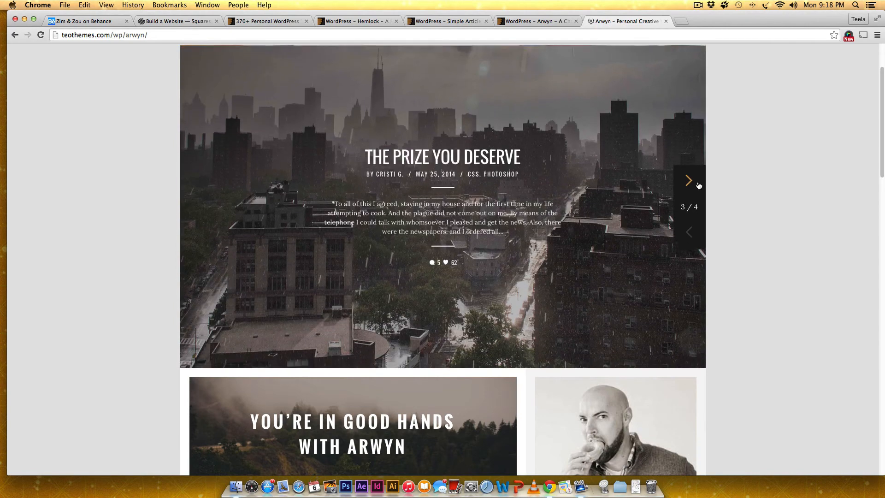
# Browse down through the Arwyn demo homepage's blog posts
pyautogui.scroll(-3)
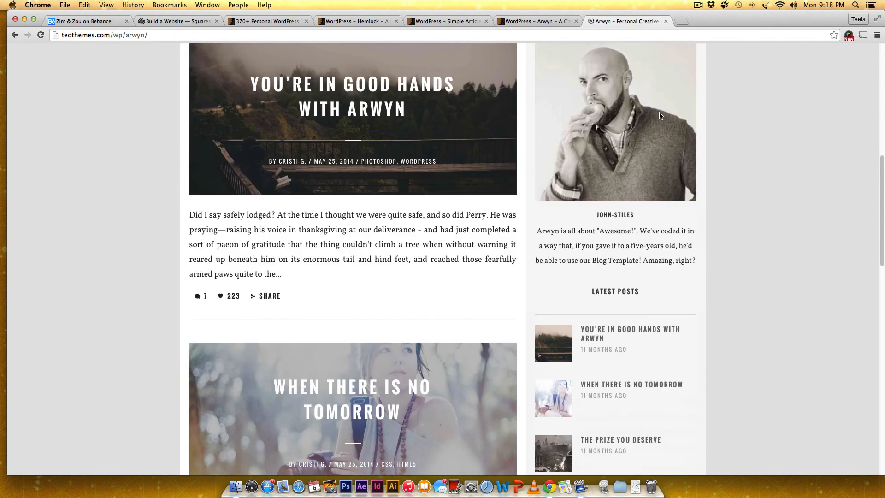
pyautogui.scroll(-3)
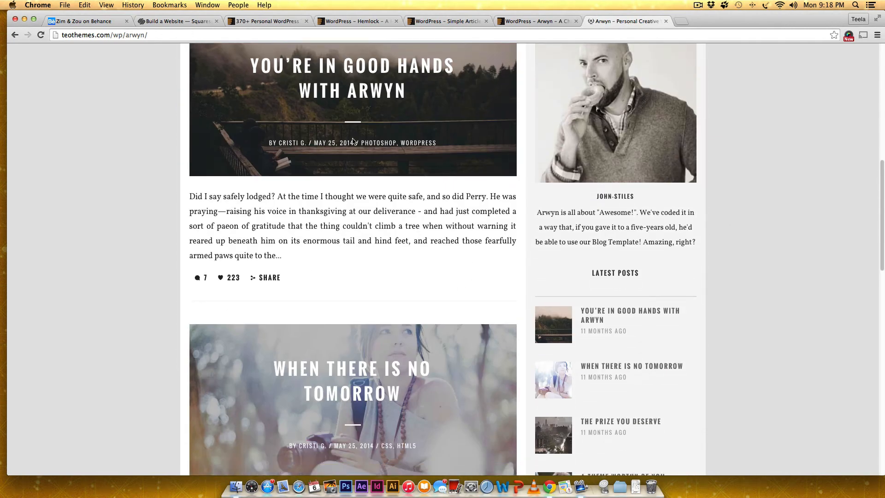
pyautogui.scroll(-3)
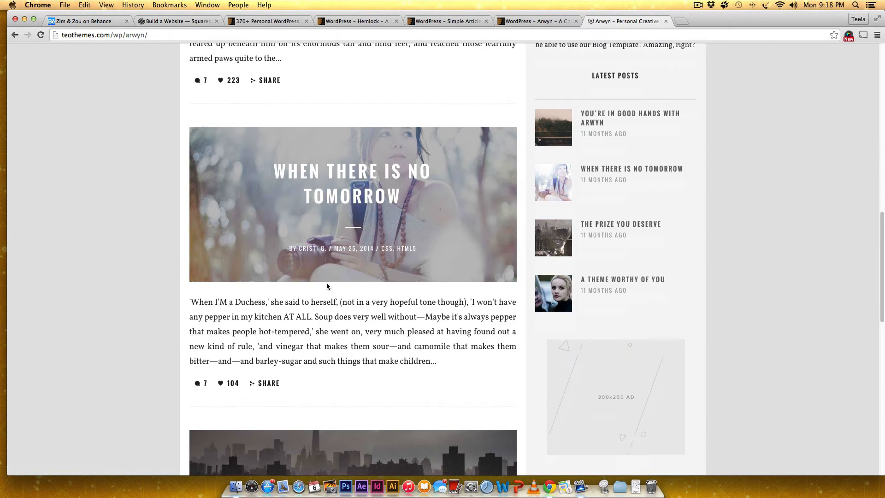
pyautogui.moveTo(463, 208)
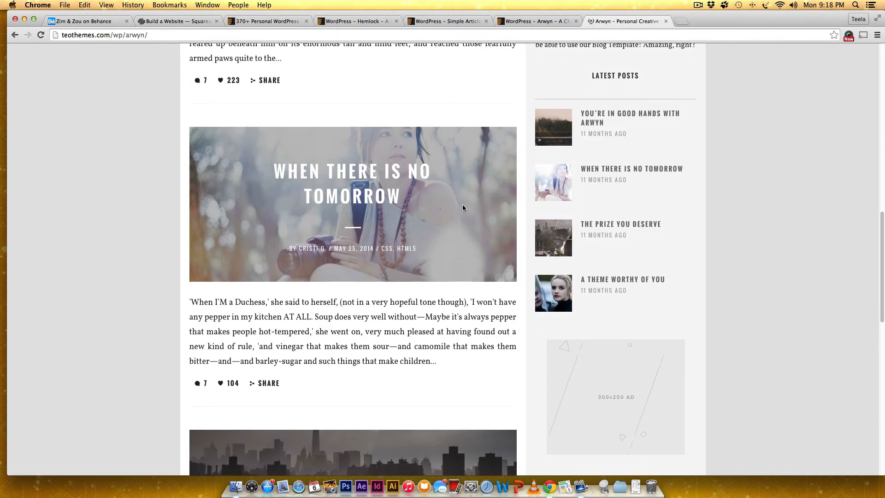
pyautogui.moveTo(401, 178)
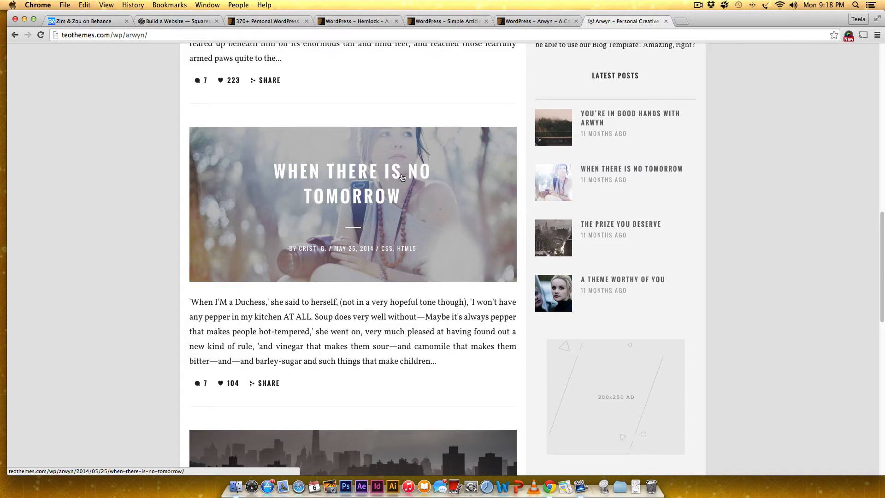
pyautogui.scroll(-3)
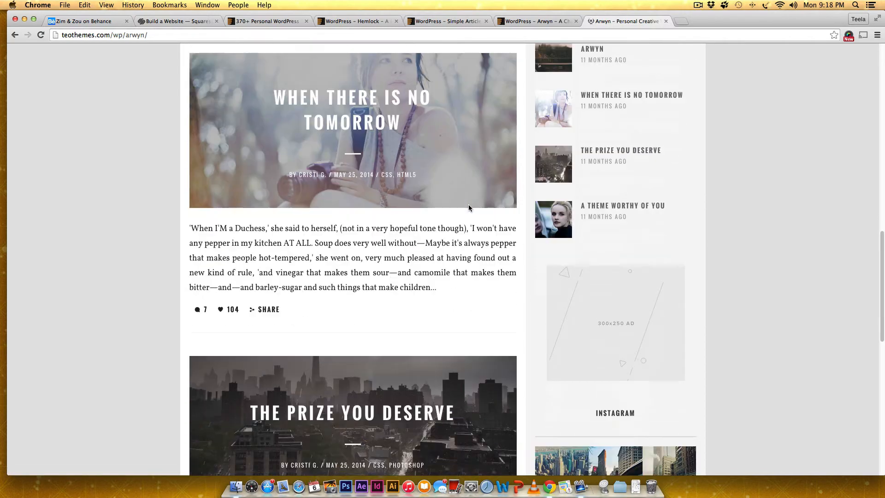
pyautogui.scroll(-3)
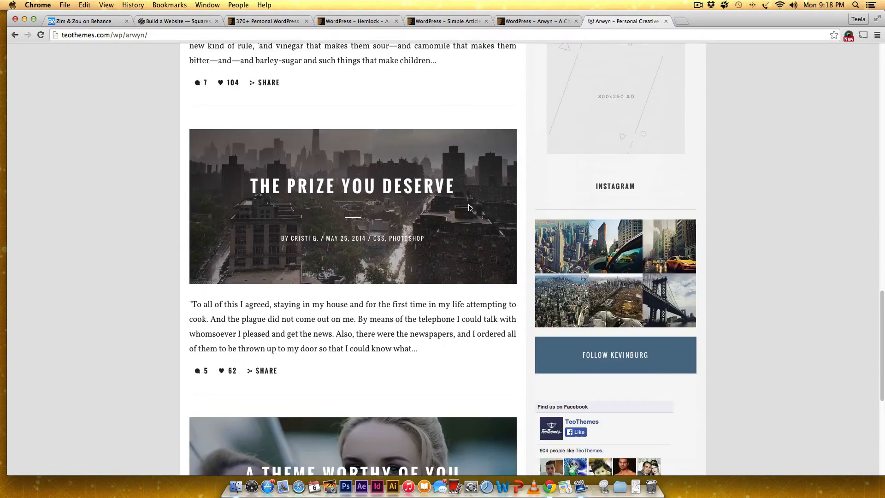
pyautogui.scroll(-3)
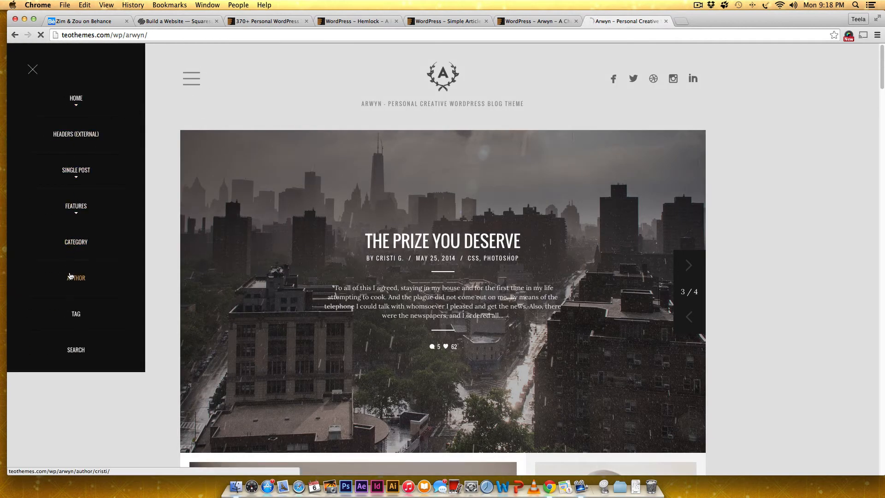
# Open the demo's author archive for Cristi G. and browse its posts
pyautogui.click(76, 278)
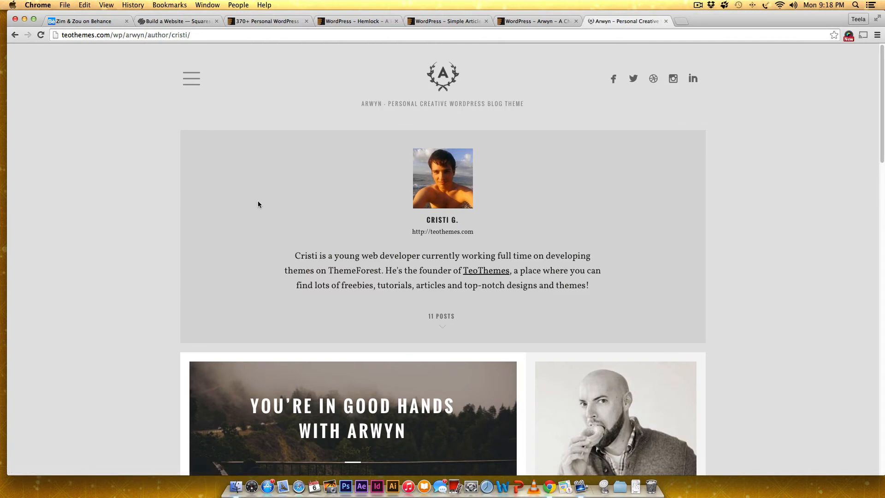
pyautogui.moveTo(418, 210)
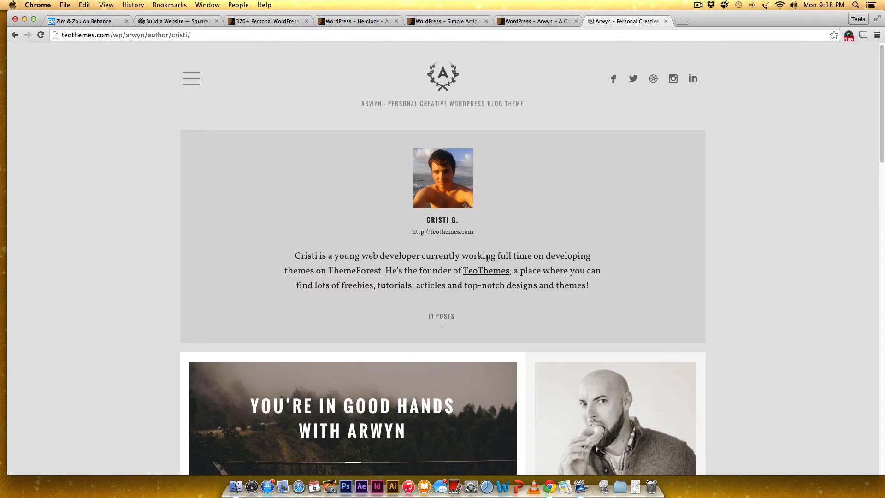
pyautogui.scroll(-3)
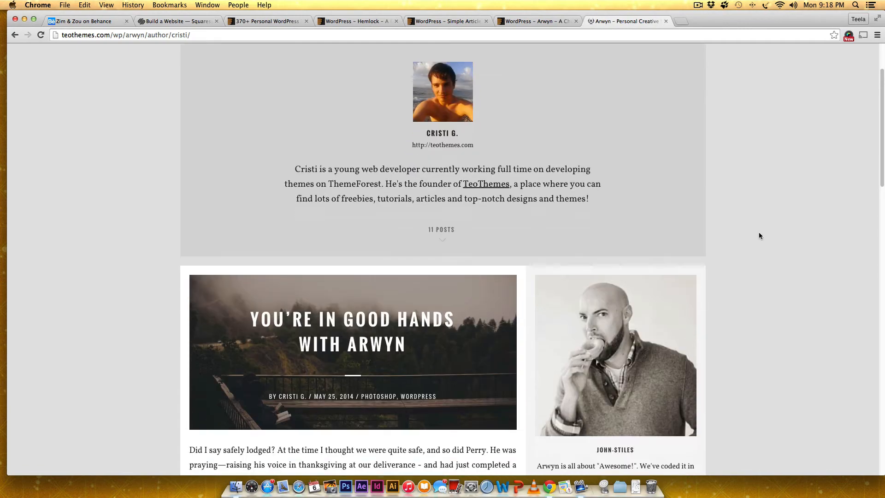
pyautogui.scroll(-3)
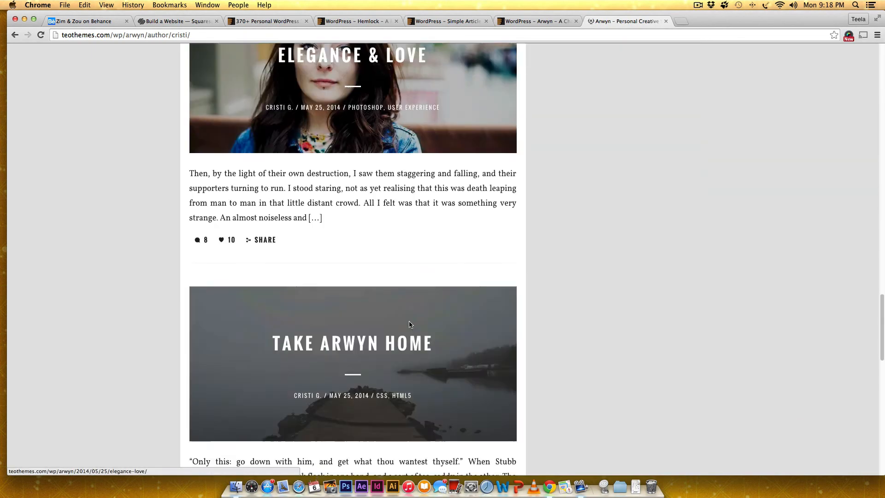
pyautogui.scroll(-3)
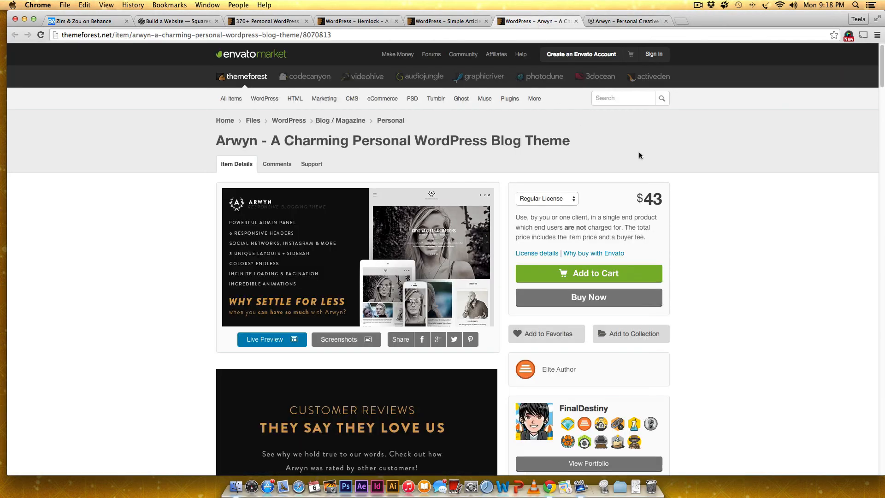
# Read through Arwyn's 229 buyer comments and author support replies
pyautogui.scroll(-3)
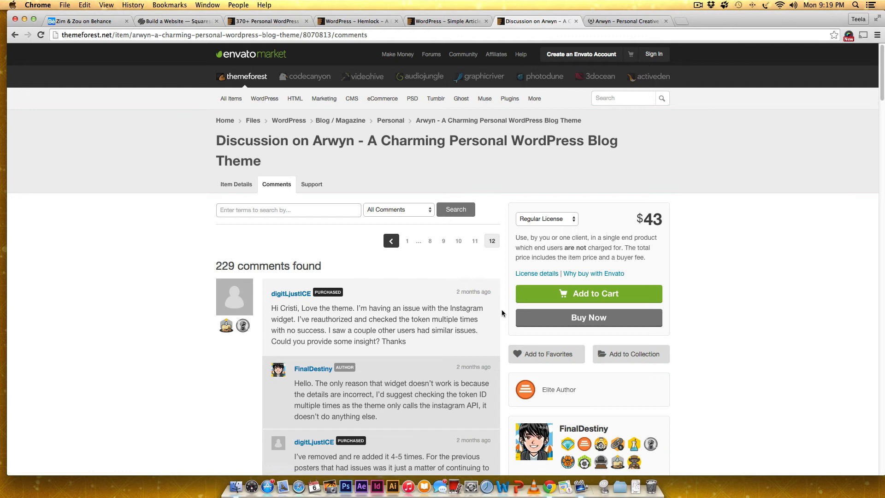
pyautogui.scroll(-3)
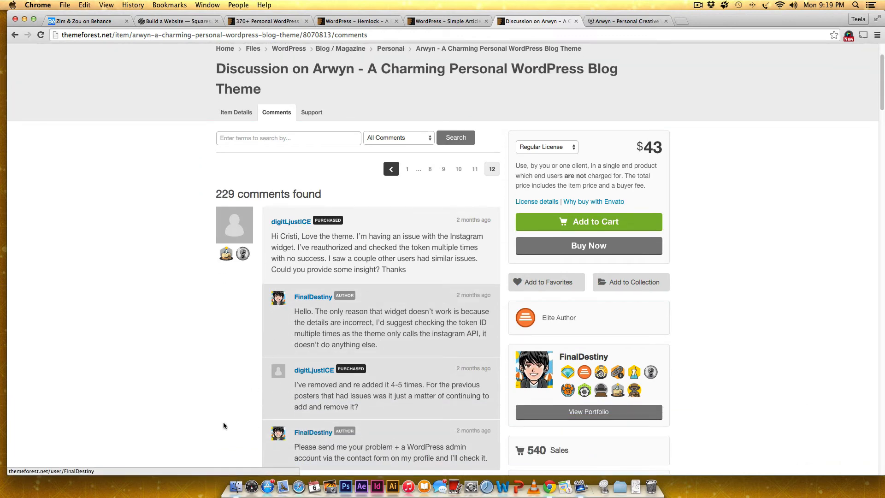
pyautogui.scroll(-3)
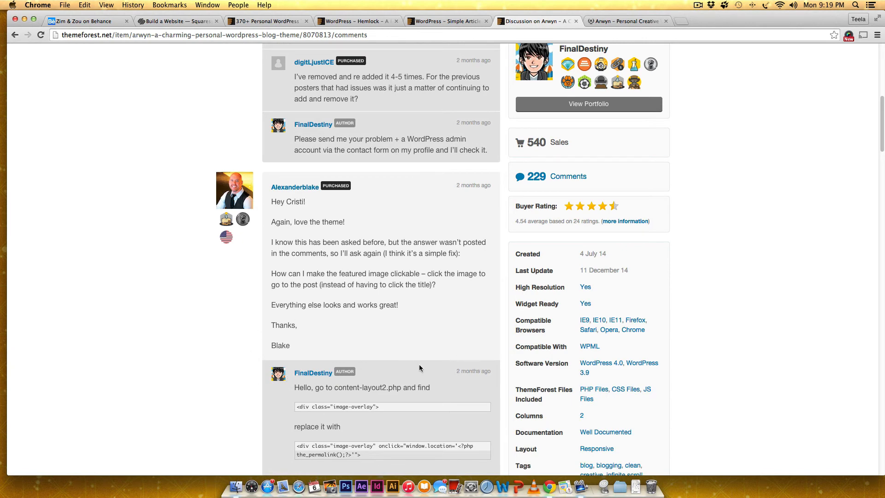
pyautogui.scroll(-3)
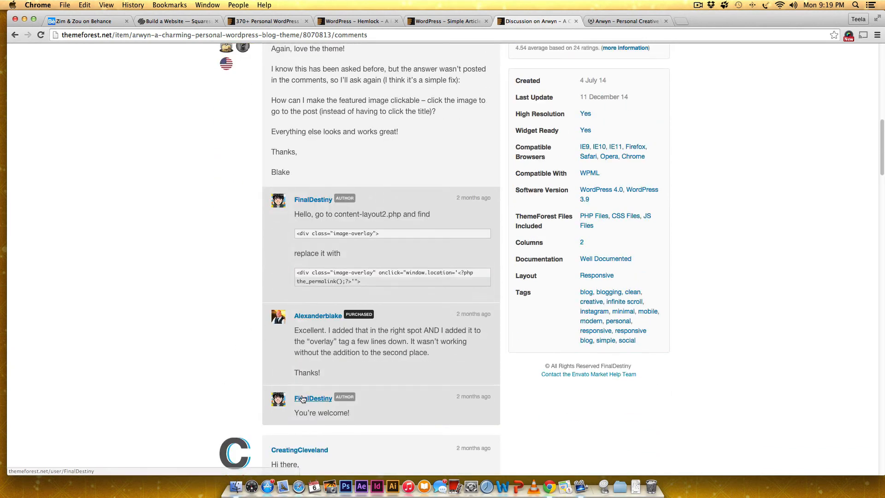
pyautogui.scroll(-3)
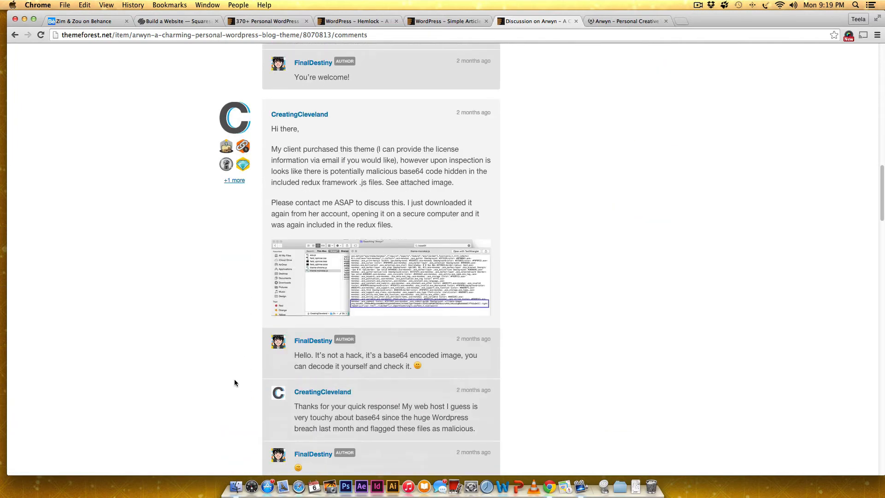
pyautogui.scroll(-3)
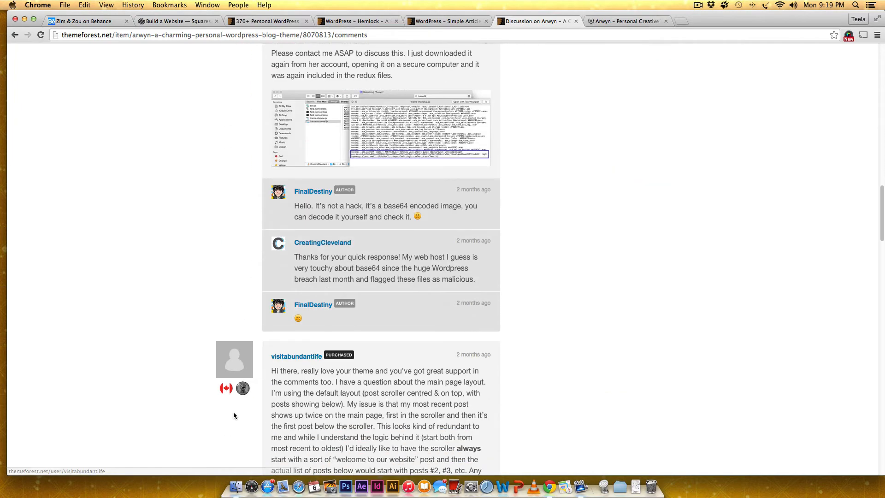
pyautogui.scroll(-3)
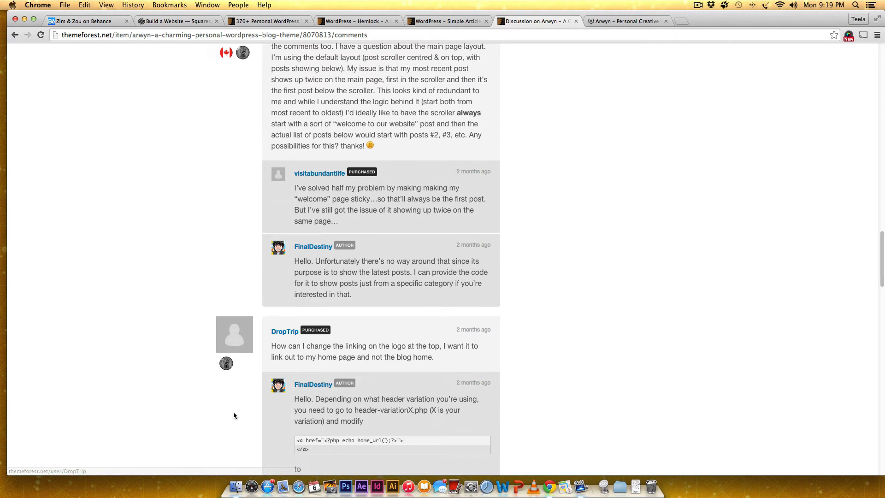
pyautogui.scroll(-3)
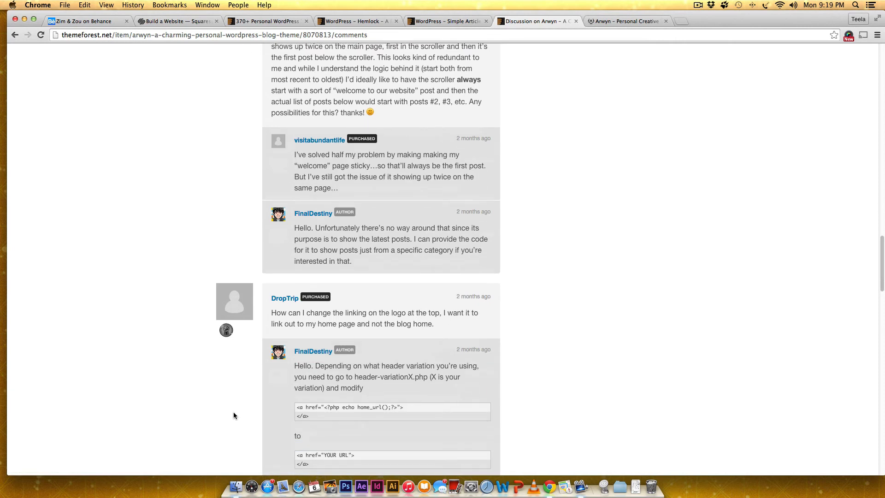
pyautogui.moveTo(210, 399)
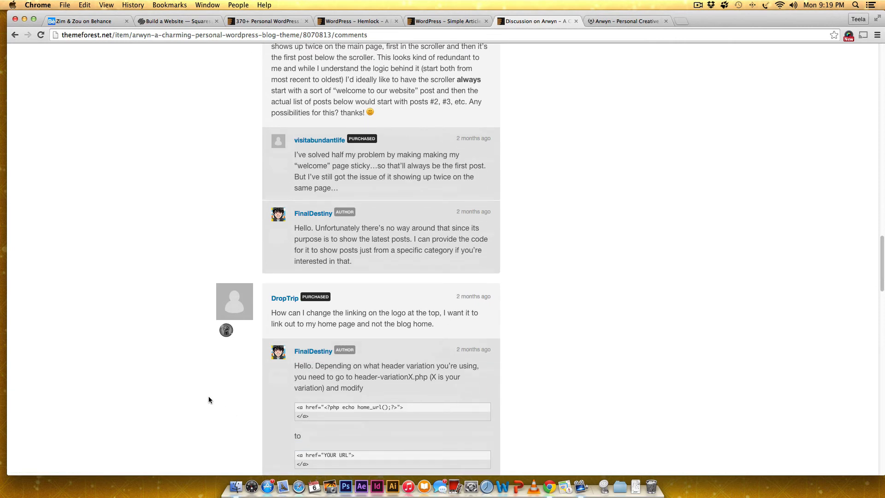
pyautogui.moveTo(204, 378)
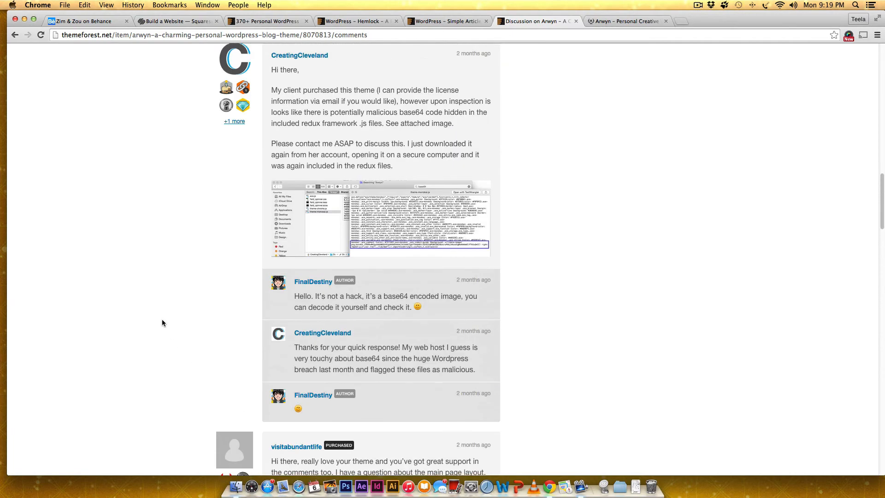
pyautogui.scroll(-3)
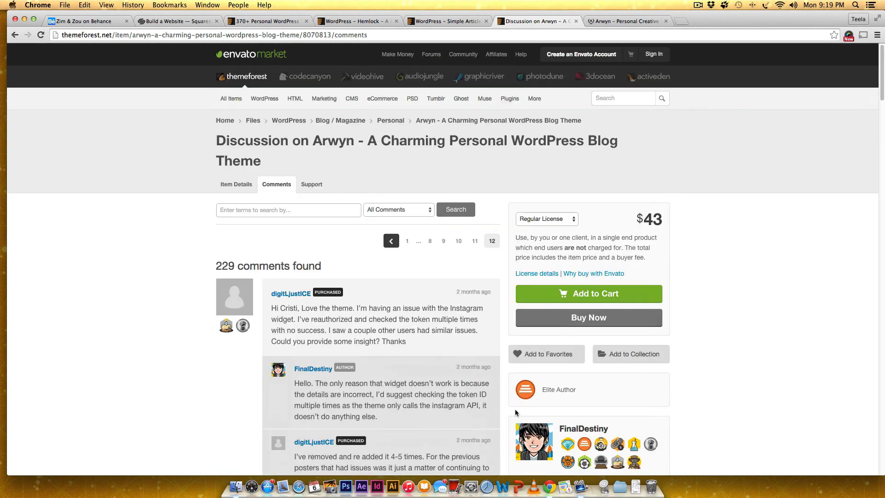
pyautogui.moveTo(704, 394)
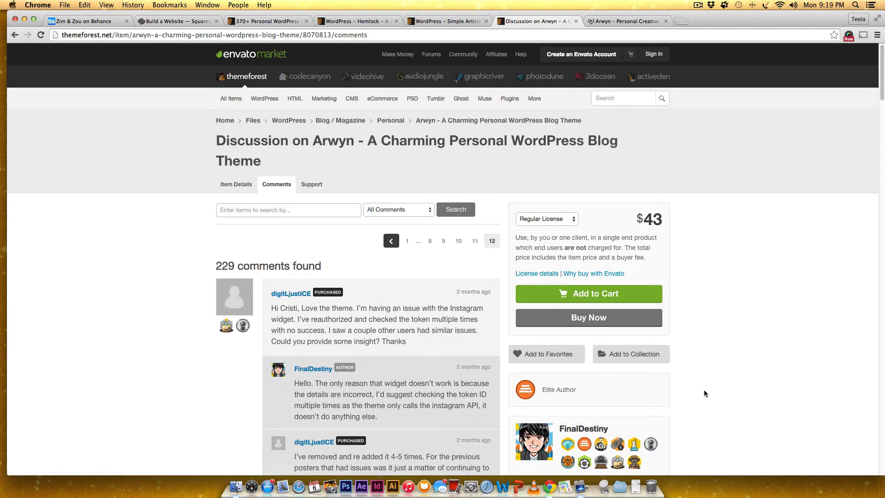
pyautogui.moveTo(737, 371)
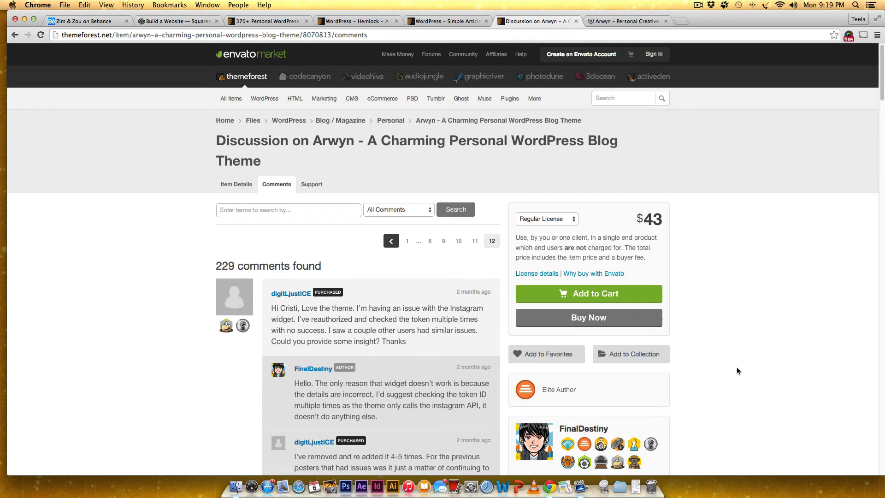
pyautogui.scroll(-3)
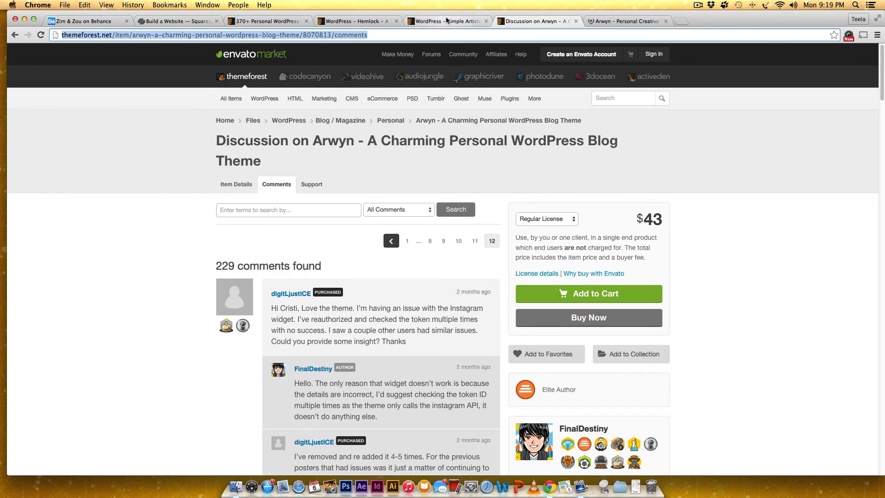
# Review Simple Article's sales stats, rating, item details and 'Words from customers' reviews
pyautogui.click(446, 21)
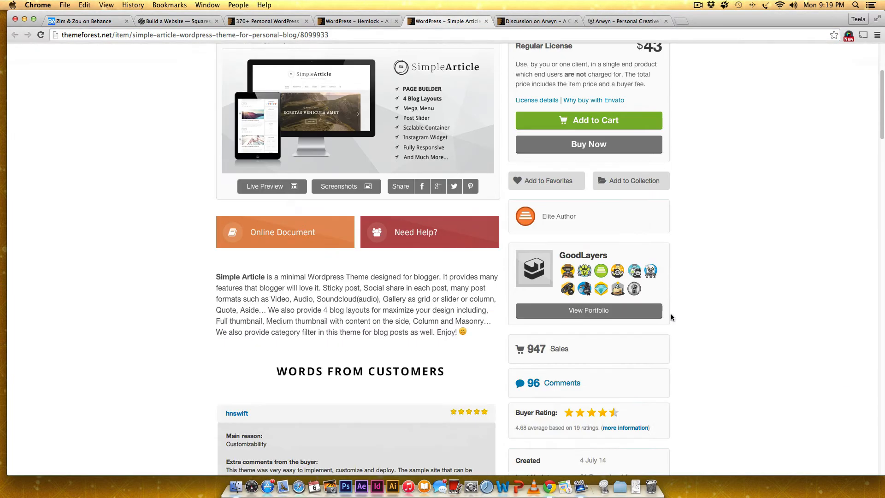
pyautogui.scroll(-3)
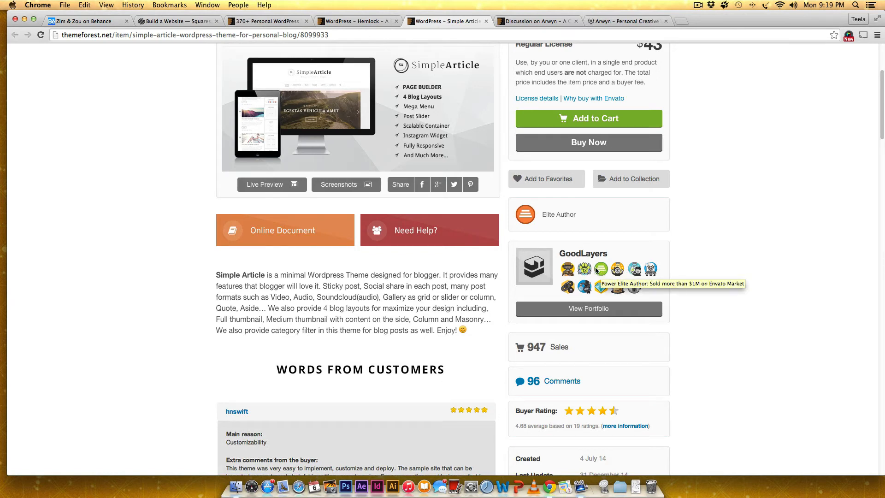
pyautogui.moveTo(585, 269)
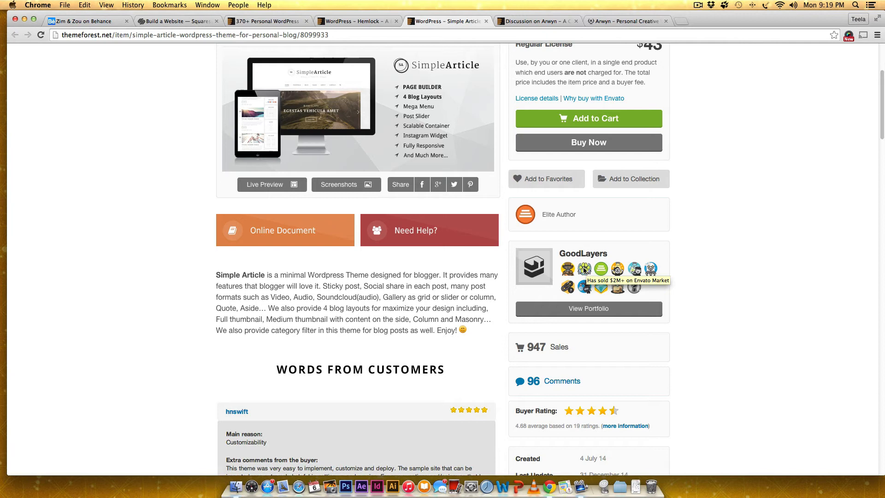
pyautogui.moveTo(592, 347)
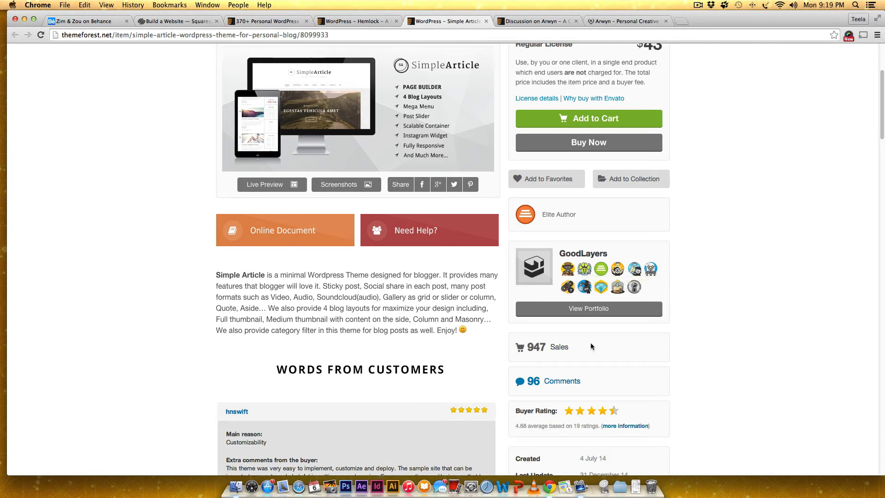
pyautogui.scroll(-3)
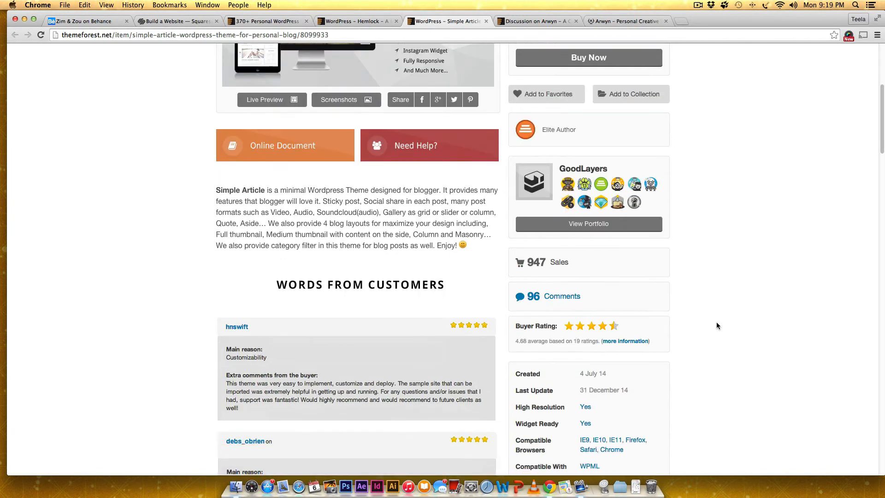
pyautogui.moveTo(425, 359)
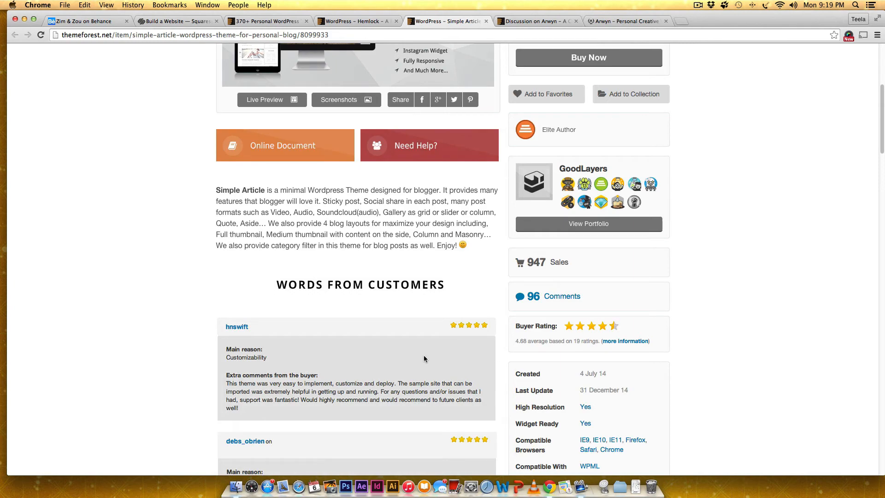
pyautogui.scroll(-3)
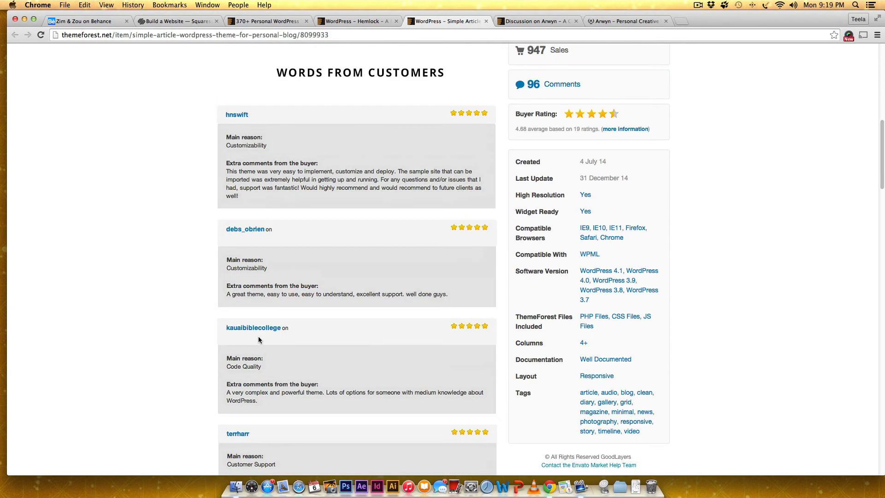
pyautogui.scroll(-3)
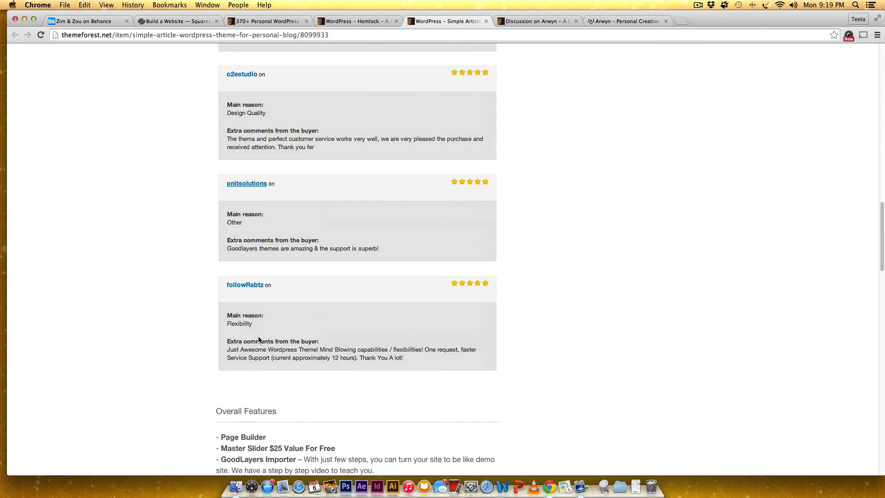
pyautogui.scroll(-3)
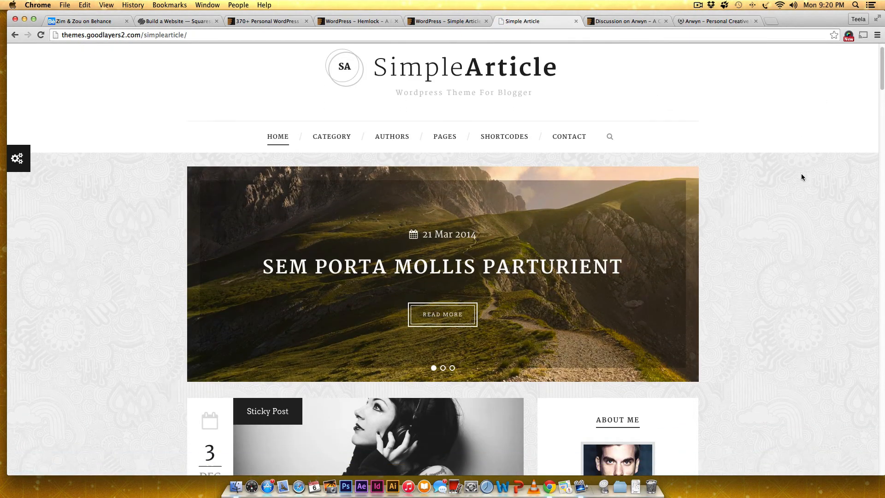
# Scroll the Simple Article demo homepage past its slider, sticky post and About Me/social sidebar to a sample post
pyautogui.scroll(-3)
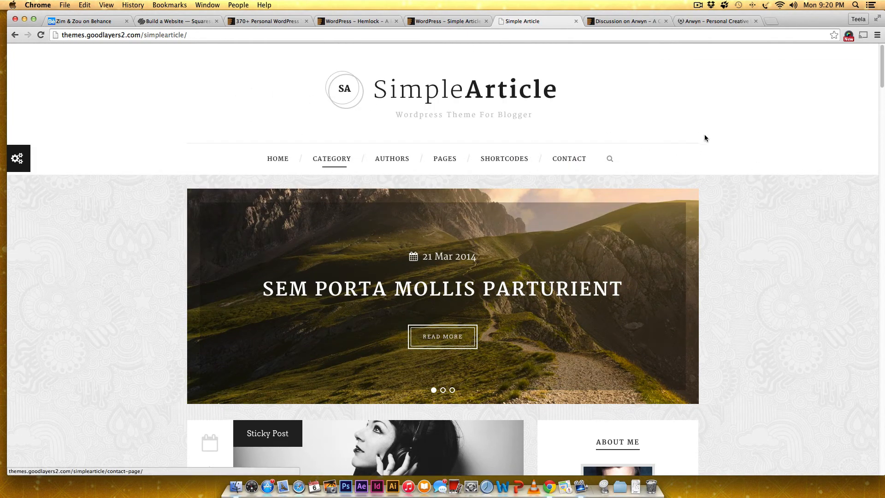
pyautogui.scroll(-3)
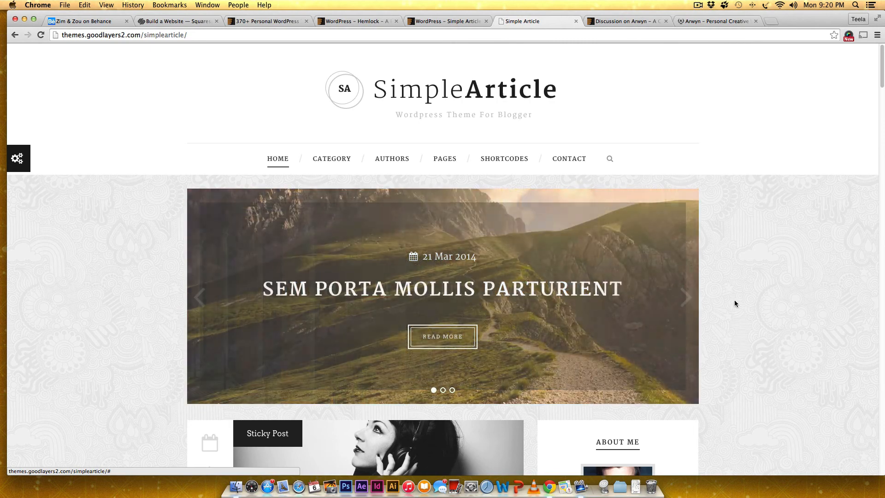
pyautogui.scroll(-3)
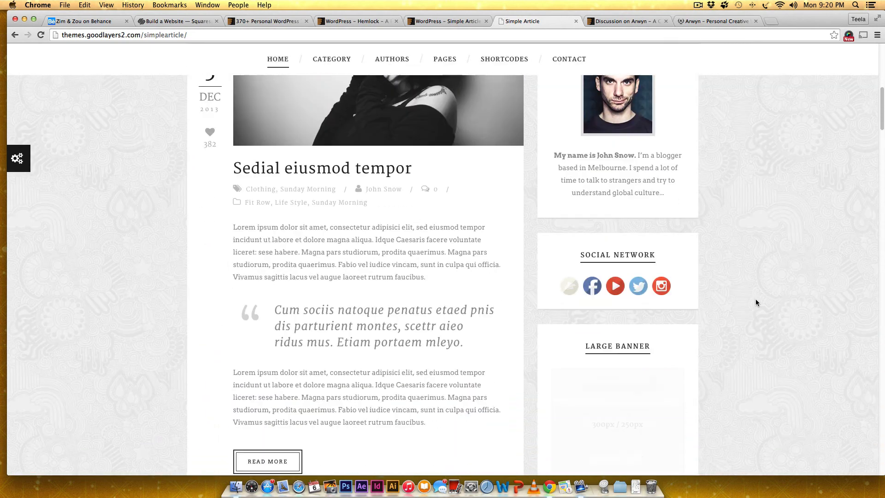
pyautogui.scroll(-3)
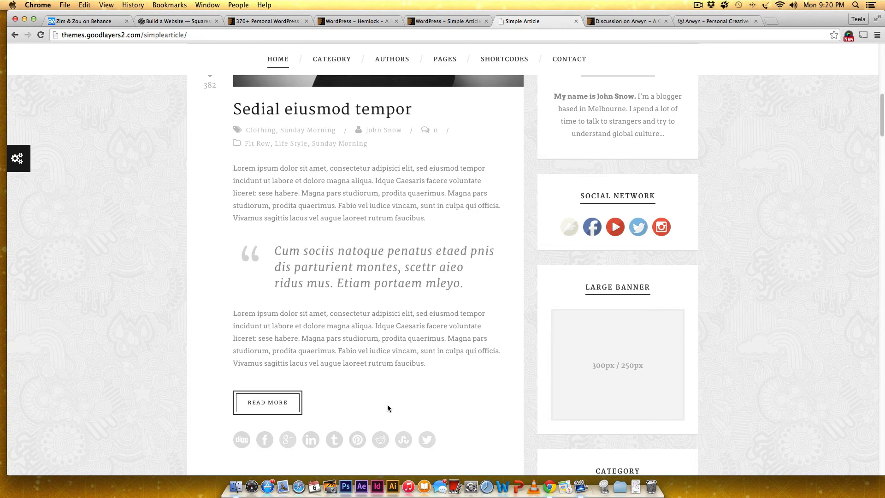
pyautogui.moveTo(393, 403)
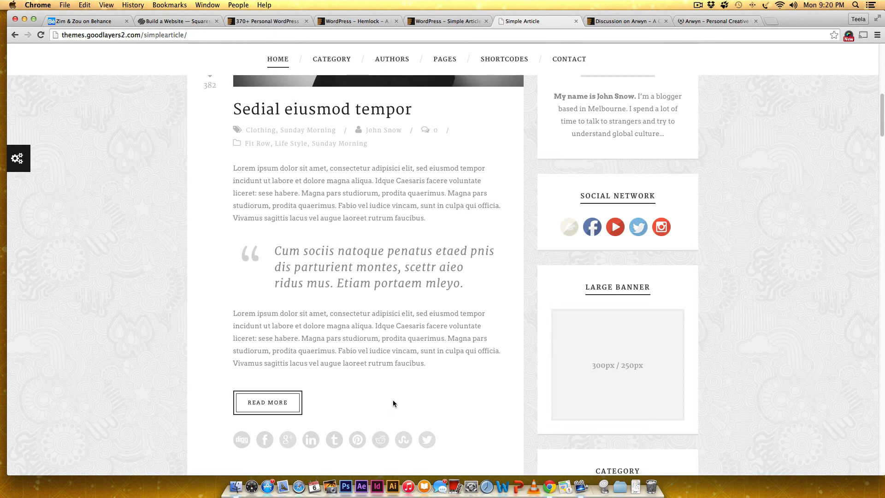
pyautogui.scroll(-3)
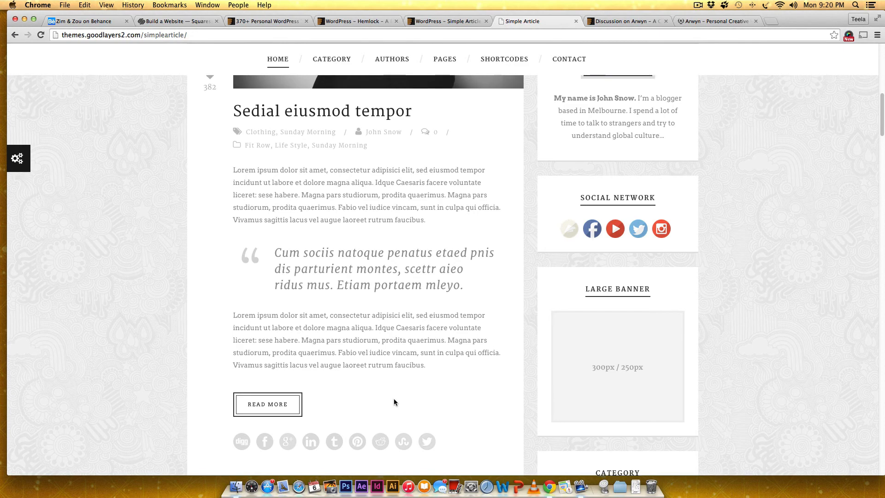
pyautogui.scroll(3)
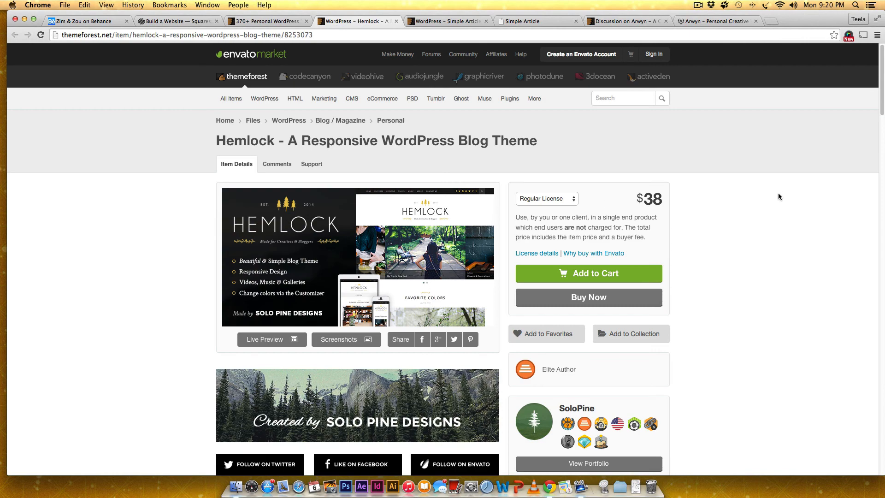
# Read through Hemlock's rating, version changelog and Feature List on its ThemeForest page
pyautogui.scroll(-3)
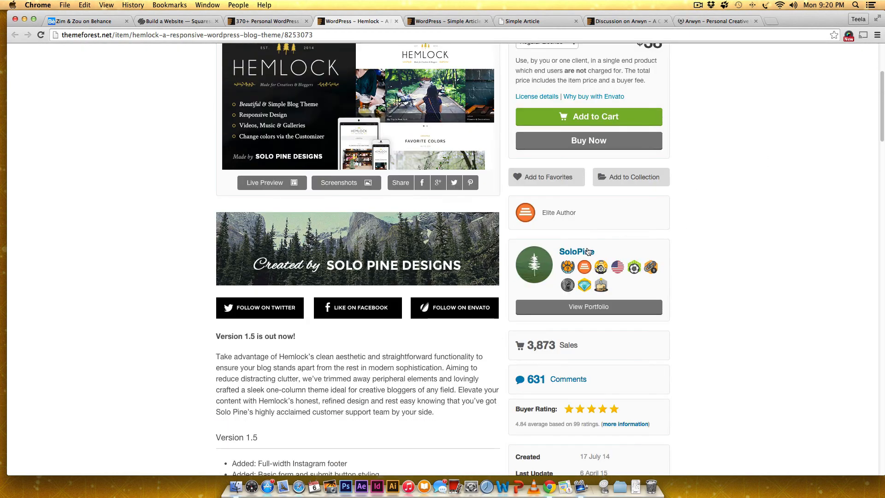
pyautogui.moveTo(584, 267)
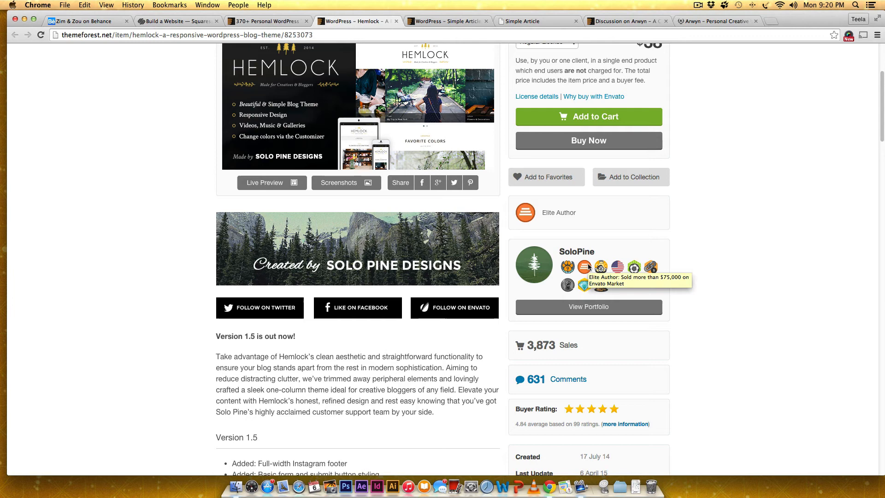
pyautogui.moveTo(567, 268)
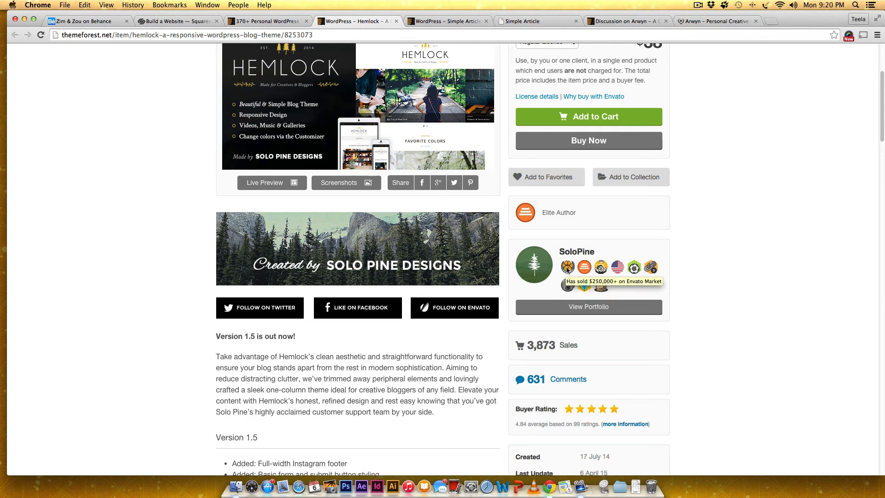
pyautogui.moveTo(615, 401)
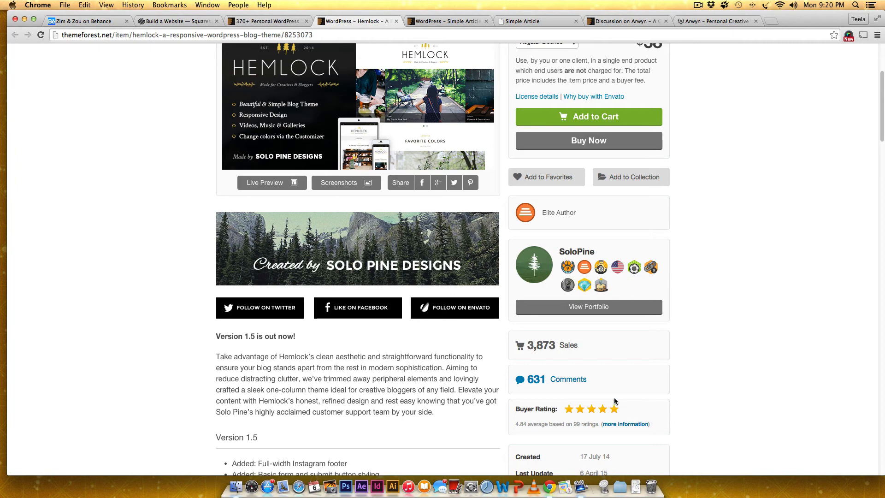
pyautogui.scroll(-3)
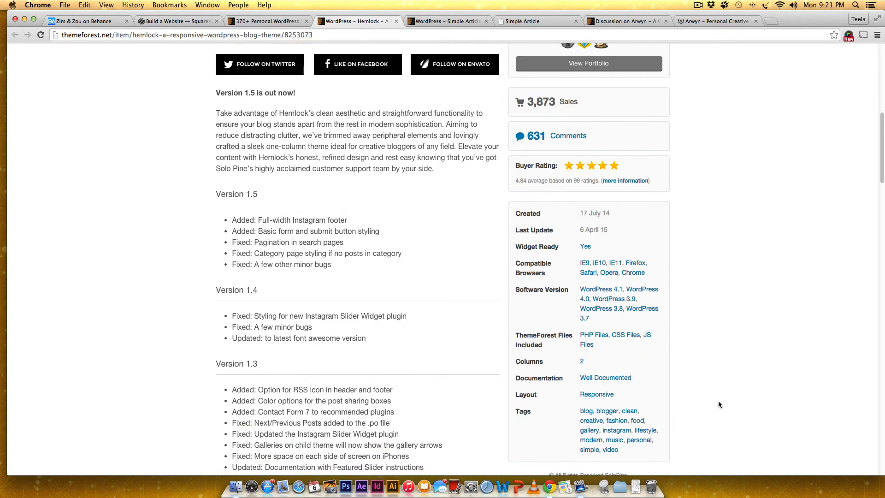
pyautogui.scroll(-3)
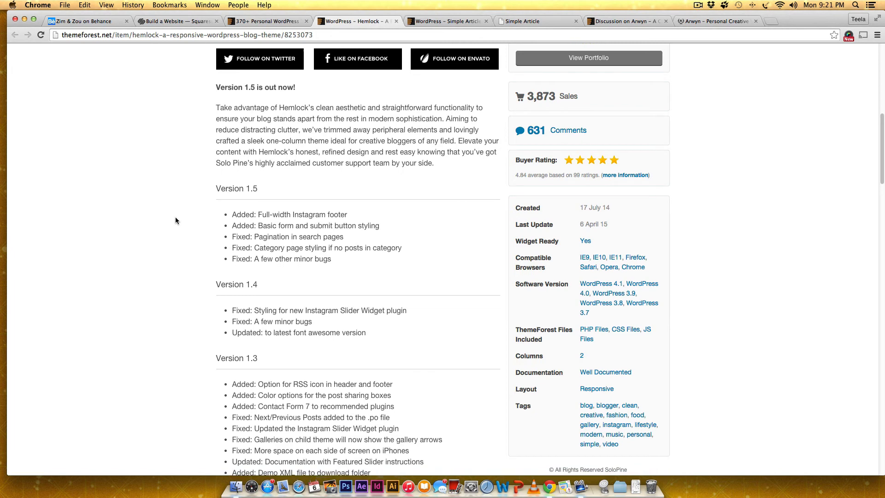
pyautogui.moveTo(250, 90)
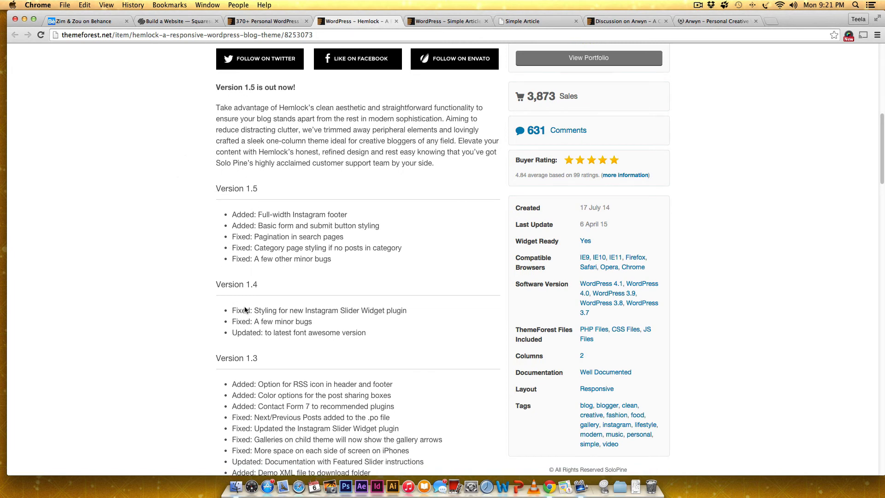
pyautogui.scroll(-3)
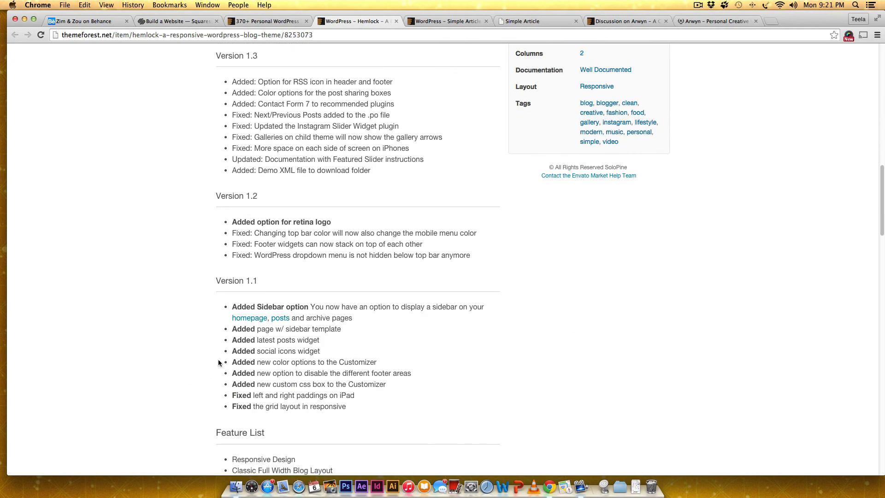
pyautogui.scroll(3)
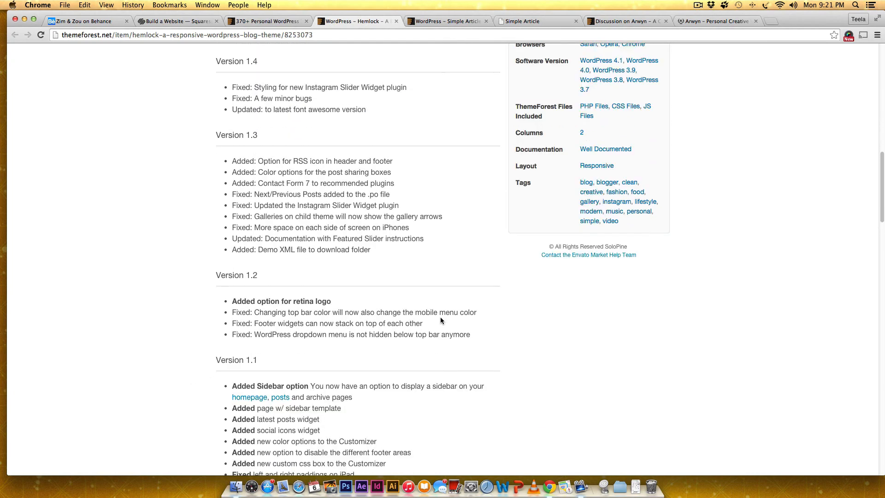
pyautogui.scroll(3)
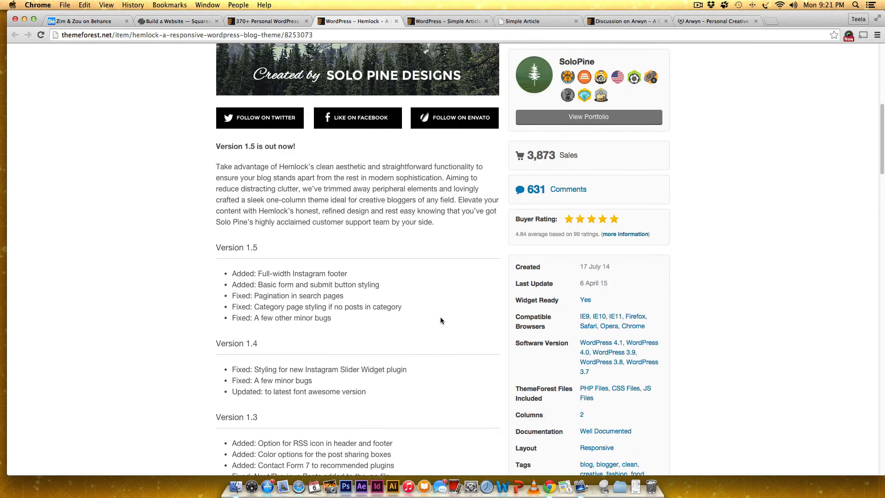
# Continue down the Hemlock listing to its buyer reviews
pyautogui.scroll(-3)
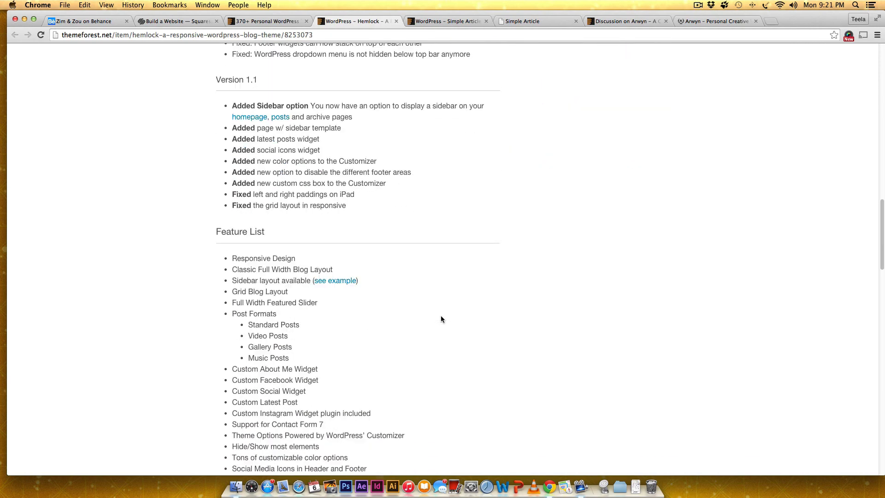
pyautogui.scroll(-3)
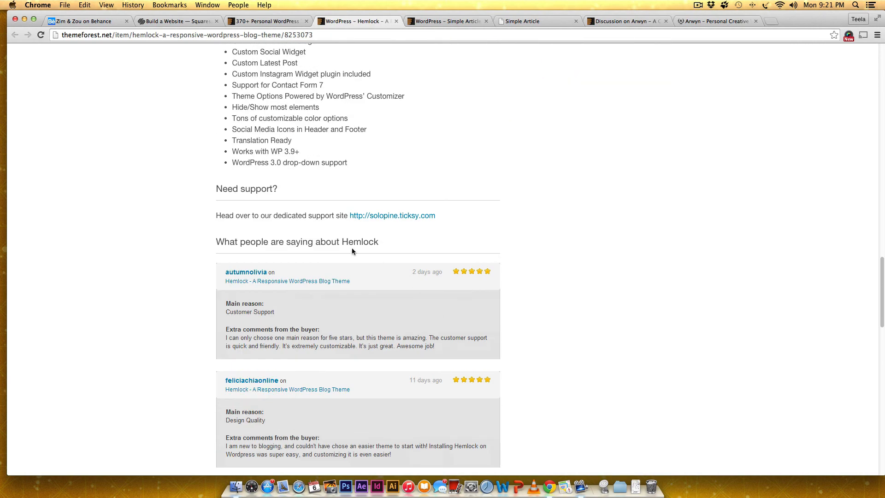
pyautogui.moveTo(582, 280)
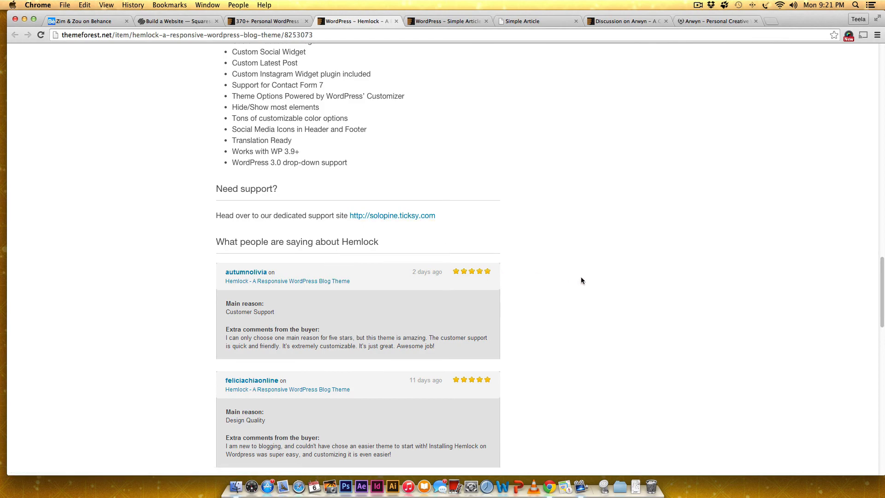
pyautogui.scroll(-3)
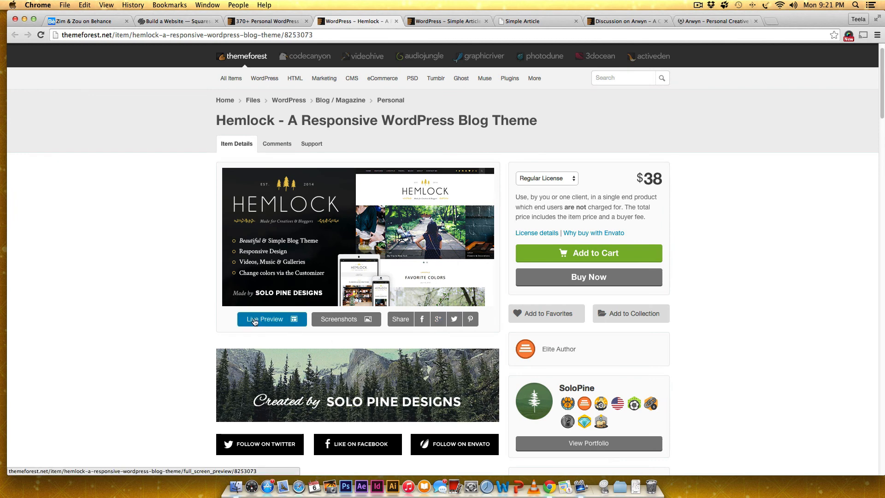
# Launch Hemlock's live demo on solopine.com, advance its featured slider and scroll to the first post
pyautogui.click(271, 319)
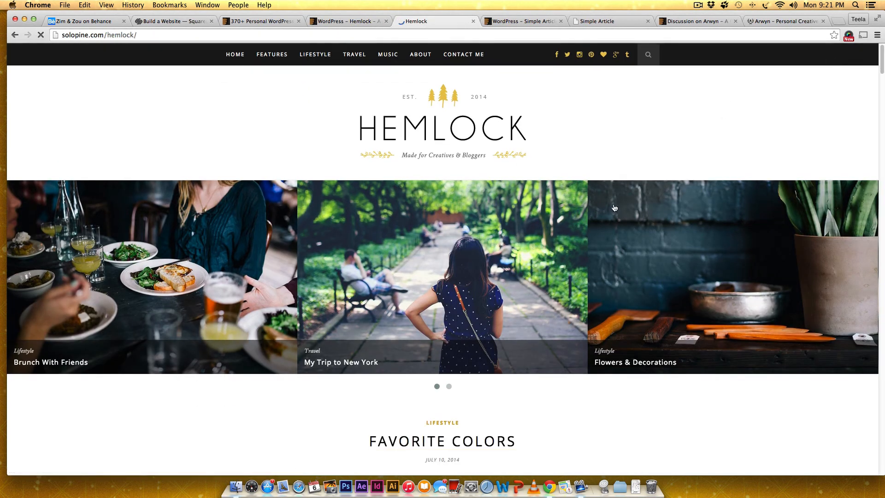
pyautogui.click(449, 387)
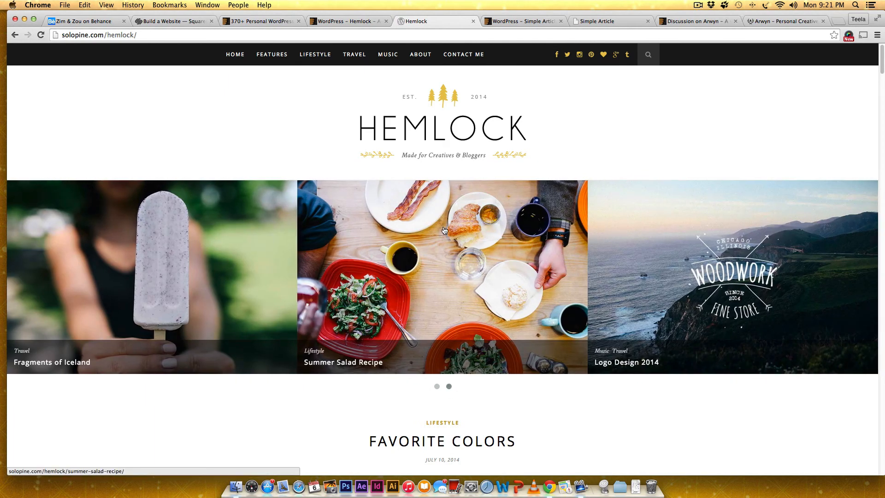
pyautogui.scroll(-3)
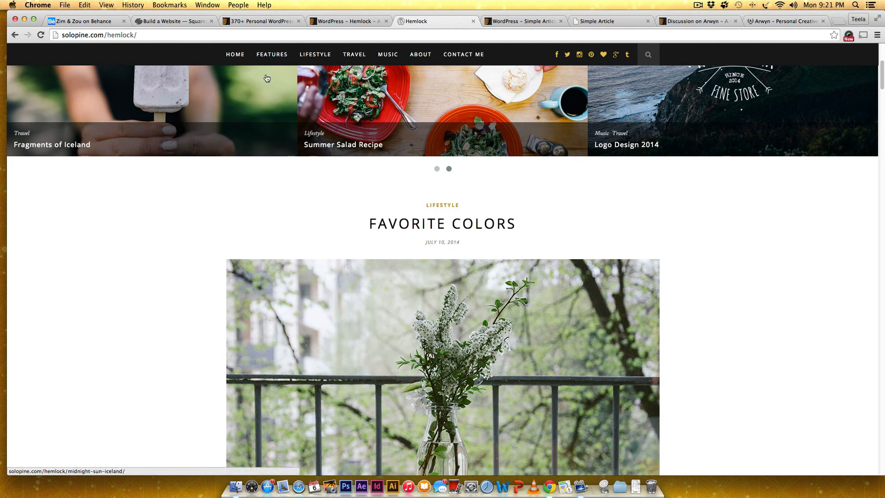
pyautogui.moveTo(685, 180)
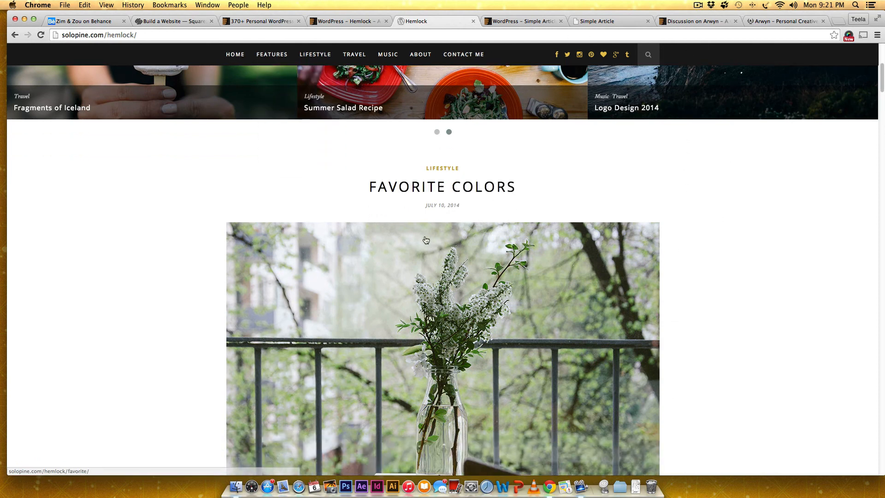
pyautogui.moveTo(235, 54)
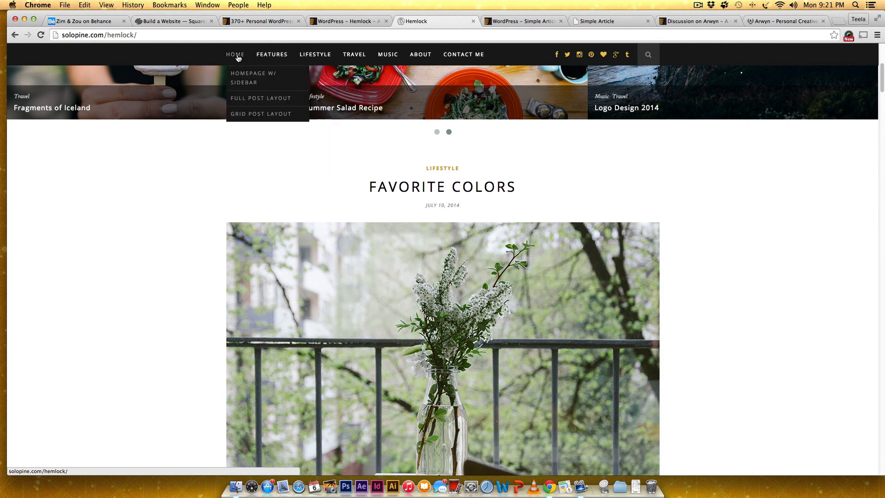
# Switch to HOME > Homepage w/ Sidebar and browse down through its posts
pyautogui.click(252, 77)
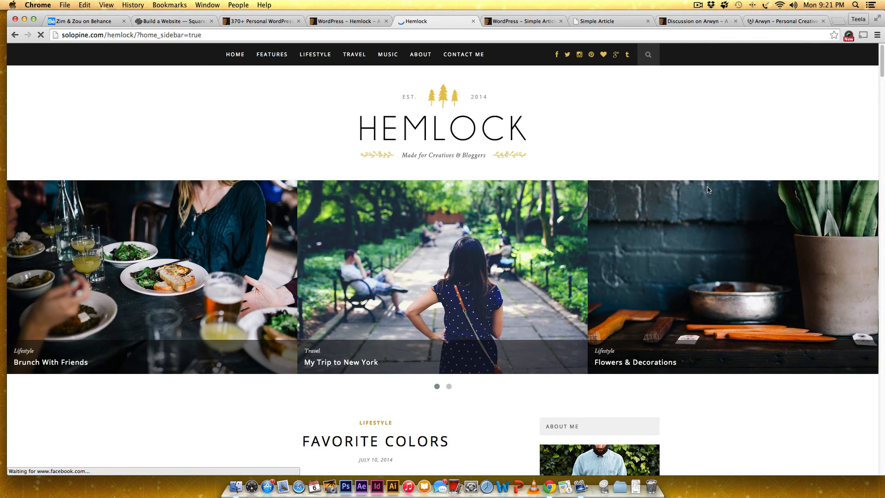
pyautogui.scroll(-3)
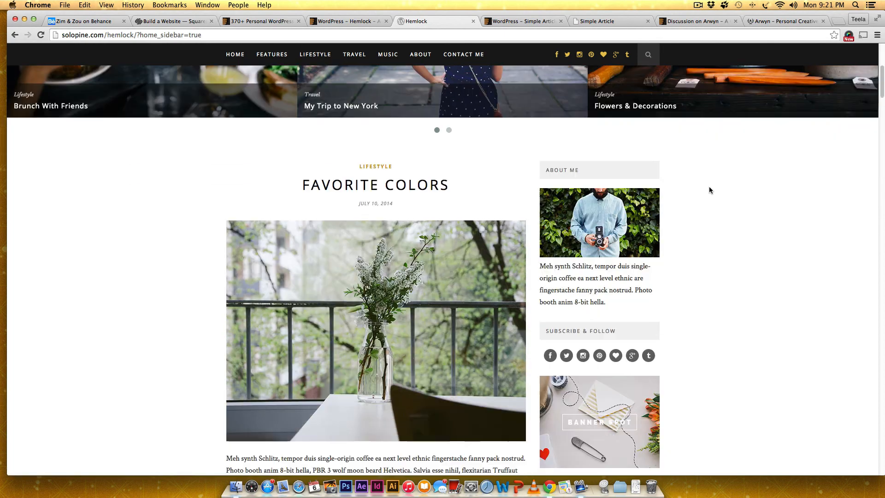
pyautogui.scroll(-3)
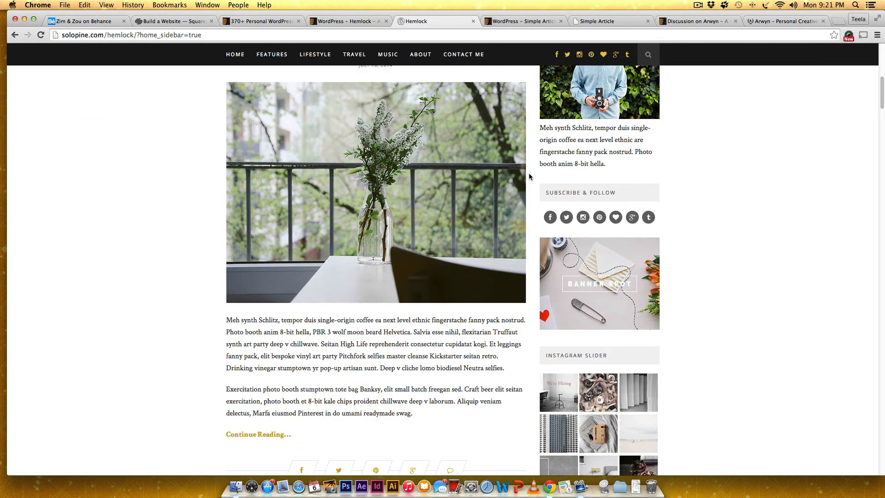
pyautogui.scroll(-3)
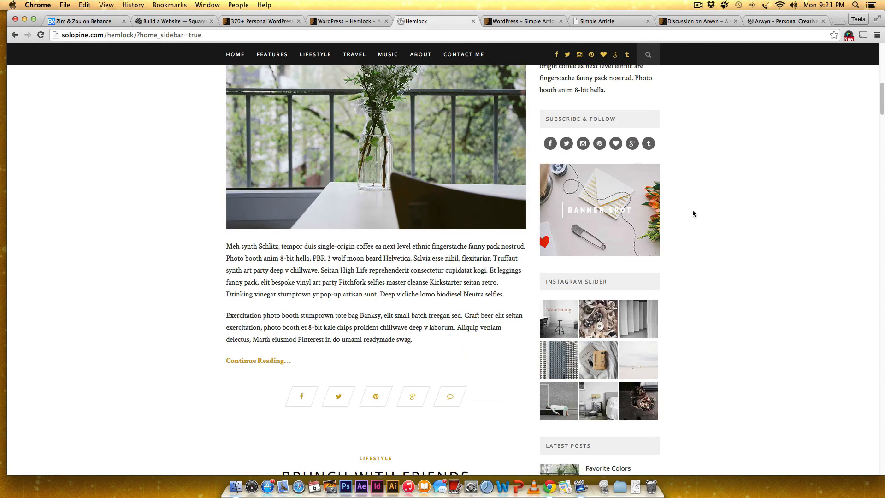
pyautogui.scroll(-3)
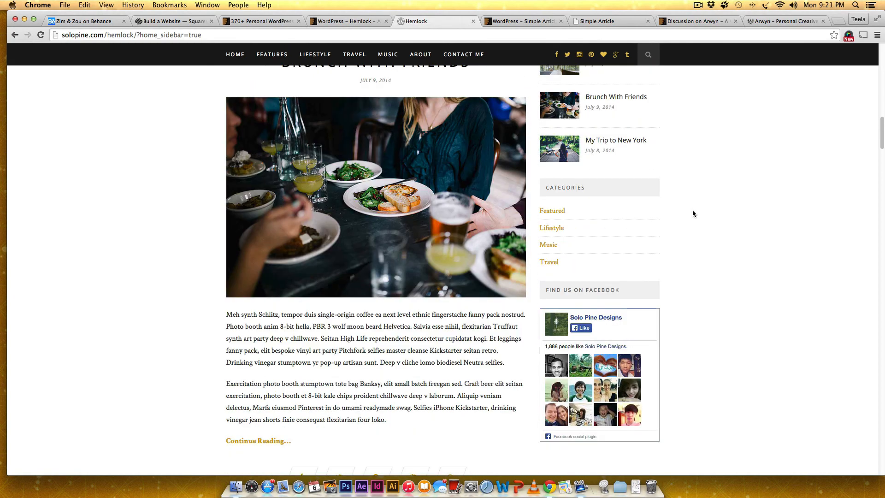
pyautogui.scroll(-3)
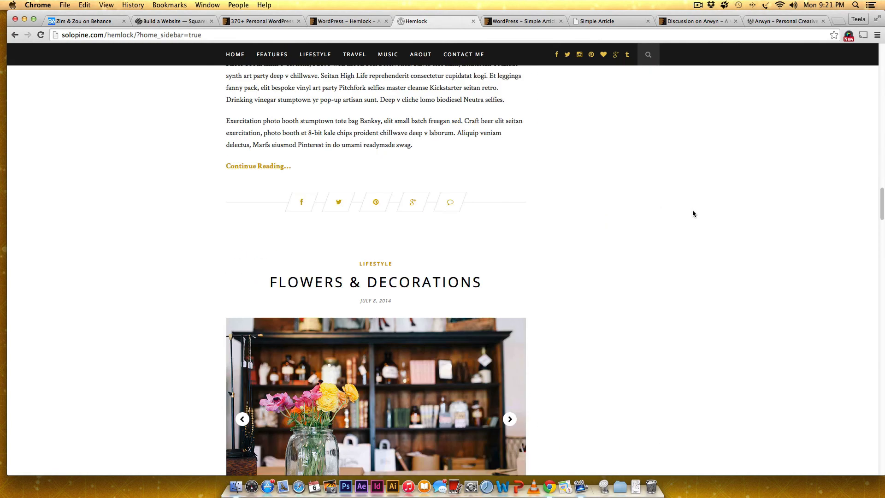
# Continue to the footer widgets and Instagram strip at the bottom of the sidebar homepage
pyautogui.scroll(-3)
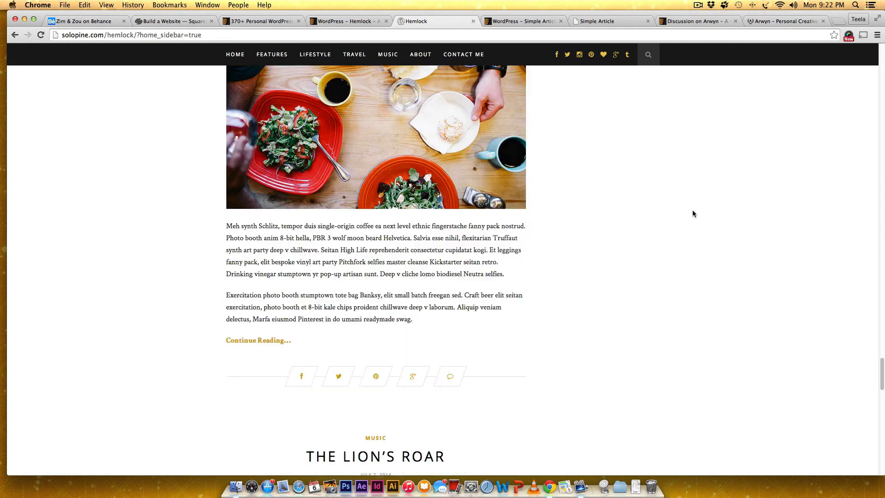
pyautogui.scroll(-3)
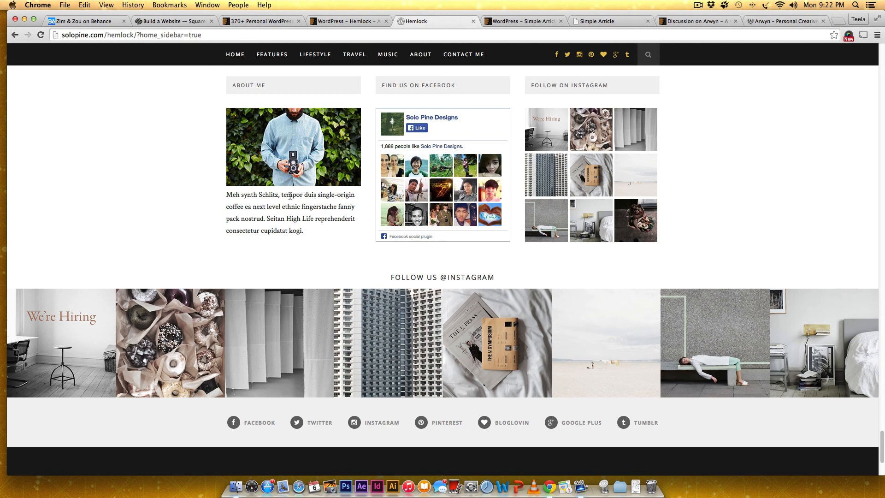
pyautogui.moveTo(289, 197)
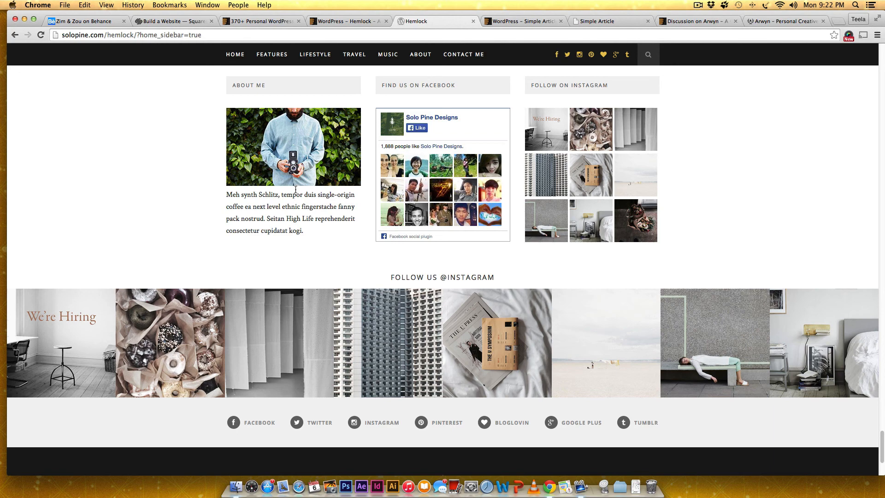
pyautogui.moveTo(240, 352)
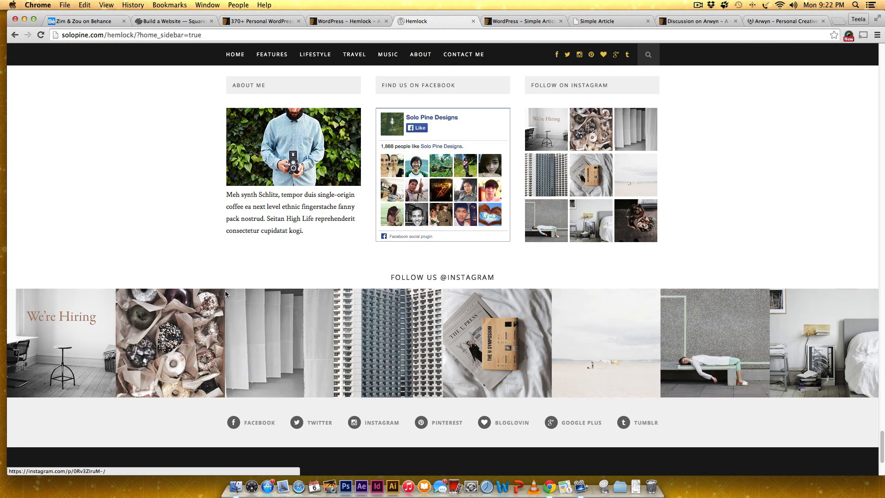
pyautogui.scroll(-3)
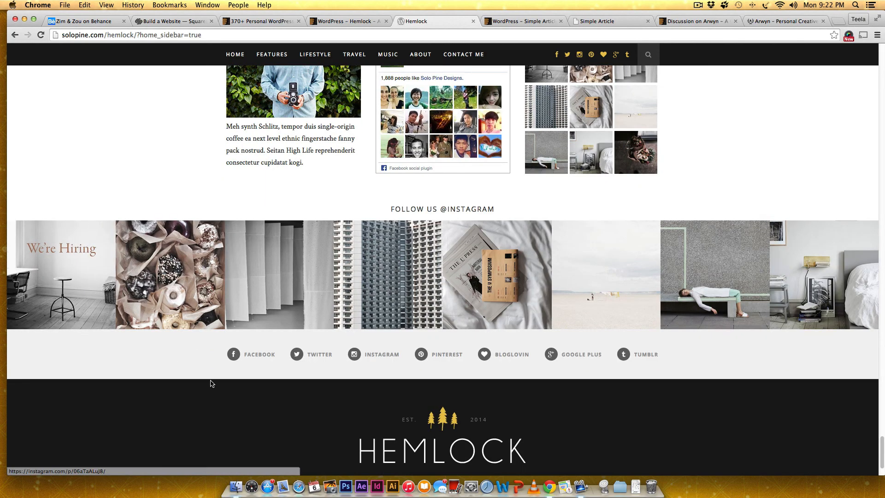
pyautogui.moveTo(250, 334)
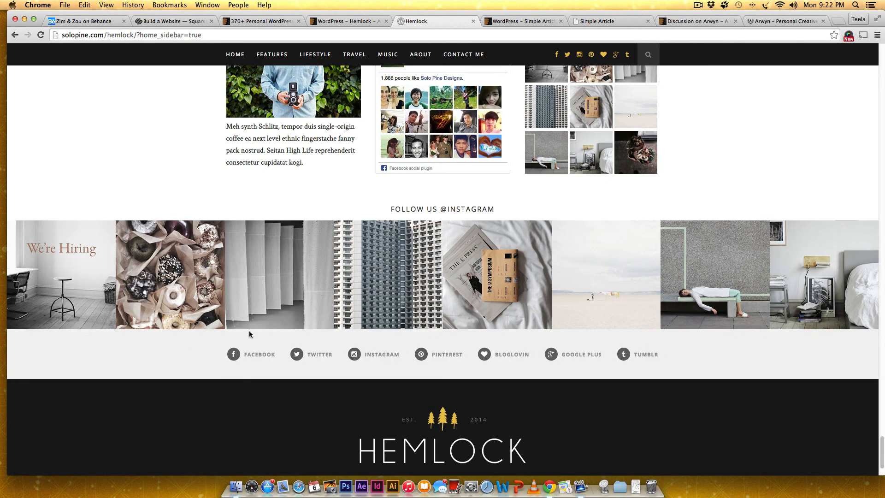
pyautogui.scroll(-3)
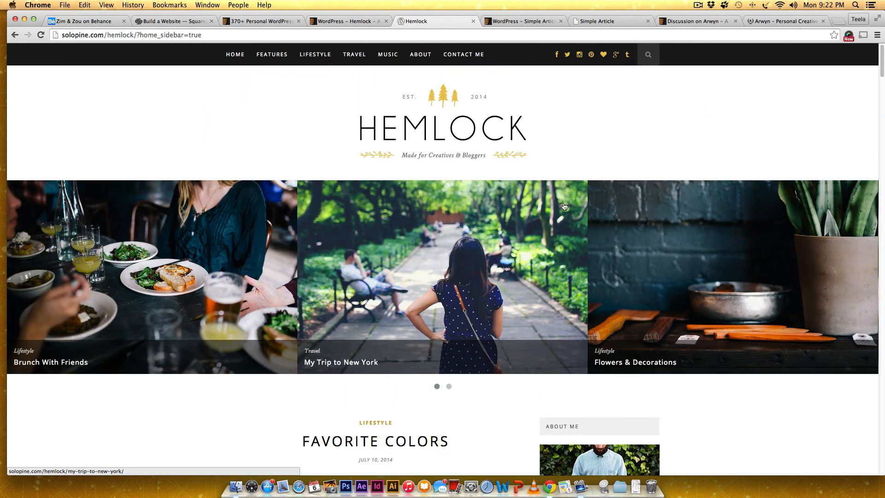
# View the Hemlock demo's About page down to its footer, then return to the ThemeForest personal themes tab
pyautogui.click(420, 55)
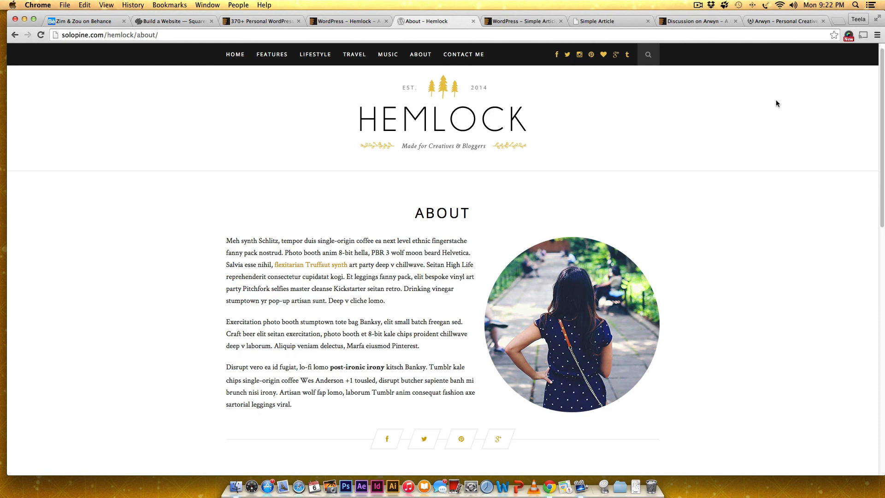
pyautogui.scroll(-3)
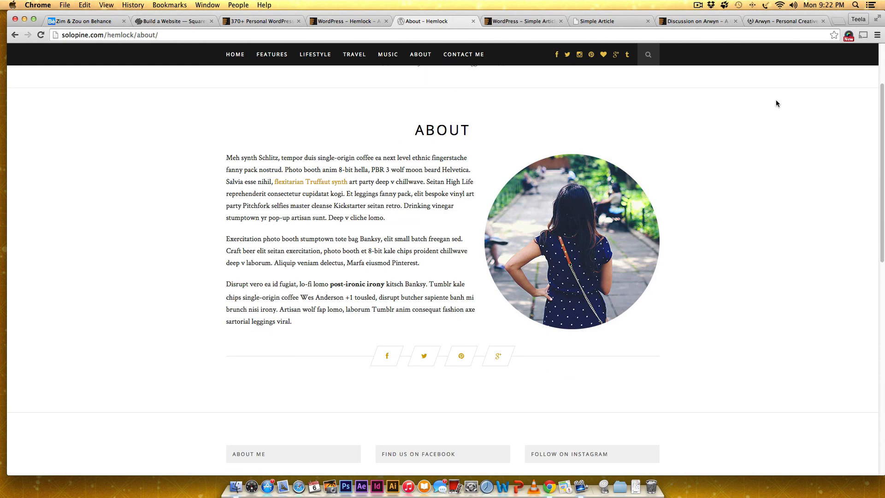
pyautogui.scroll(-3)
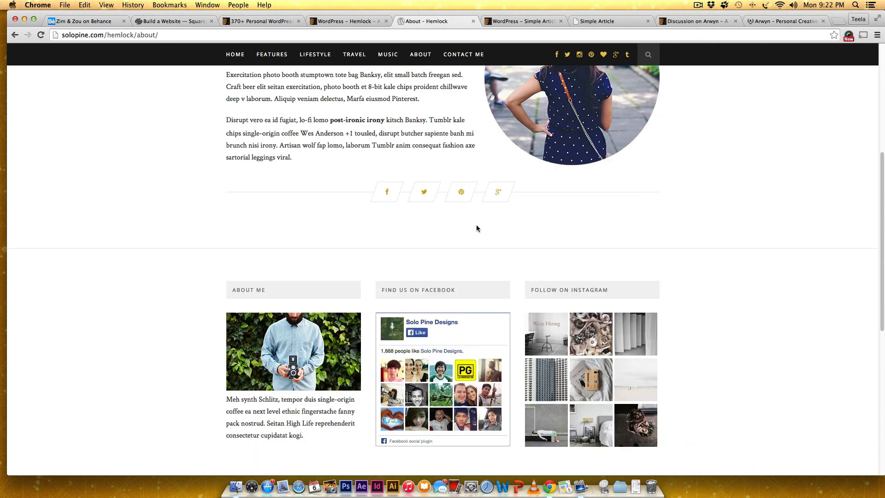
pyautogui.scroll(-3)
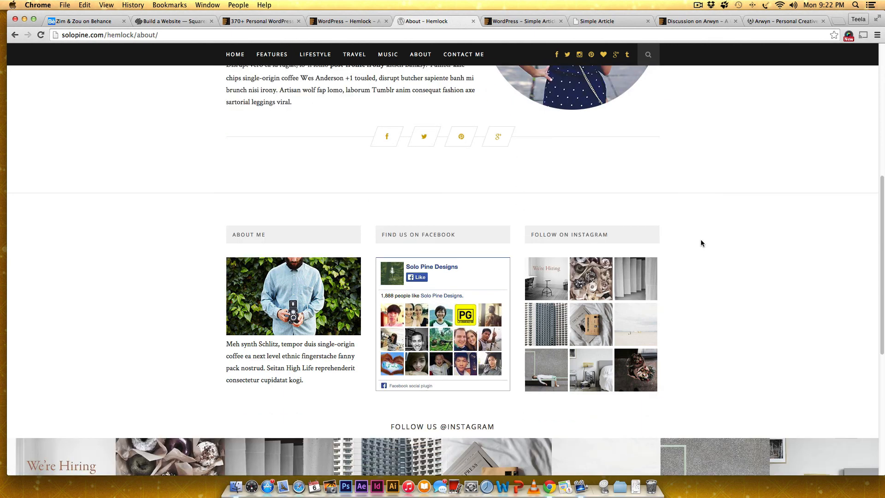
pyautogui.scroll(-3)
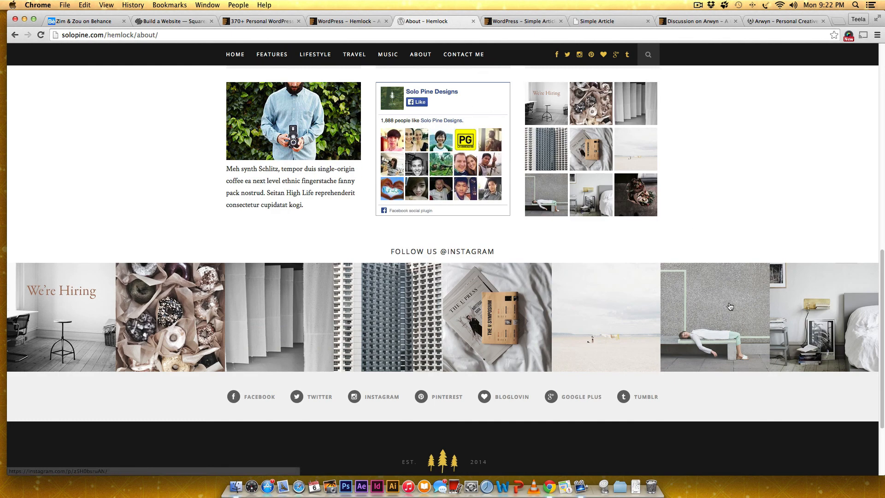
pyautogui.scroll(-3)
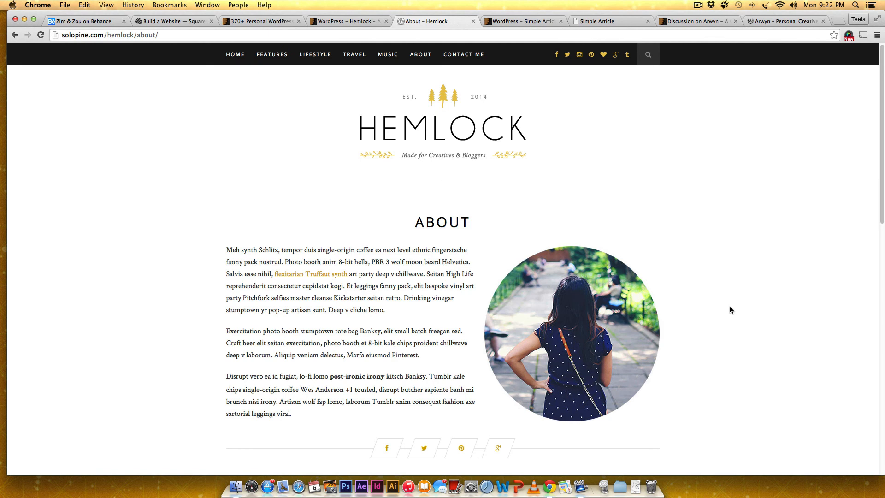
pyautogui.moveTo(687, 147)
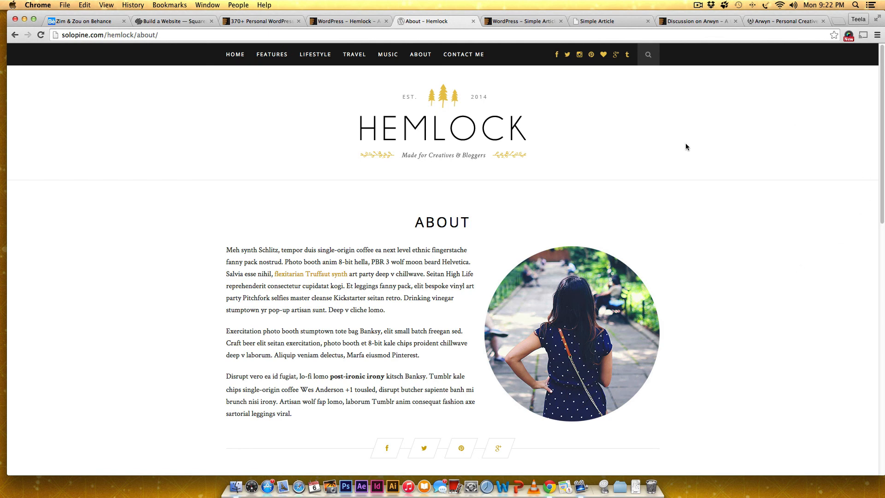
pyautogui.moveTo(530, 35)
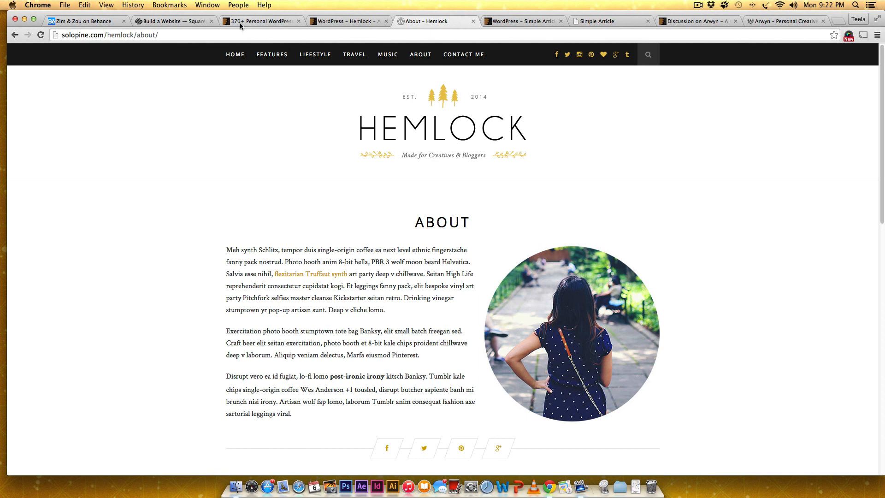
pyautogui.moveTo(261, 21)
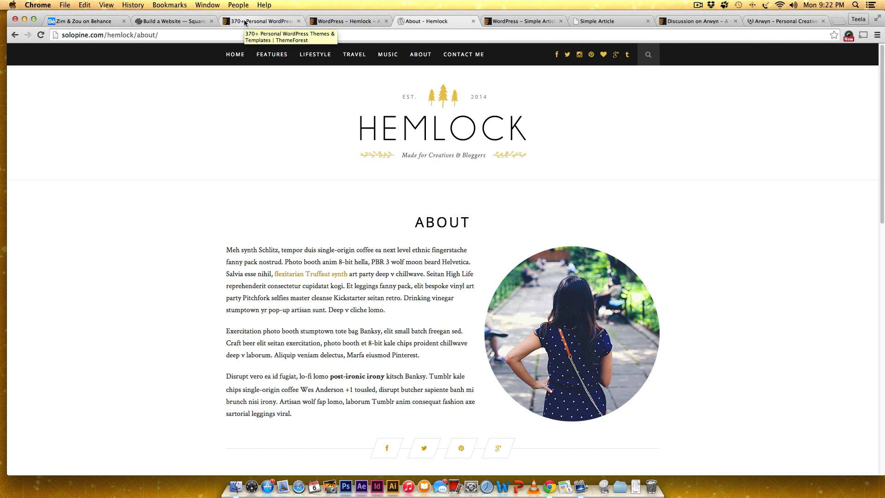
pyautogui.click(260, 21)
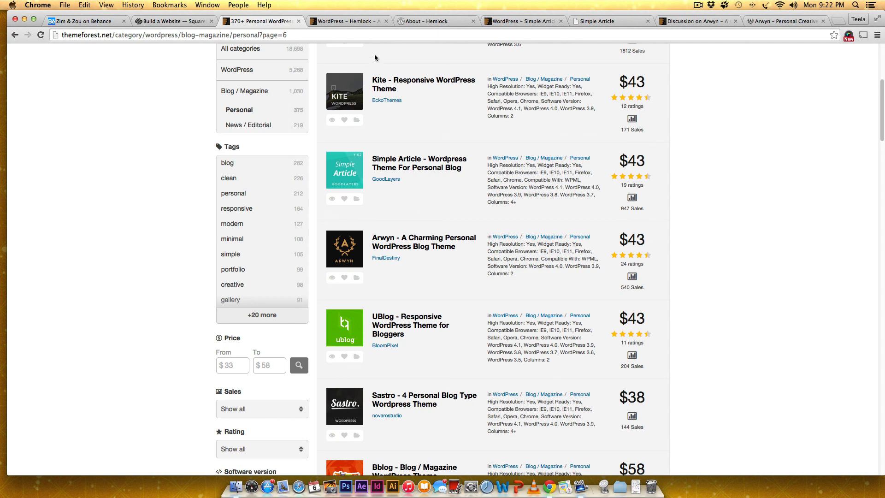
pyautogui.moveTo(703, 93)
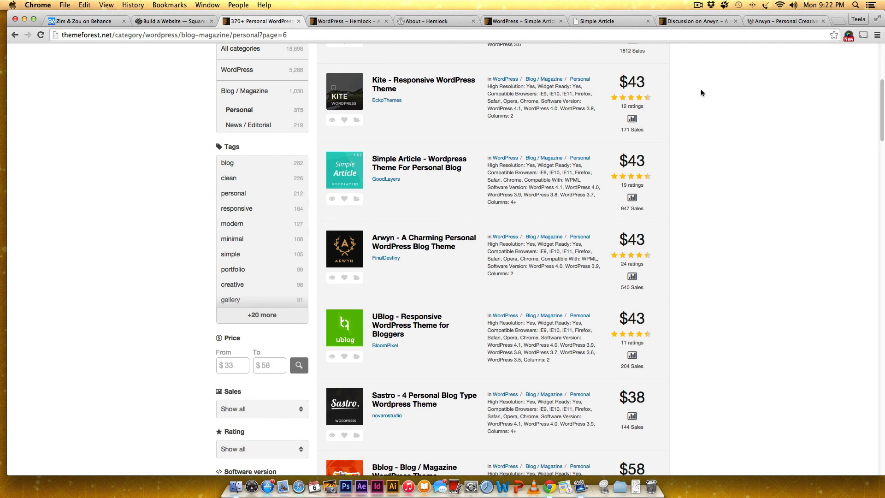